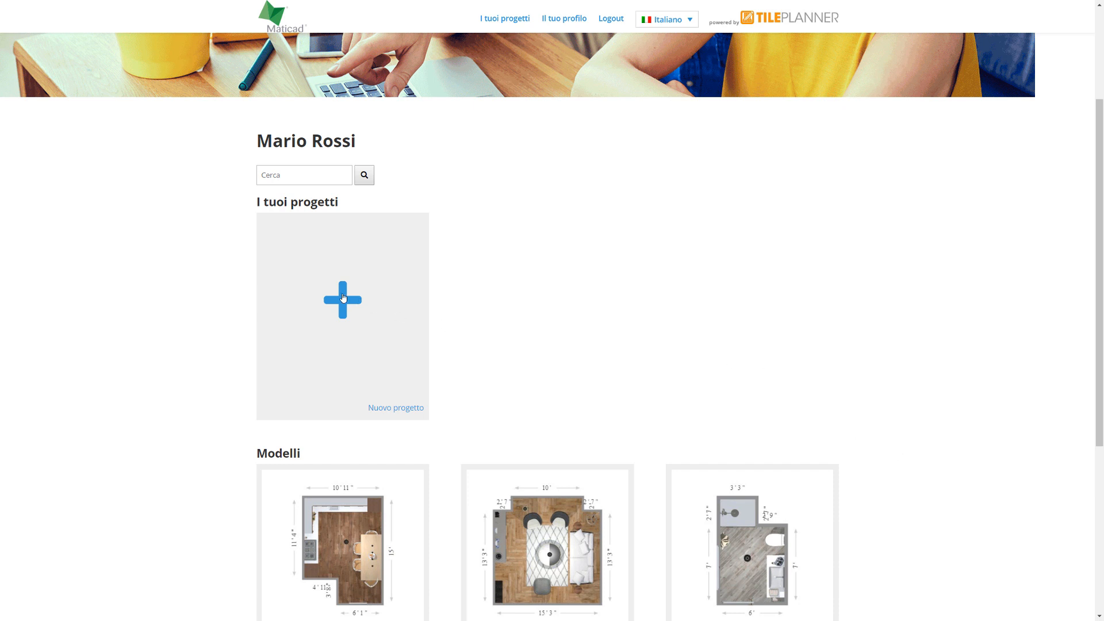
# - Start a new project and bring up its blank rectangular floor plan
pyautogui.click(342, 299)
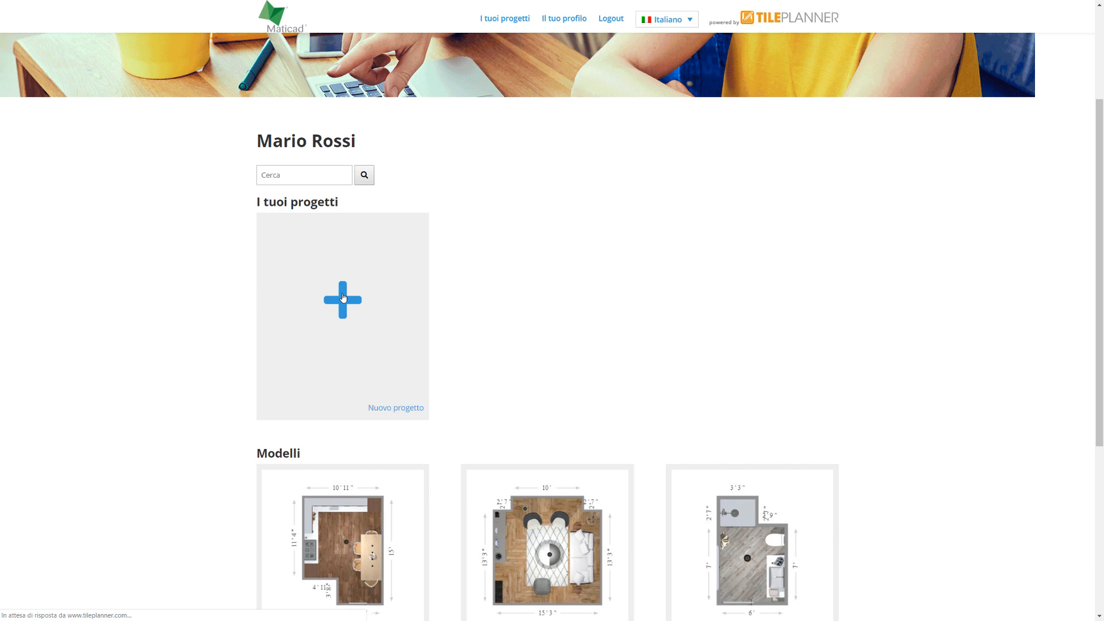
pyautogui.click(341, 298)
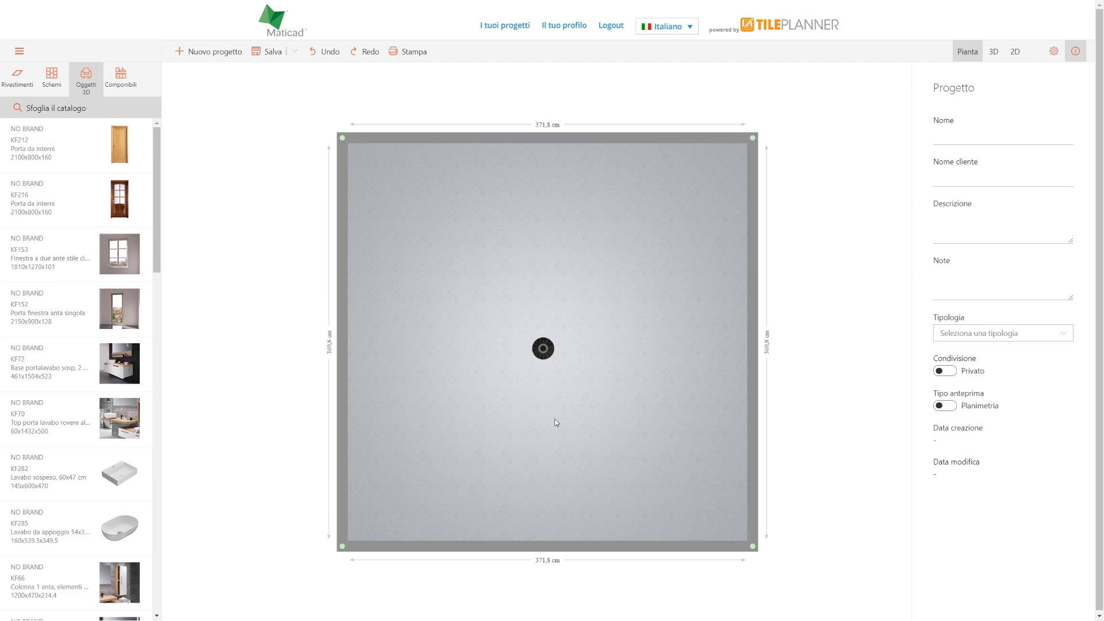
pyautogui.moveTo(752, 347)
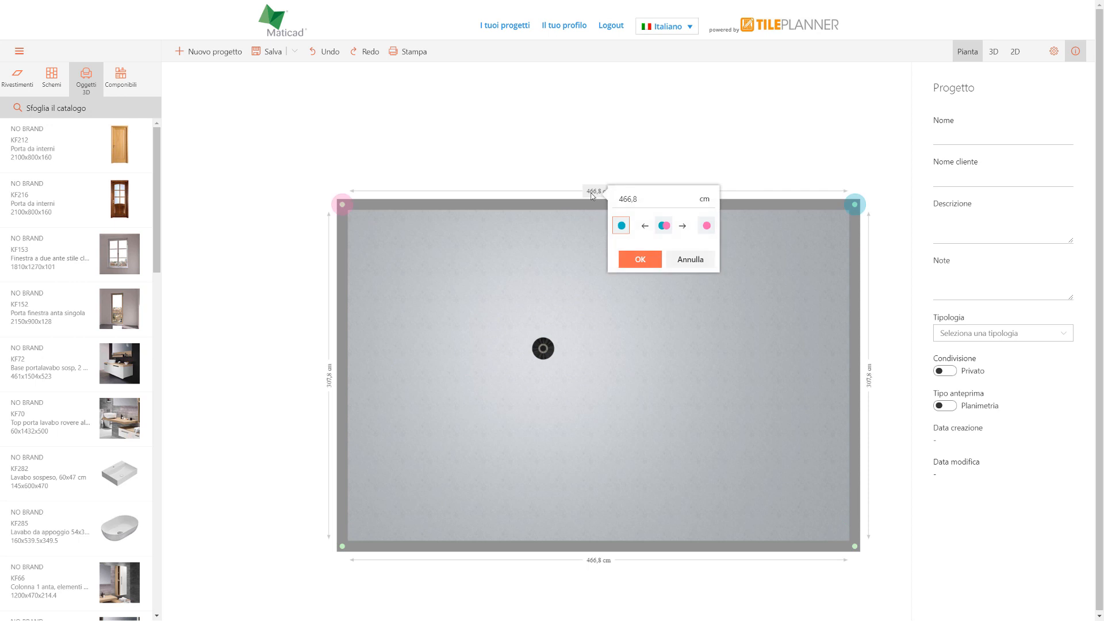
# - Set the top wall to 420 cm with the change spread over both ends
pyautogui.click(654, 197)
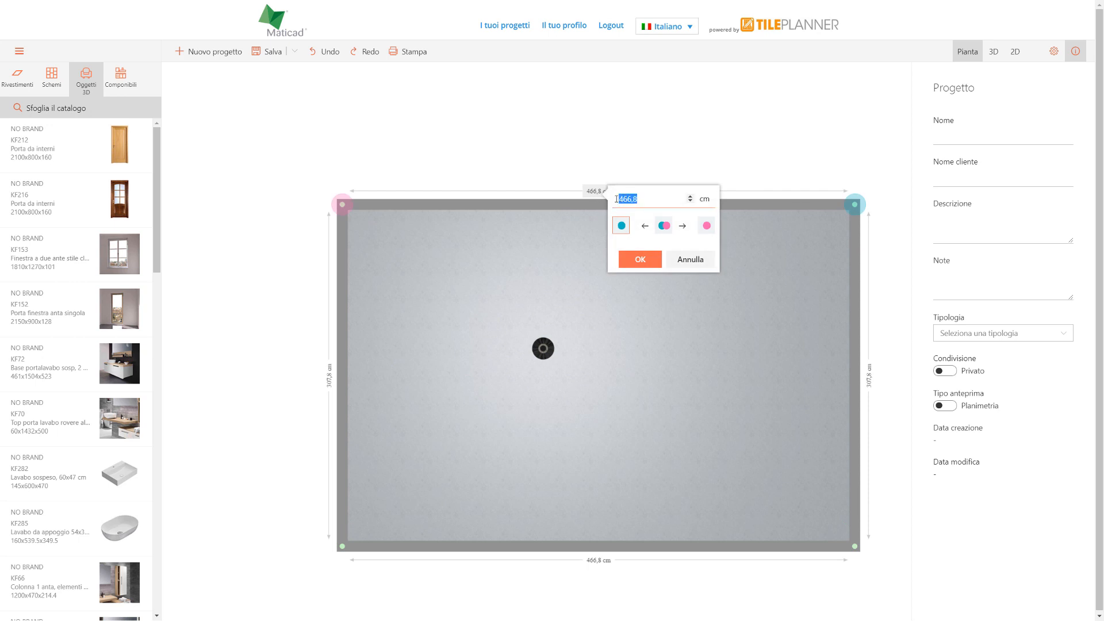
pyautogui.write('420')
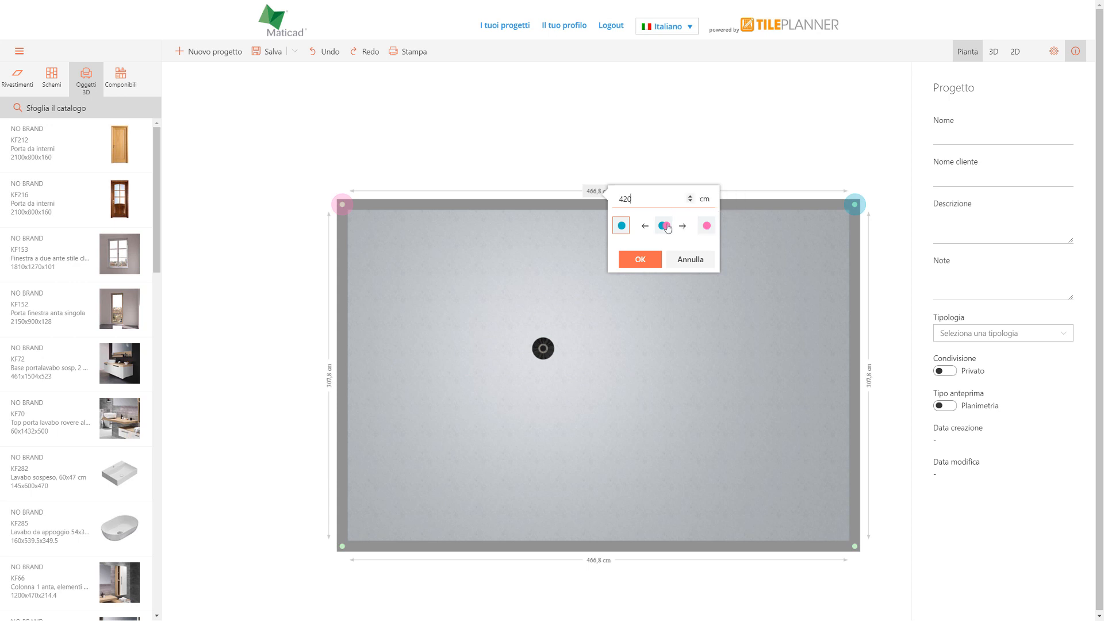
pyautogui.click(639, 259)
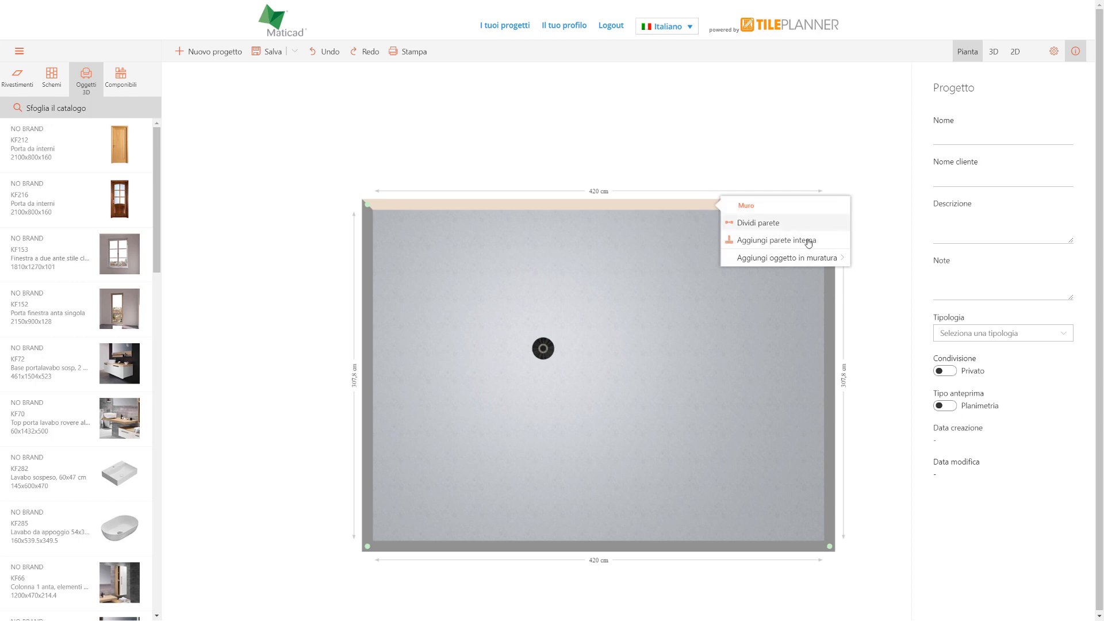
pyautogui.moveTo(782, 223)
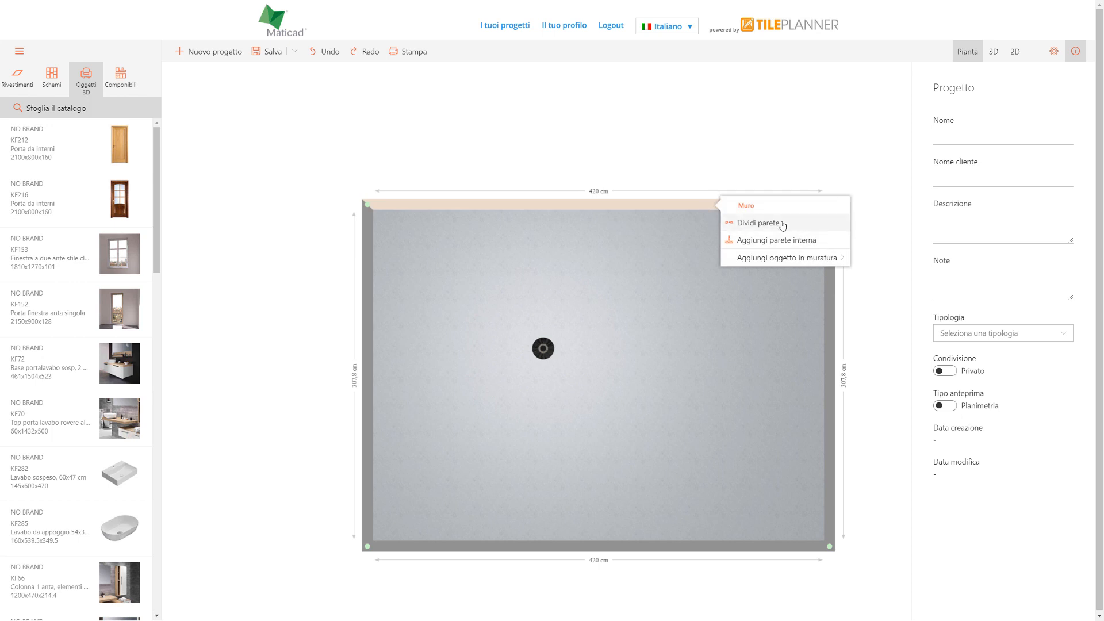
# - Split the top wall into 307.5 and 112.5 cm pieces and drag the corner into a slanted wall
pyautogui.click(757, 222)
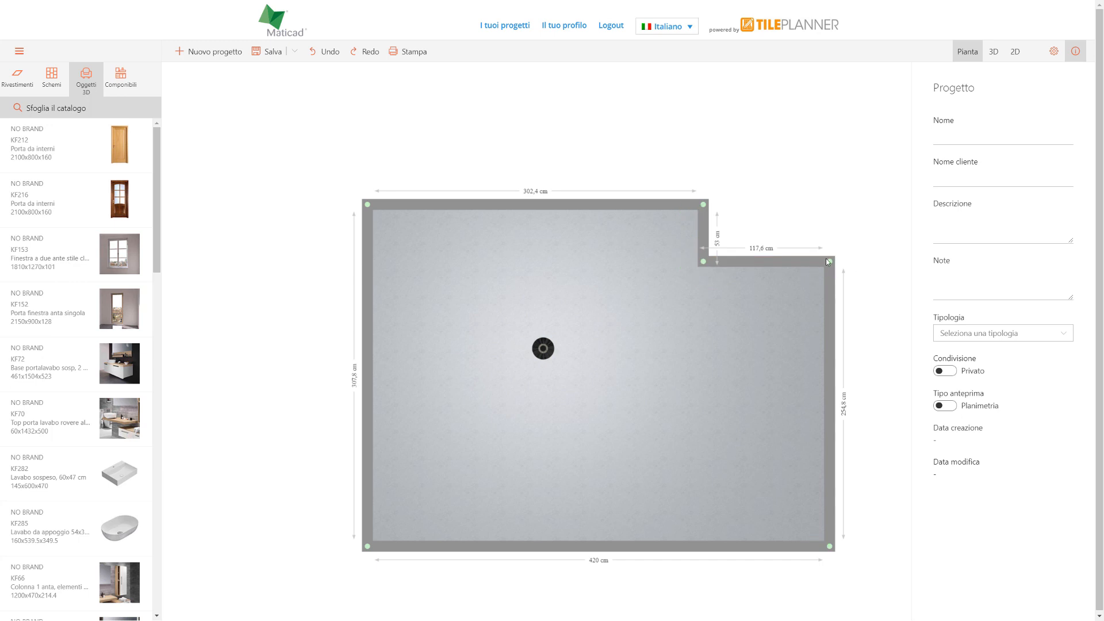
pyautogui.moveTo(829, 261); pyautogui.dragTo(832, 231)
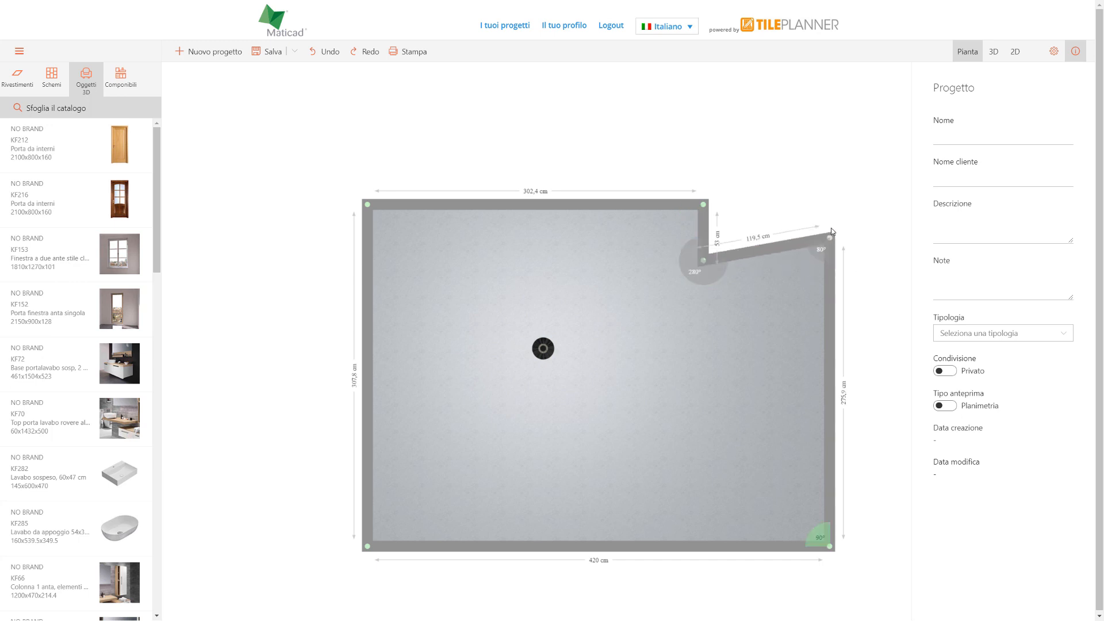
pyautogui.moveTo(823, 229); pyautogui.dragTo(829, 315)
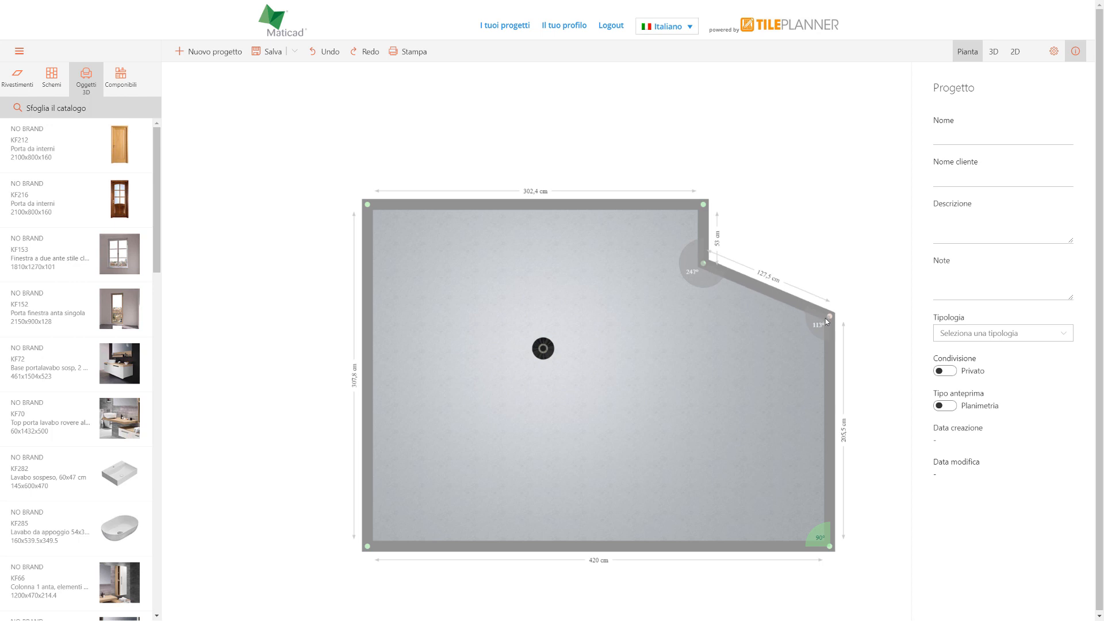
pyautogui.moveTo(829, 316); pyautogui.dragTo(827, 318)
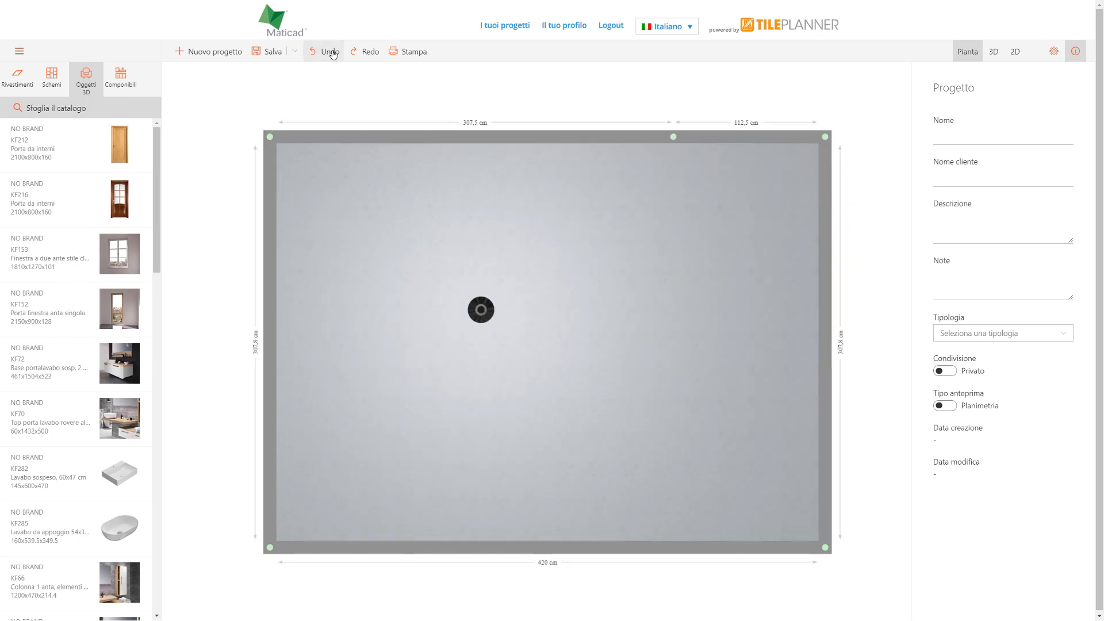
pyautogui.click(328, 51)
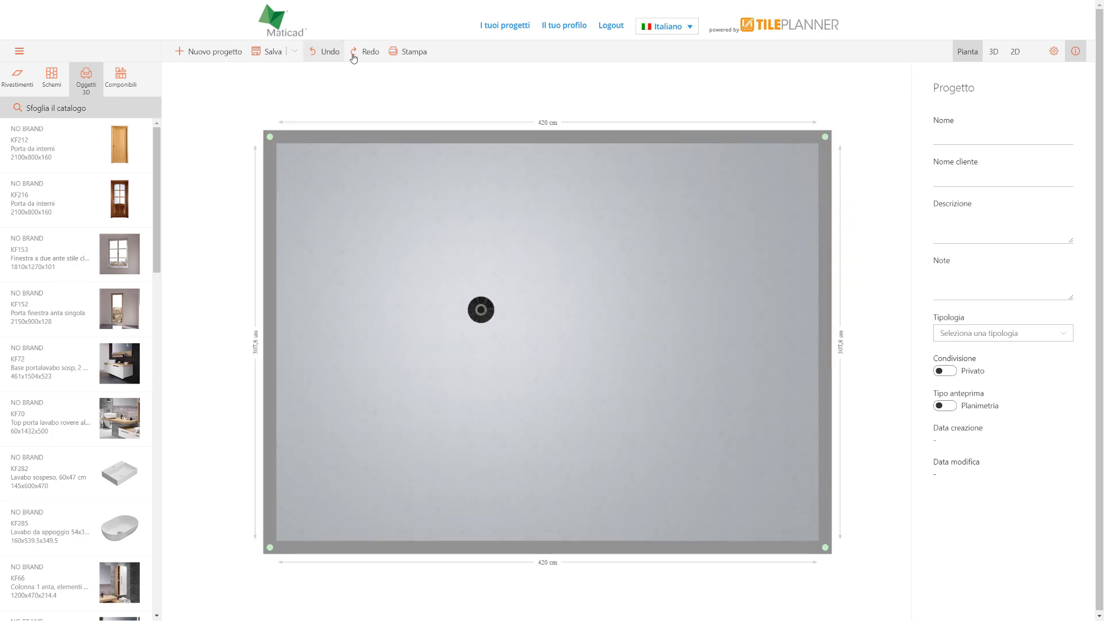
pyautogui.click(365, 51)
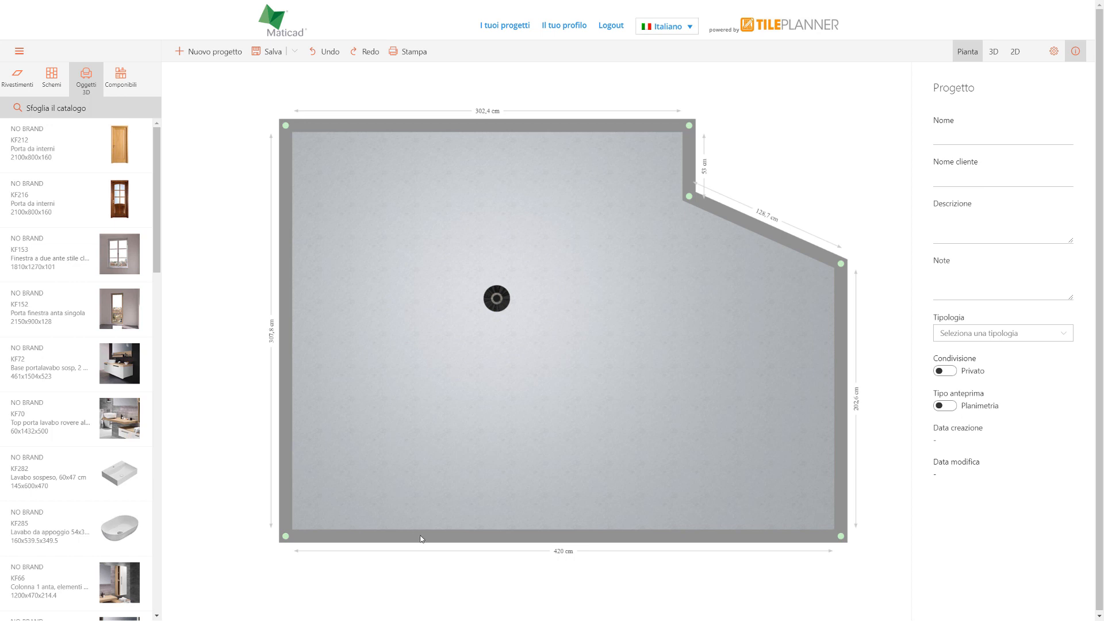
# - Add an upright internal partition of about 140 cm rising from the bottom wall
pyautogui.rightClick(421, 537)
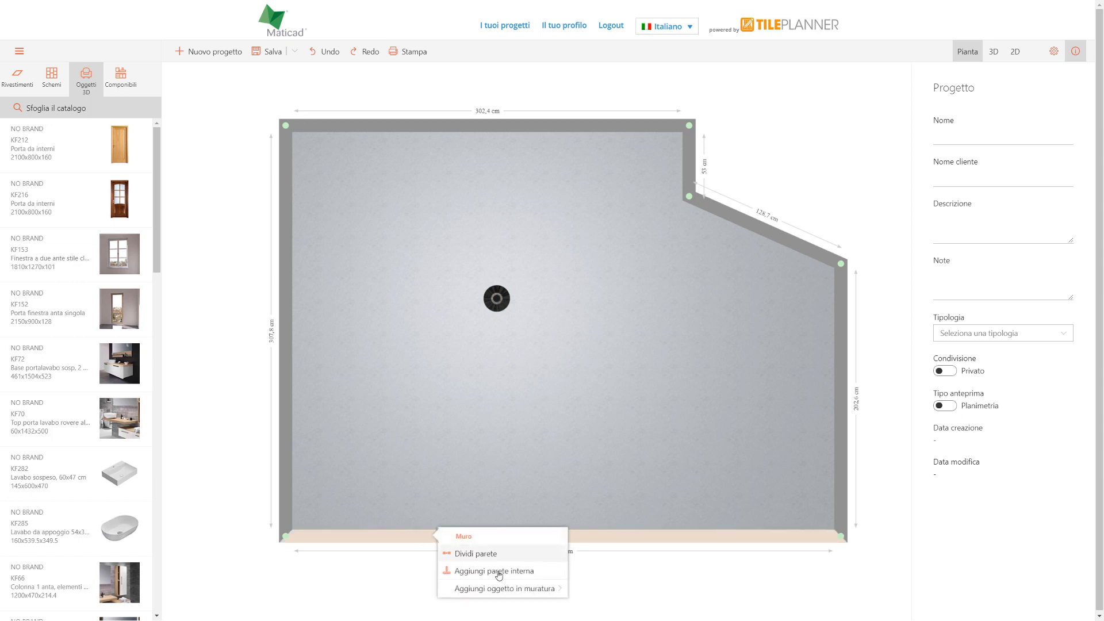
pyautogui.click(497, 571)
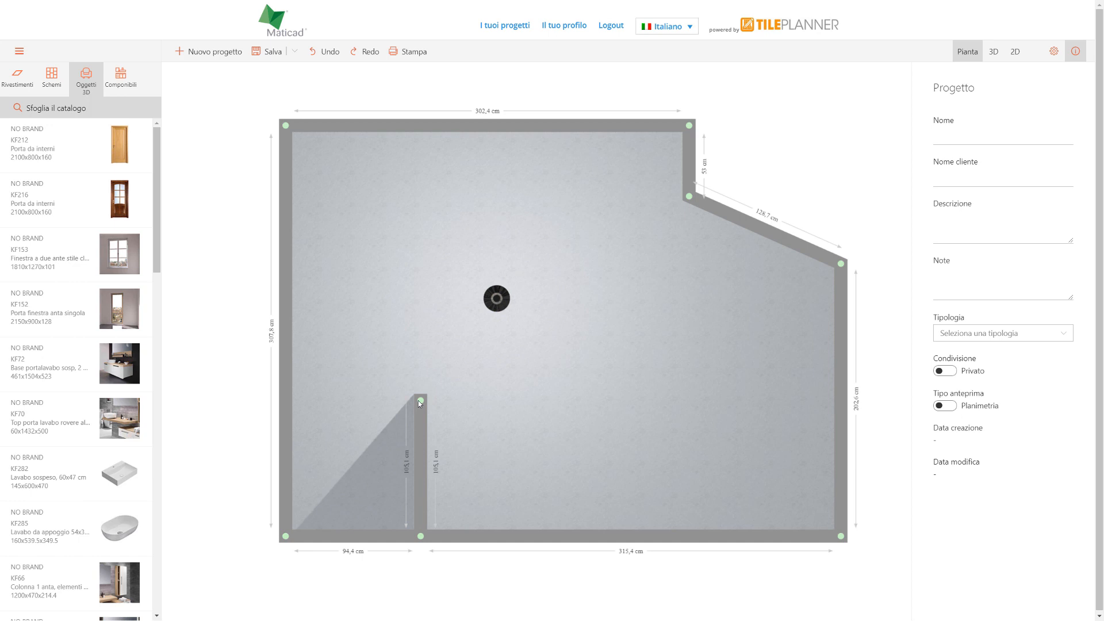
pyautogui.moveTo(419, 401); pyautogui.dragTo(479, 362)
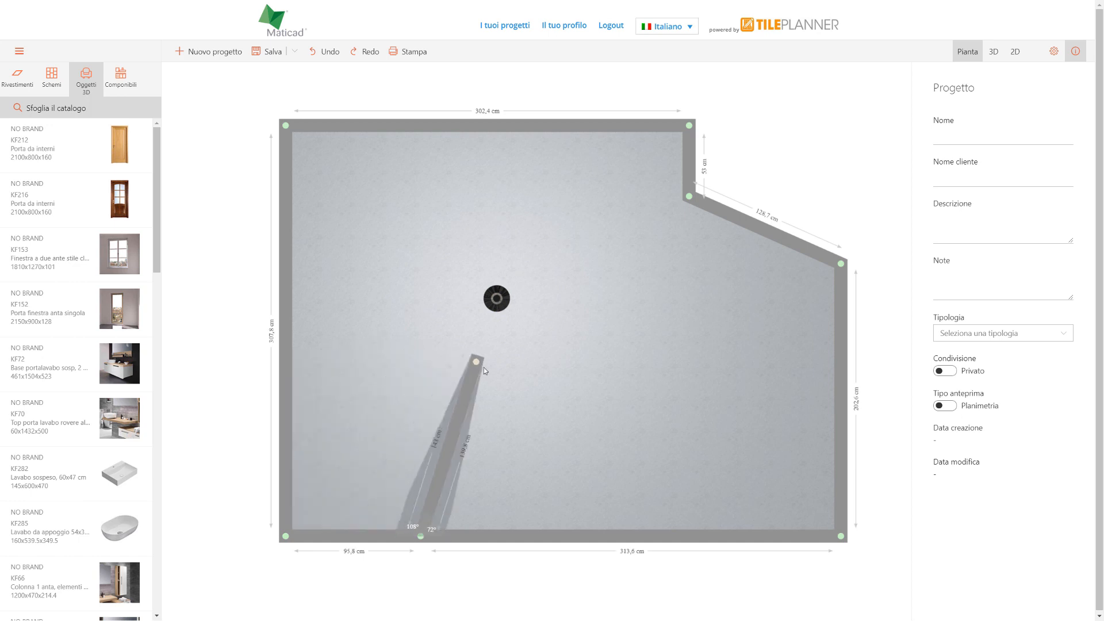
pyautogui.moveTo(481, 356); pyautogui.dragTo(419, 353)
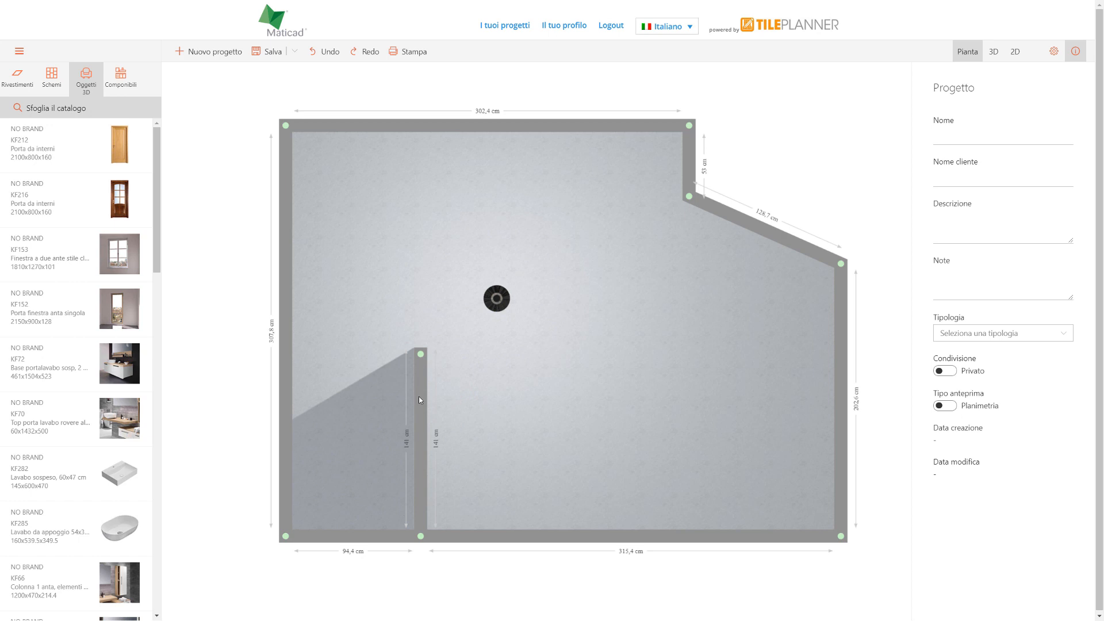
# - Branch another internal wall off the partition and shorten the partition to about 78 cm
pyautogui.rightClick(419, 400)
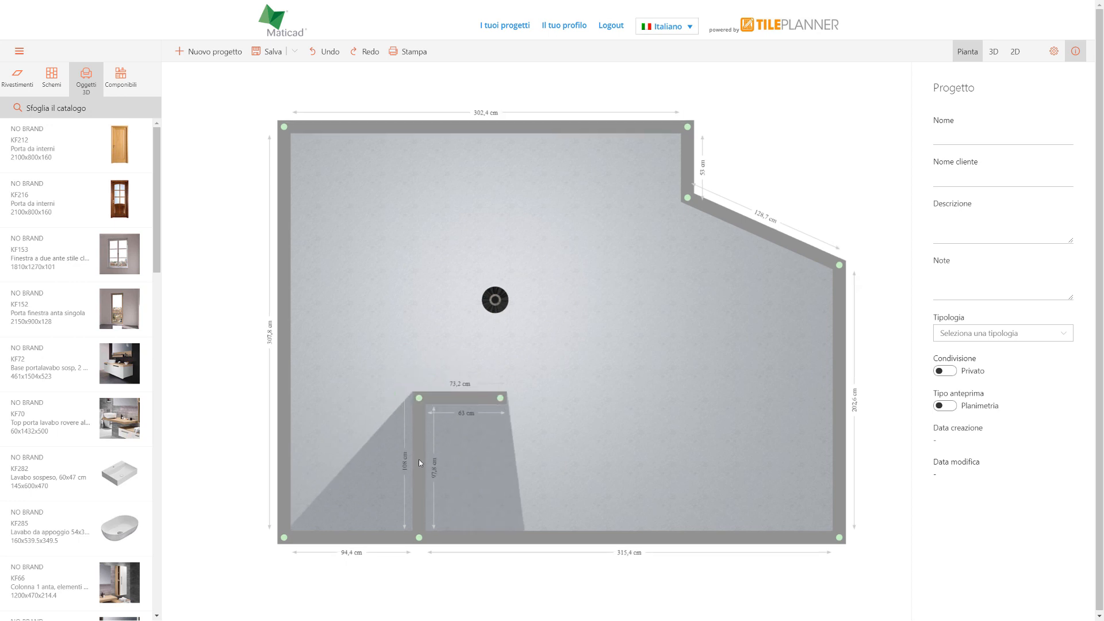
pyautogui.rightClick(437, 458)
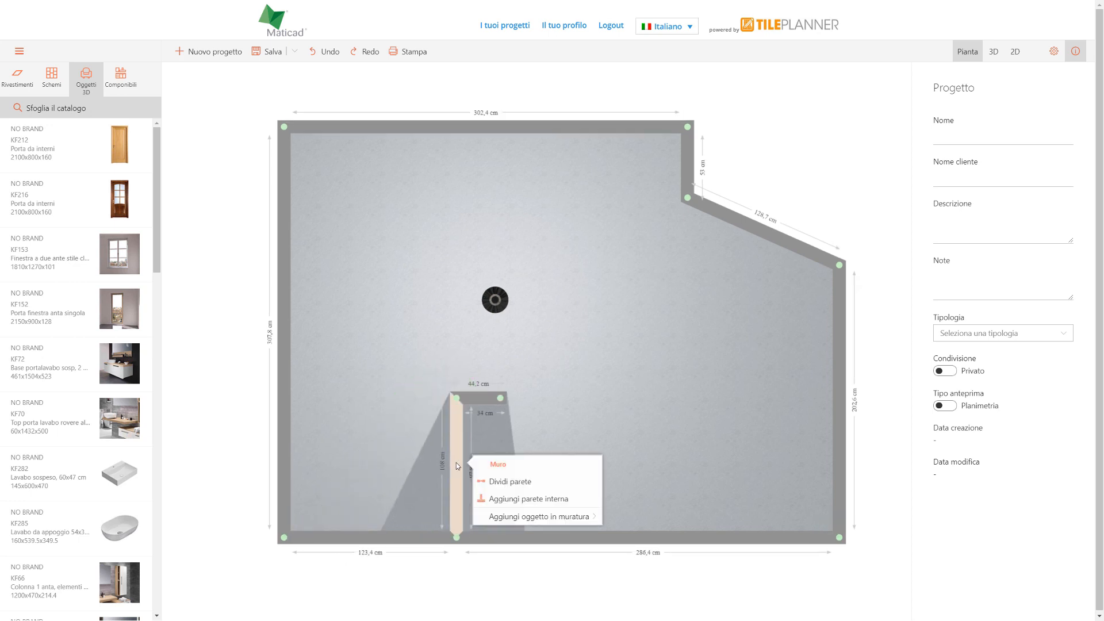
pyautogui.click(527, 498)
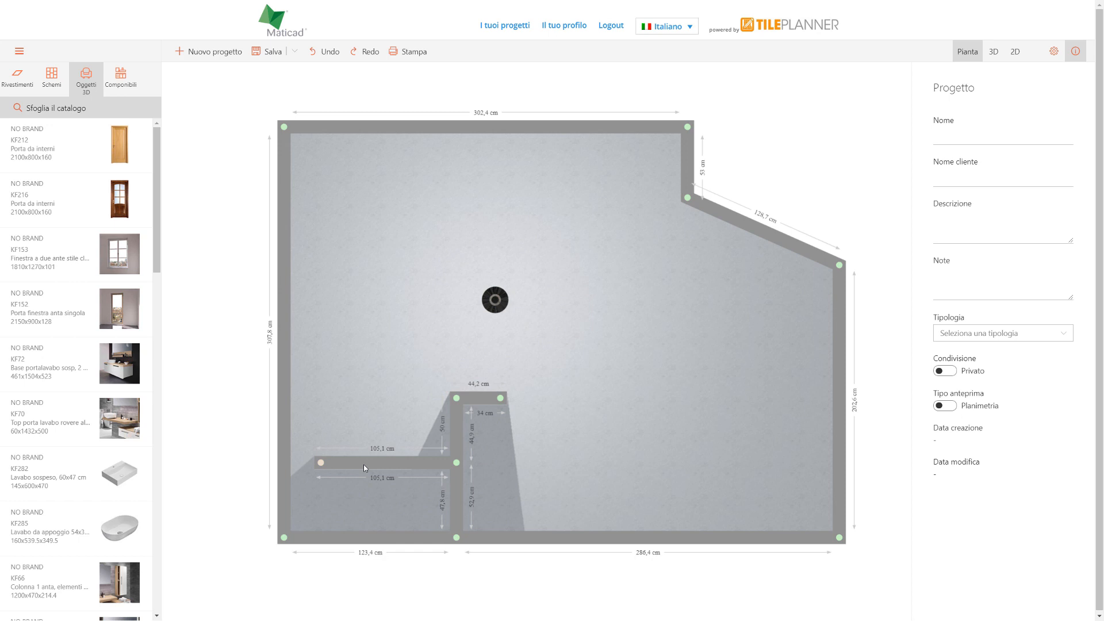
pyautogui.moveTo(457, 463); pyautogui.dragTo(369, 466)
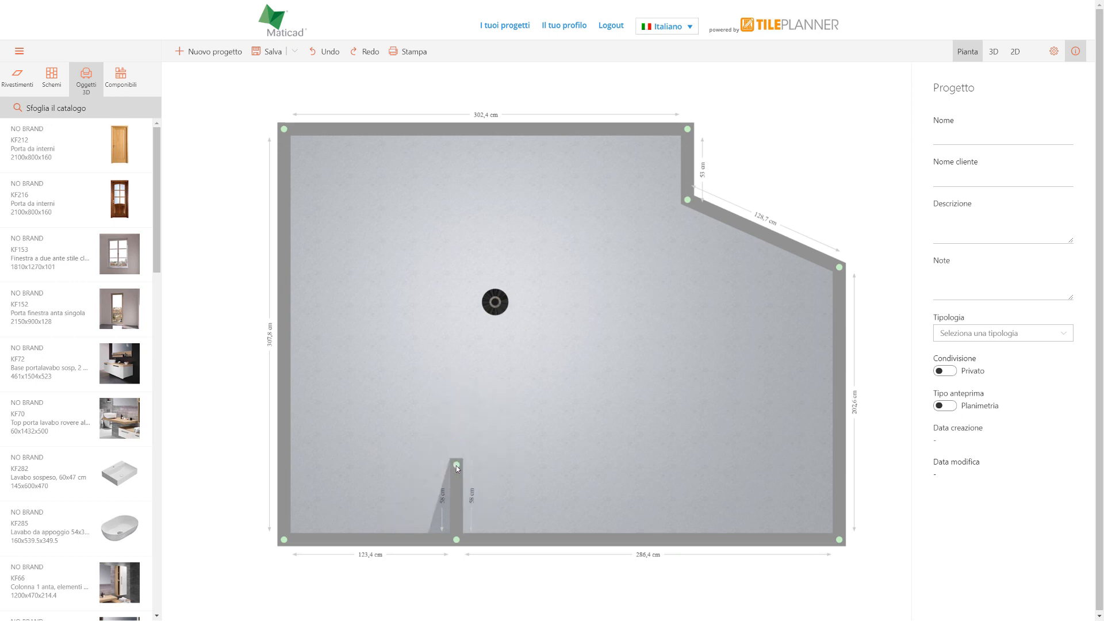
pyautogui.moveTo(456, 467); pyautogui.dragTo(456, 541)
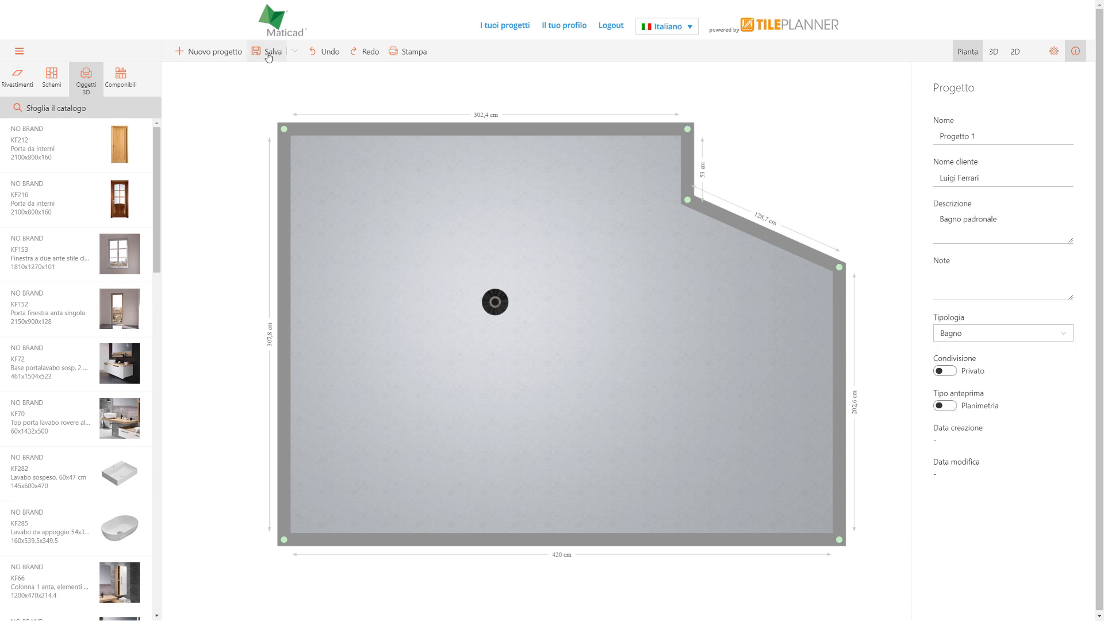
# - Save the project Progetto 1
pyautogui.click(272, 50)
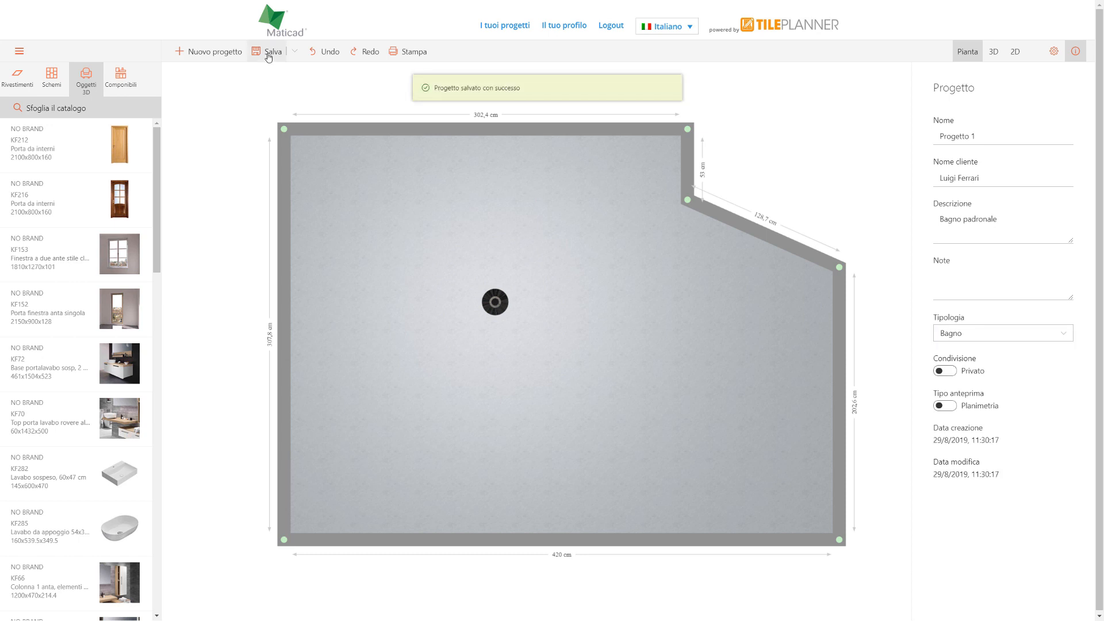
pyautogui.moveTo(518, 34)
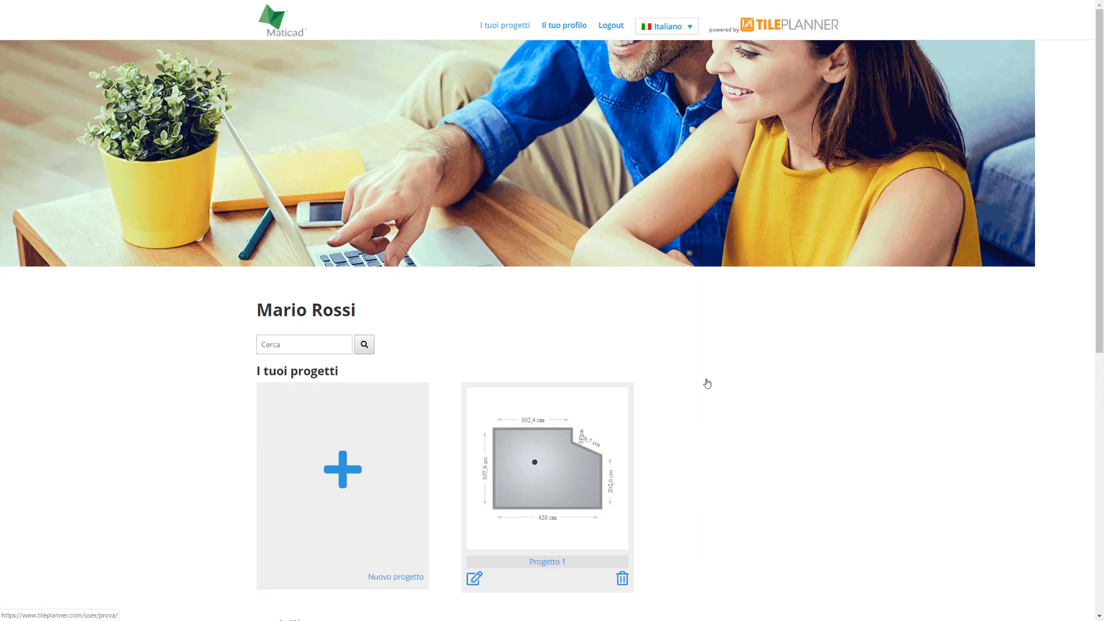
pyautogui.scroll(-3)
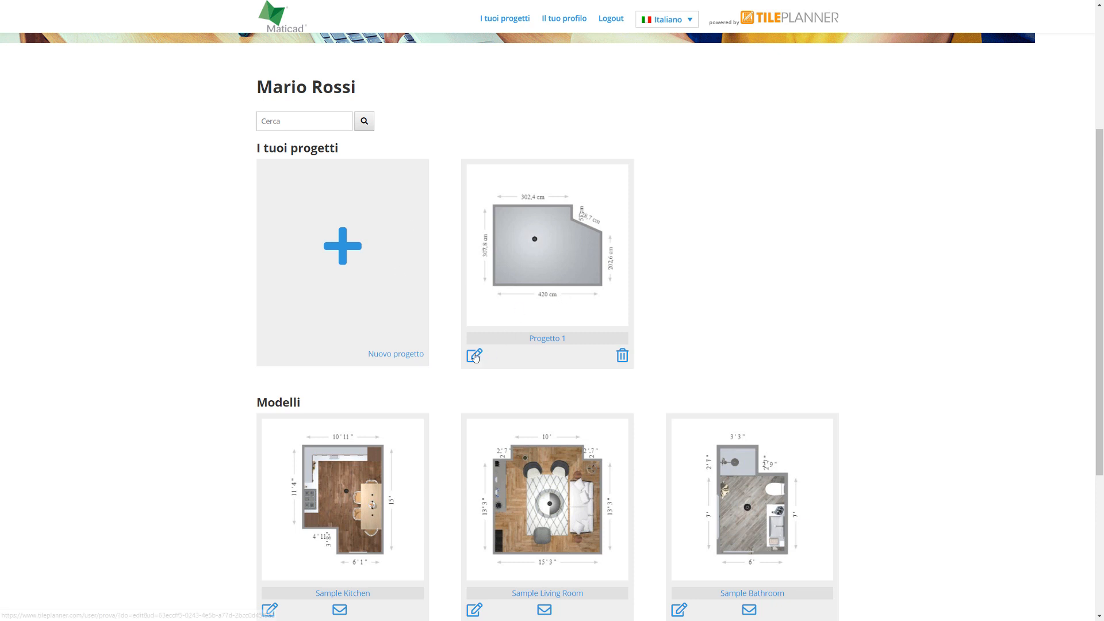
pyautogui.click(473, 356)
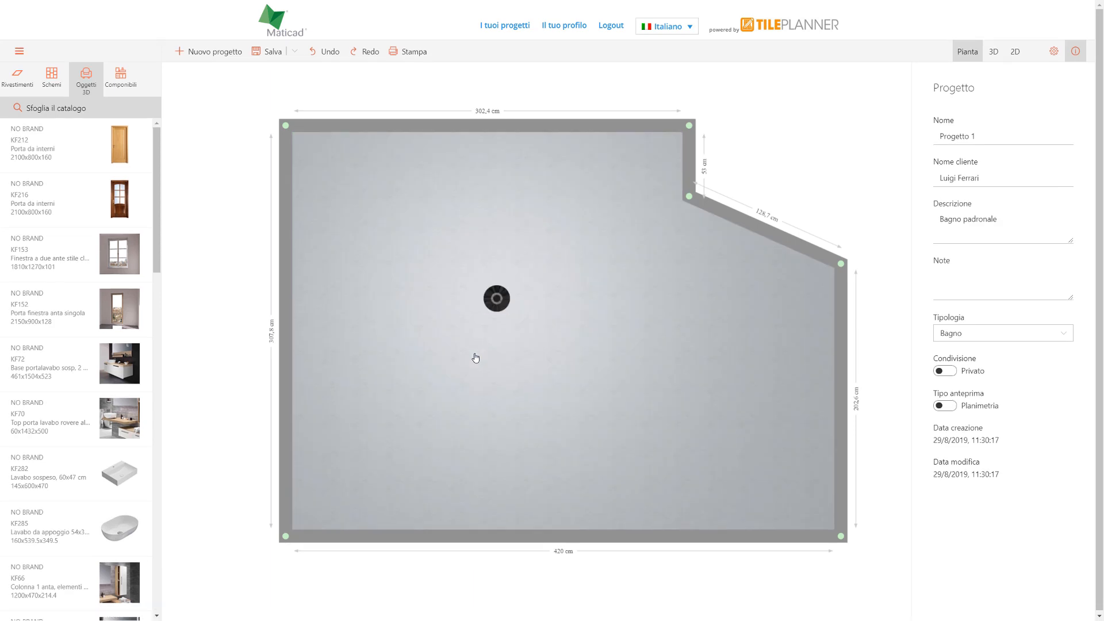
pyautogui.moveTo(451, 536)
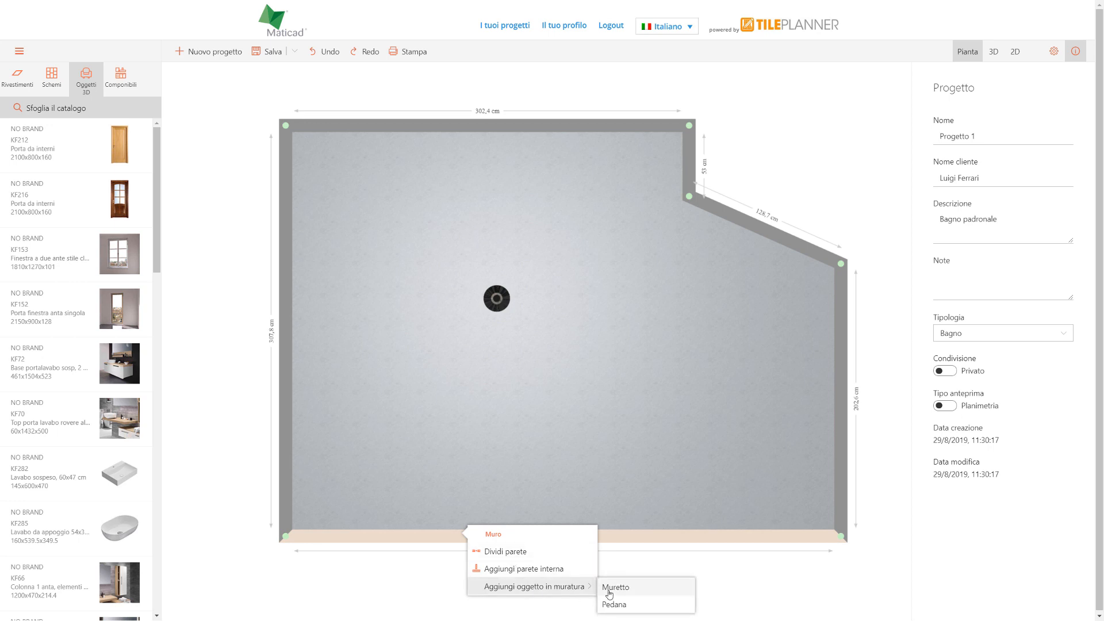
# - Add a Muretto masonry wall 10×100×100 cm against the bottom wall
pyautogui.click(616, 587)
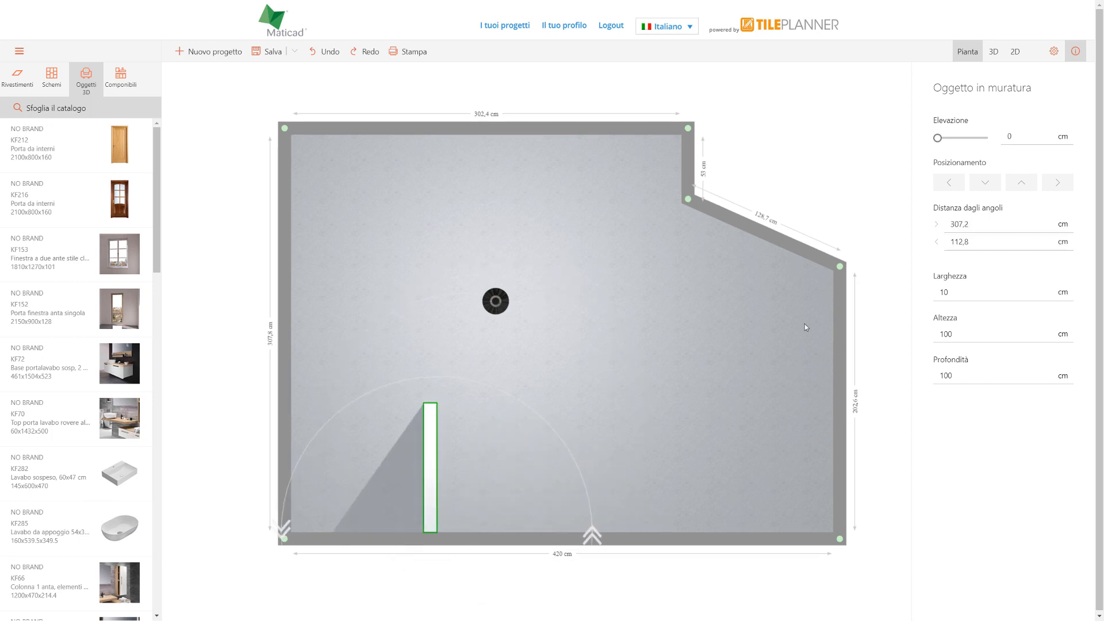
# - Move the low wall into the bottom-left corner and resize it to 20 cm wide, 120 cm high, 180 cm deep
pyautogui.click(1008, 241)
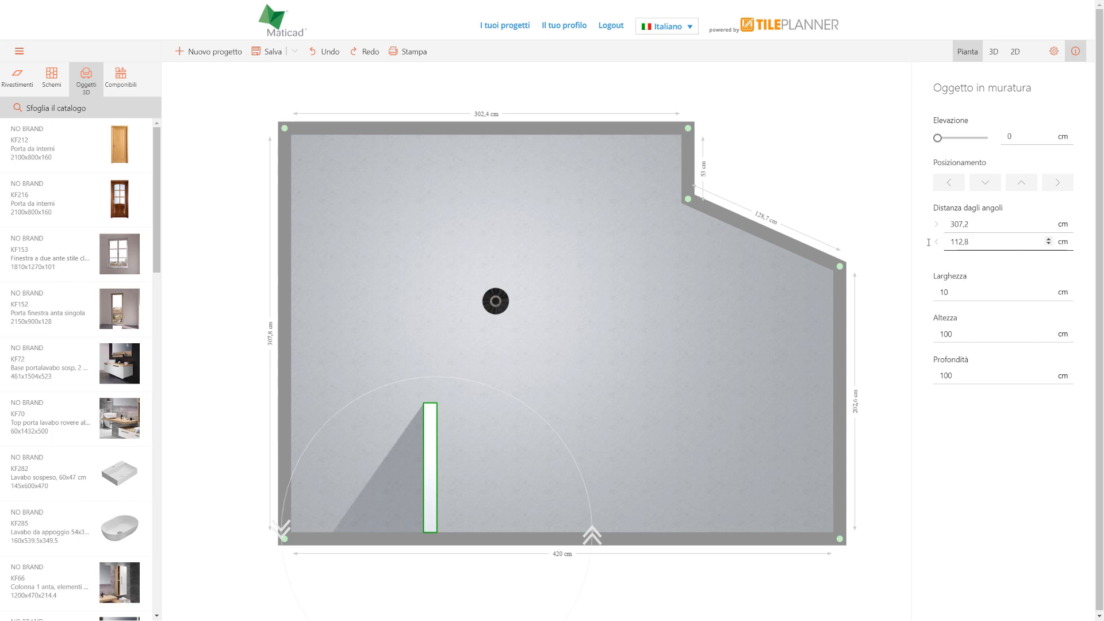
pyautogui.click(986, 241)
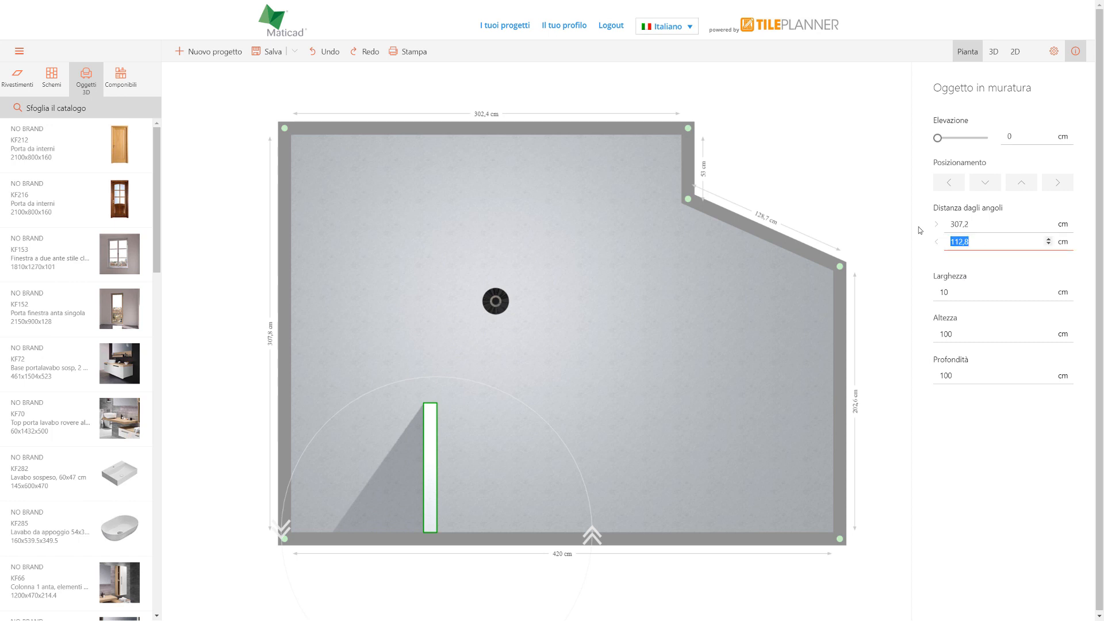
pyautogui.write('60')
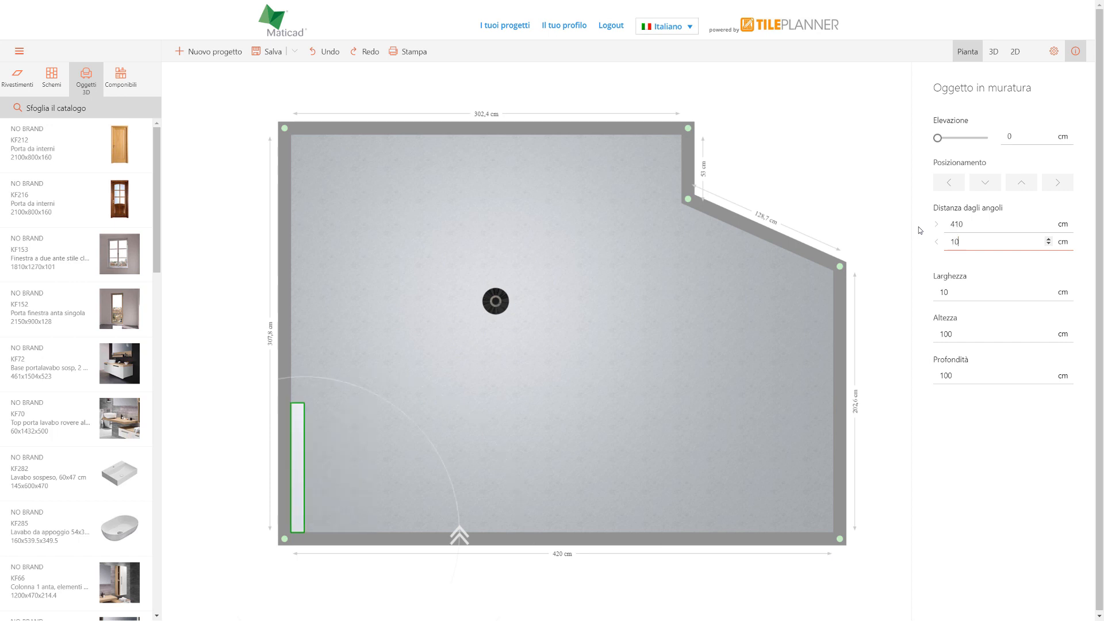
pyautogui.click(1000, 291)
pyautogui.write('20')
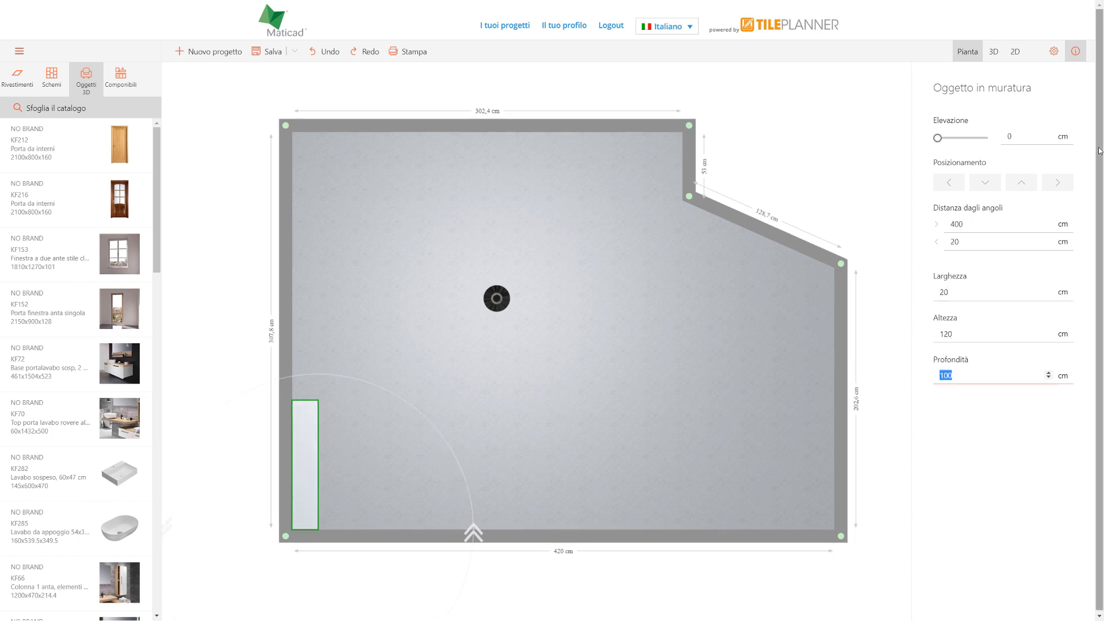
pyautogui.write('180')
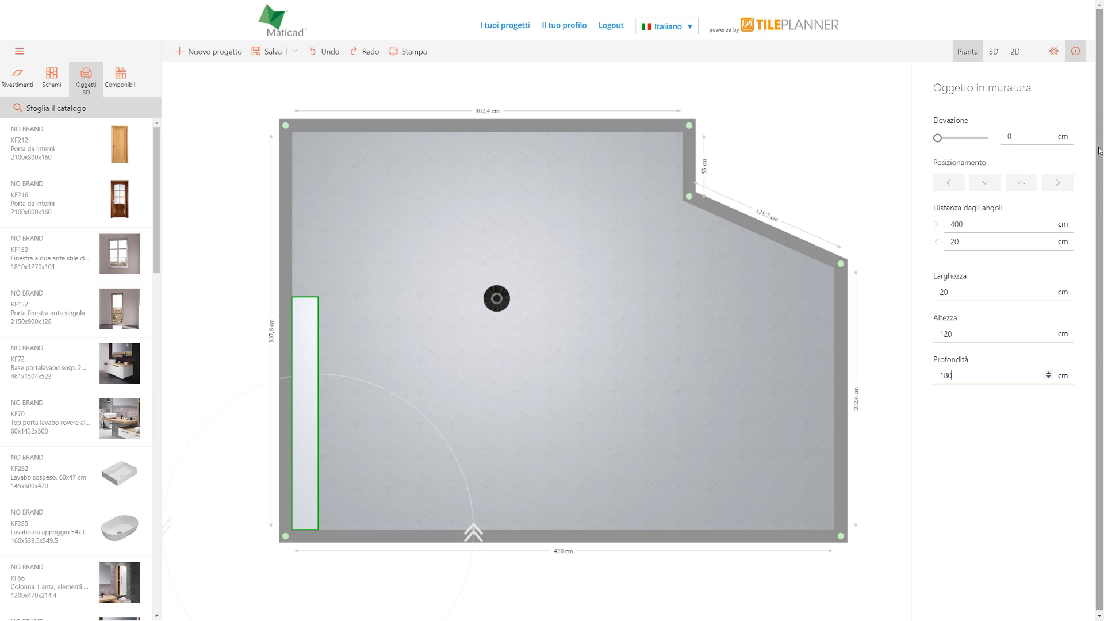
pyautogui.click(541, 438)
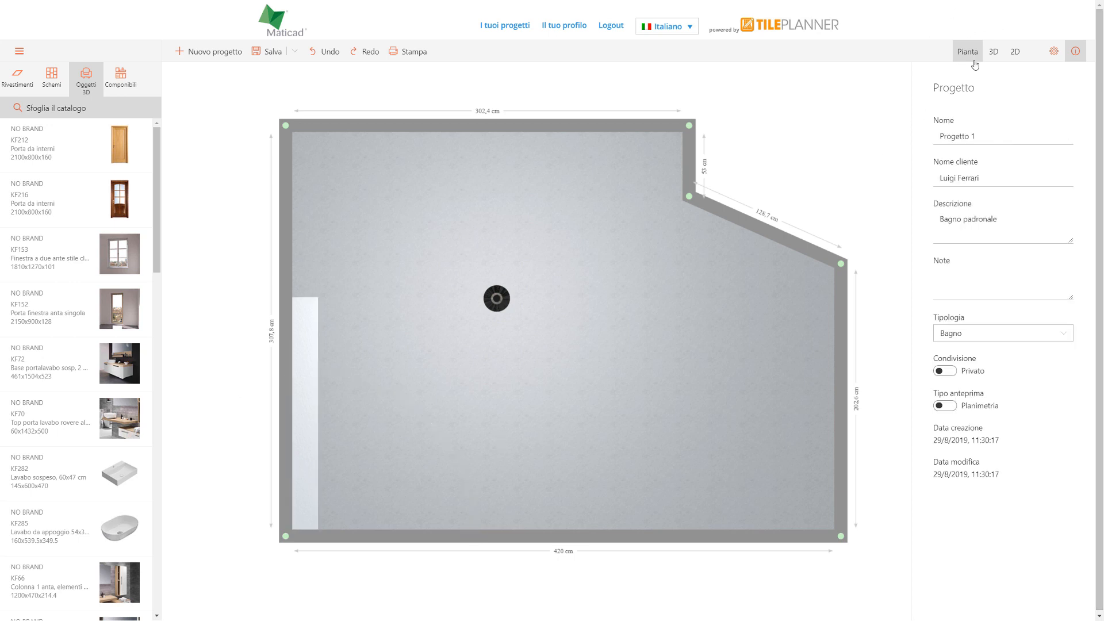
# - View the room in 3D, step through the 2D wall elevations, and return to 3D
pyautogui.click(993, 50)
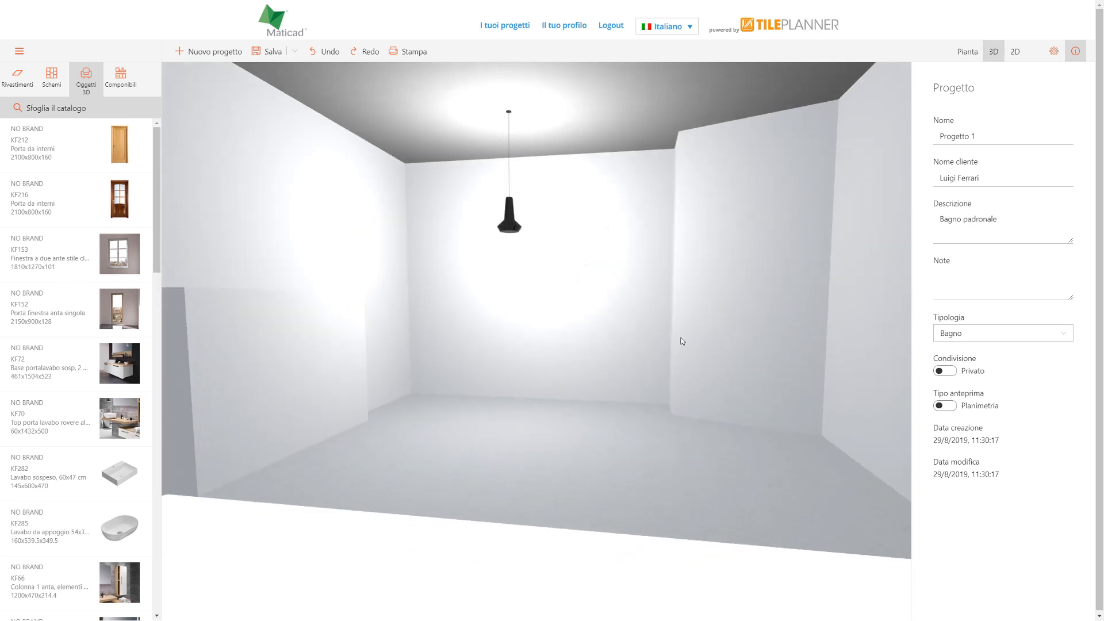
pyautogui.moveTo(681, 342); pyautogui.dragTo(613, 350)
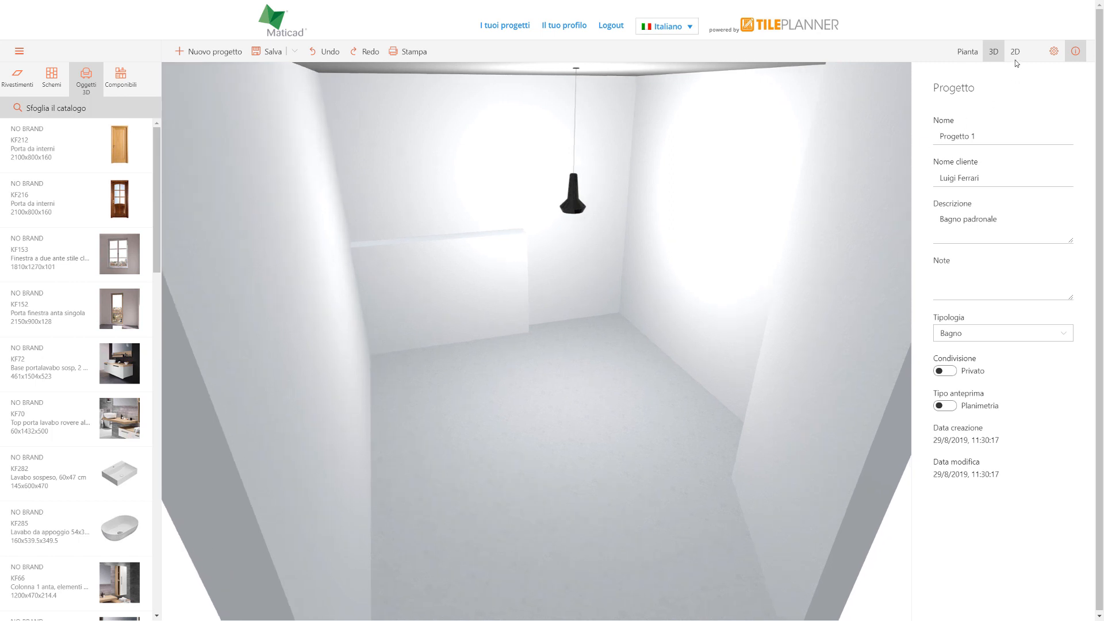
pyautogui.click(1014, 51)
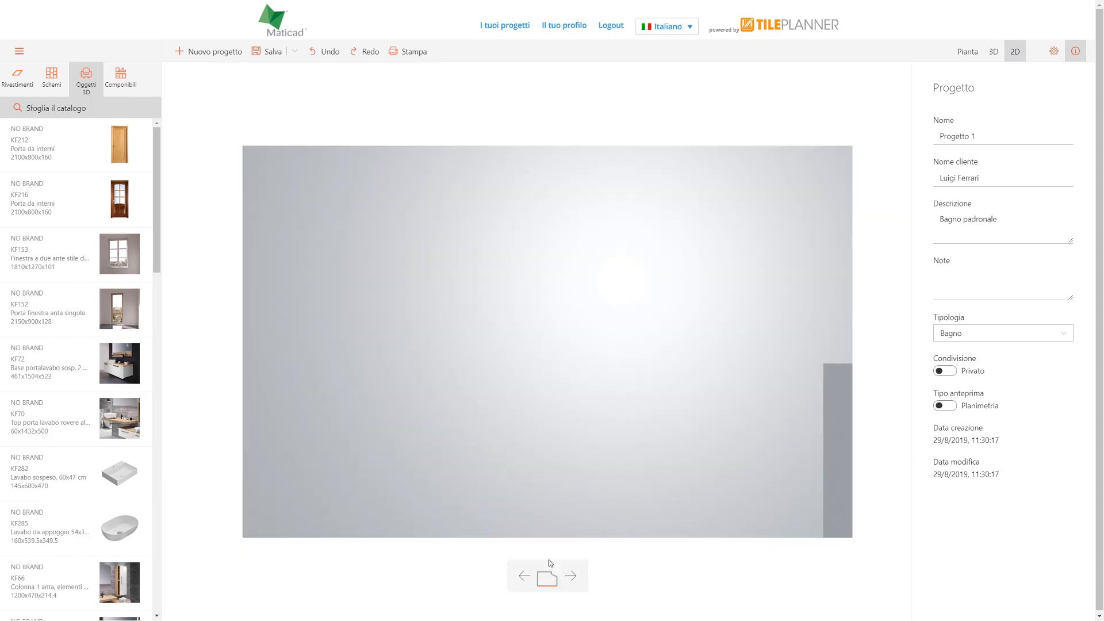
pyautogui.click(573, 576)
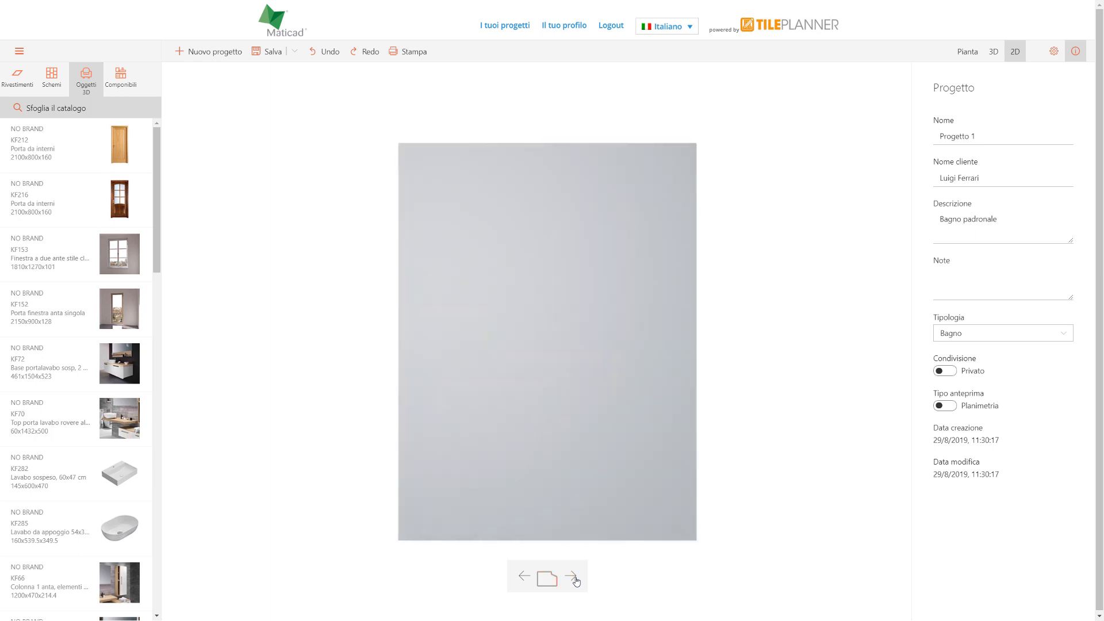
pyautogui.click(993, 51)
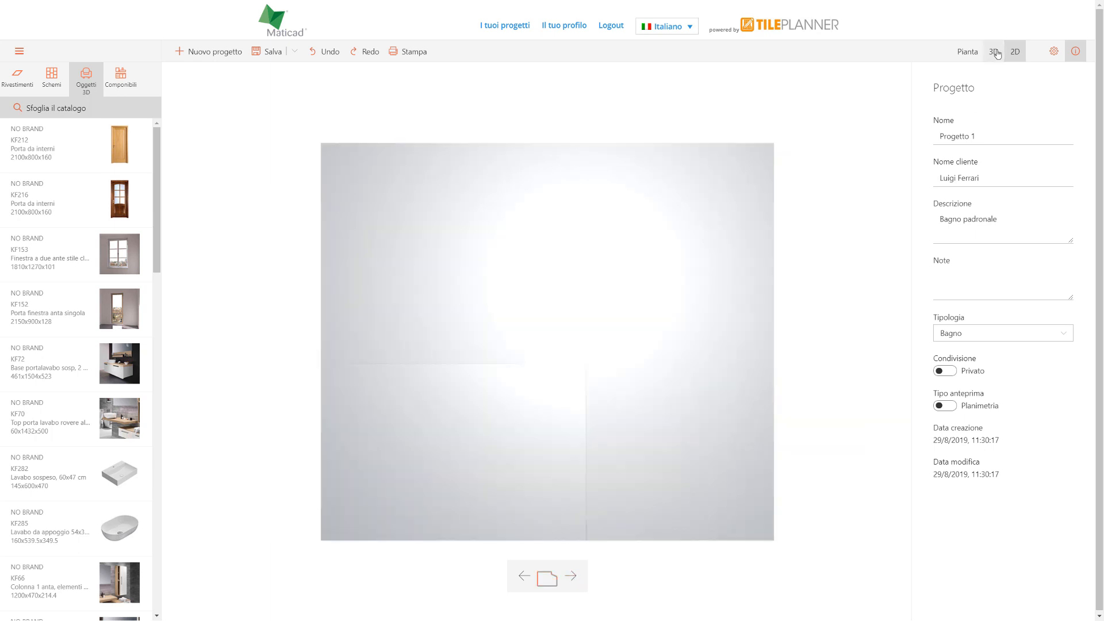
pyautogui.click(993, 51)
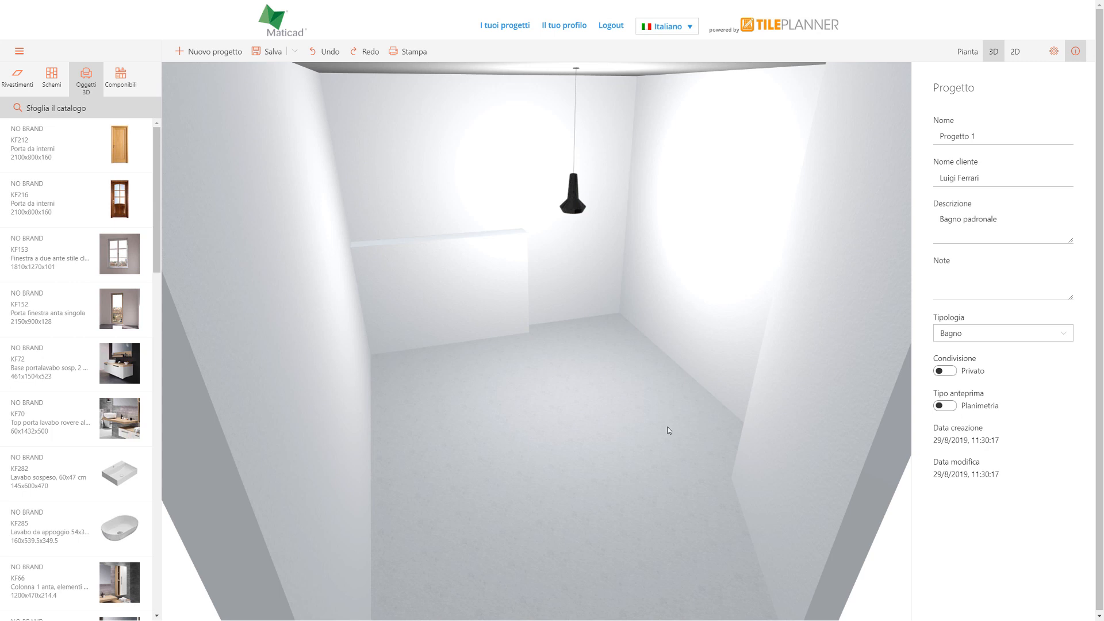
pyautogui.moveTo(601, 415)
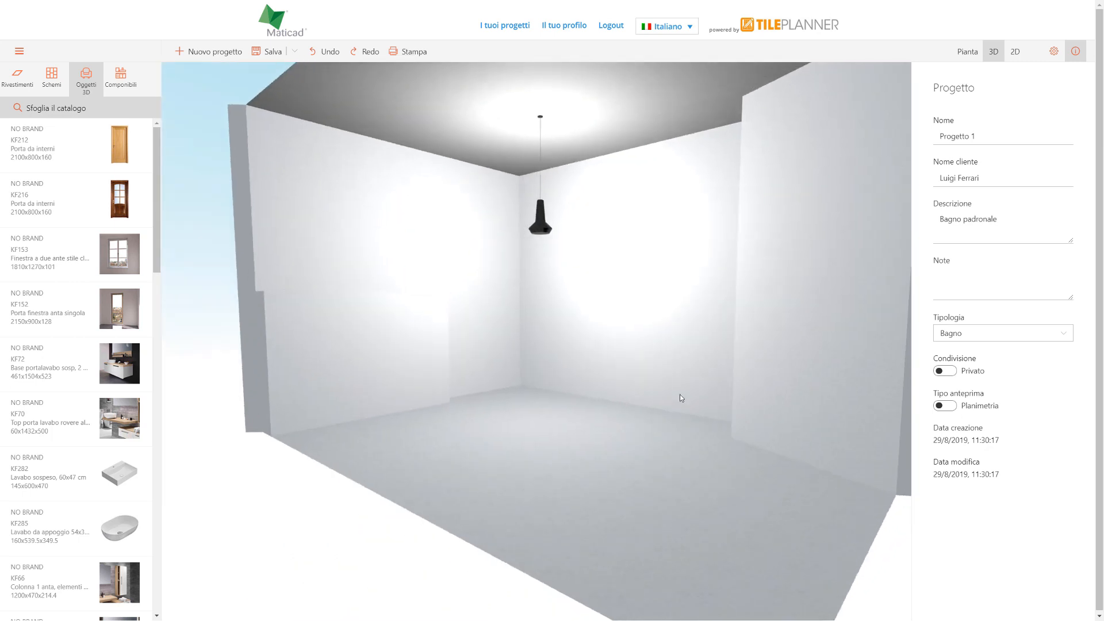
# - Orbit the 3D room around the low wall, then return to the Pianta floor plan
pyautogui.moveTo(680, 399); pyautogui.dragTo(733, 456)
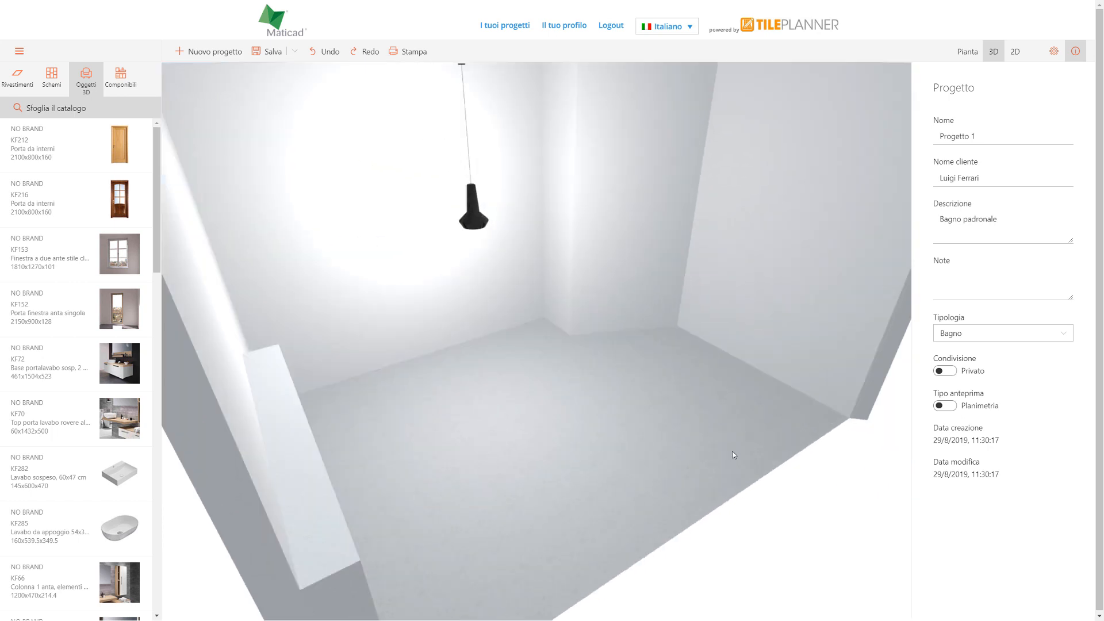
pyautogui.moveTo(732, 456); pyautogui.dragTo(631, 364)
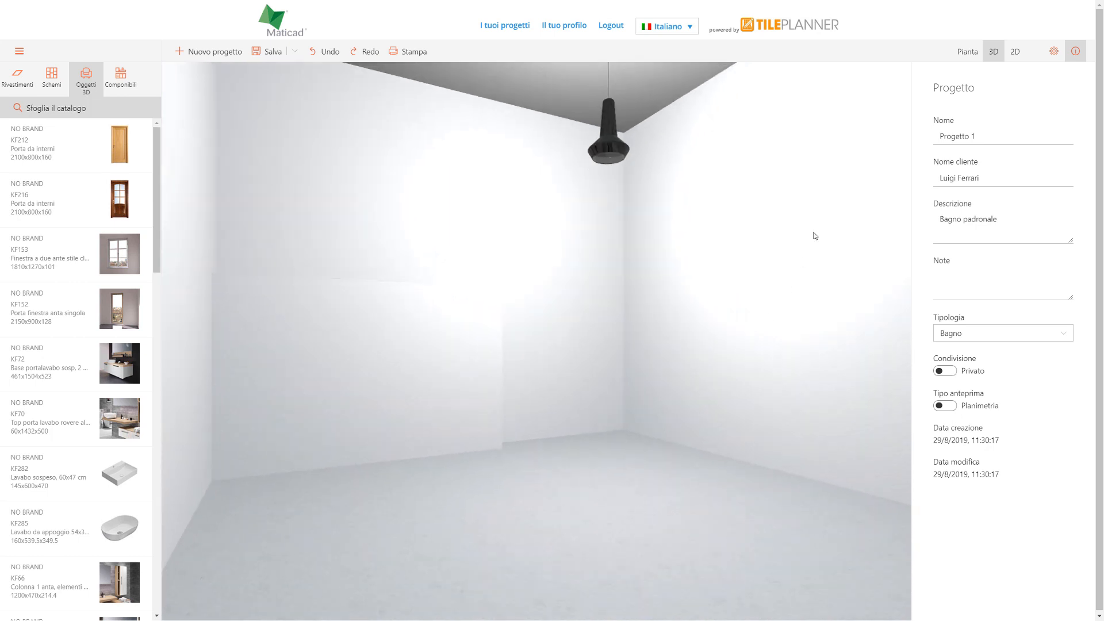
pyautogui.click(968, 51)
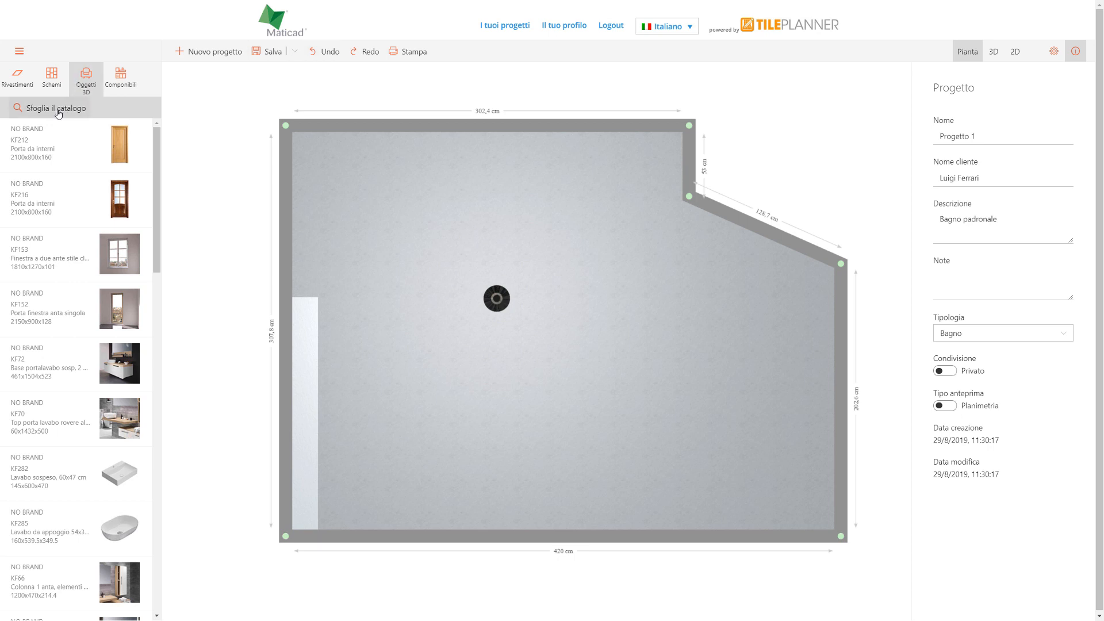
# - Filter the catalogue by type to Finestre/Porte for placing the classic two-pane window
pyautogui.click(49, 107)
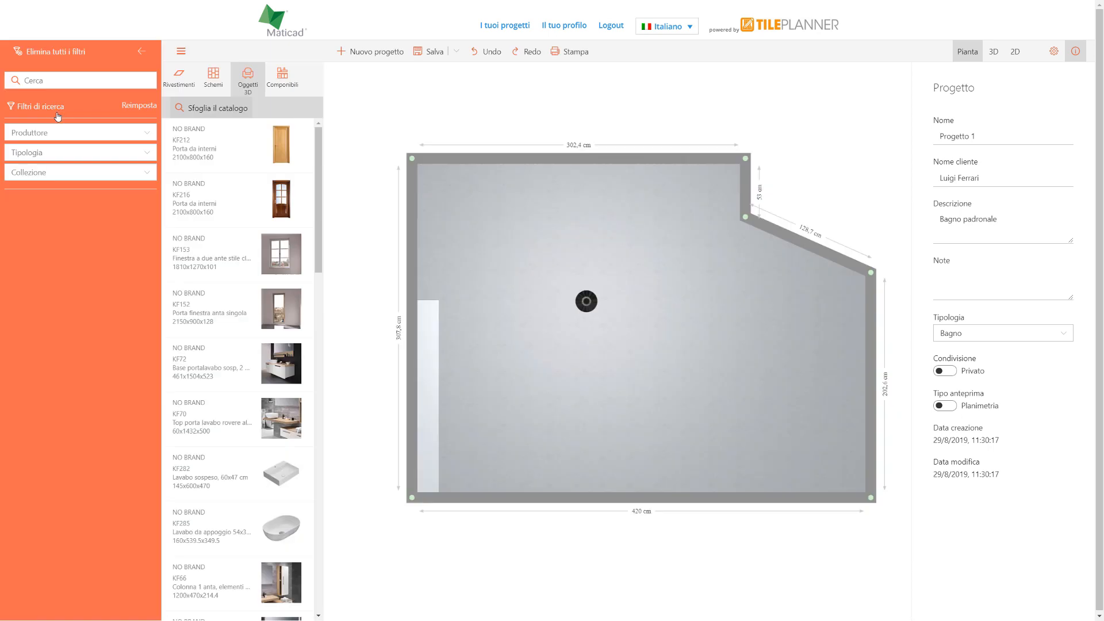
pyautogui.moveTo(60, 135)
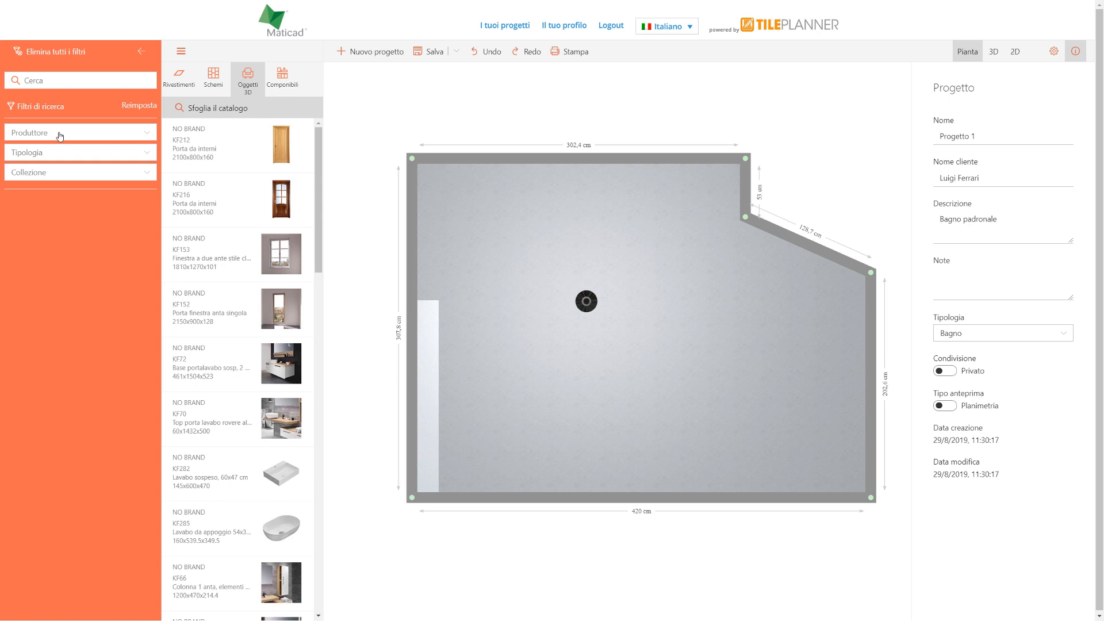
pyautogui.click(80, 152)
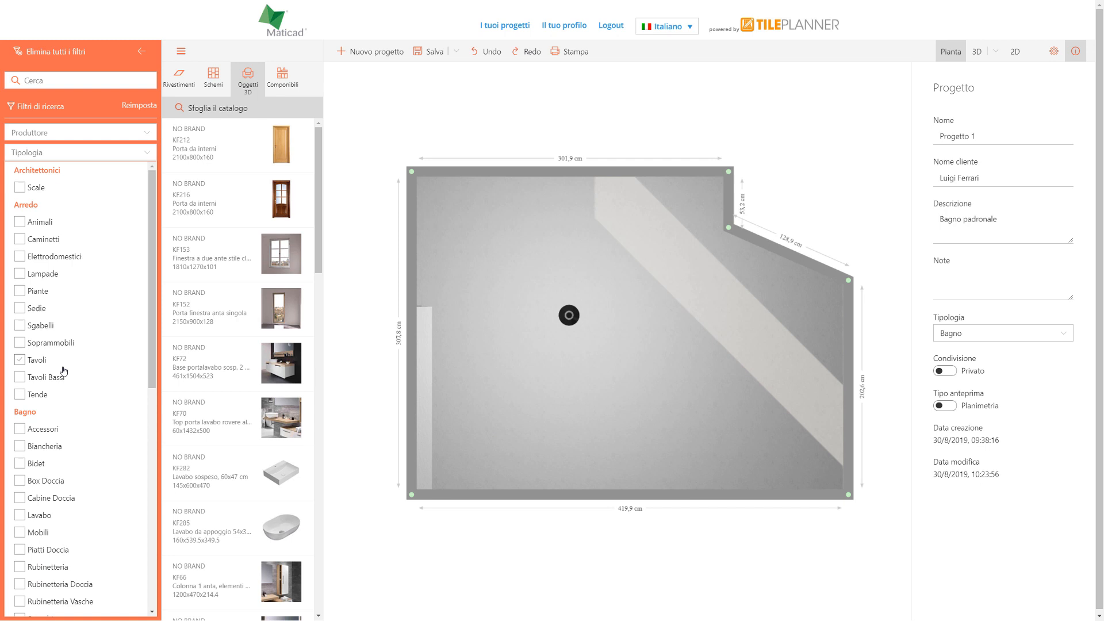
pyautogui.scroll(-3)
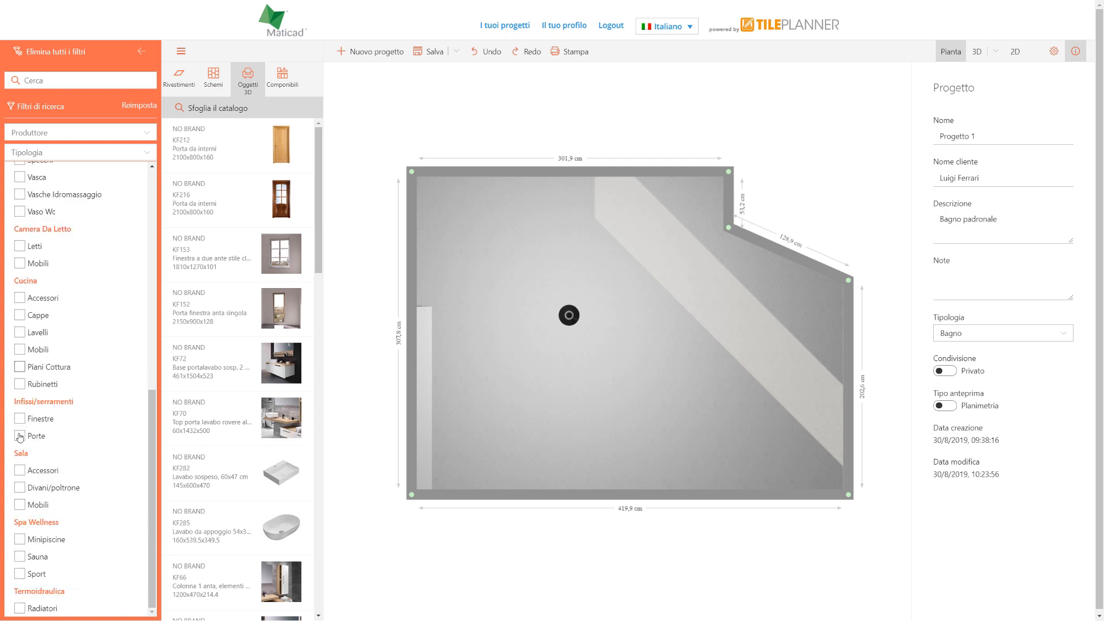
pyautogui.click(20, 435)
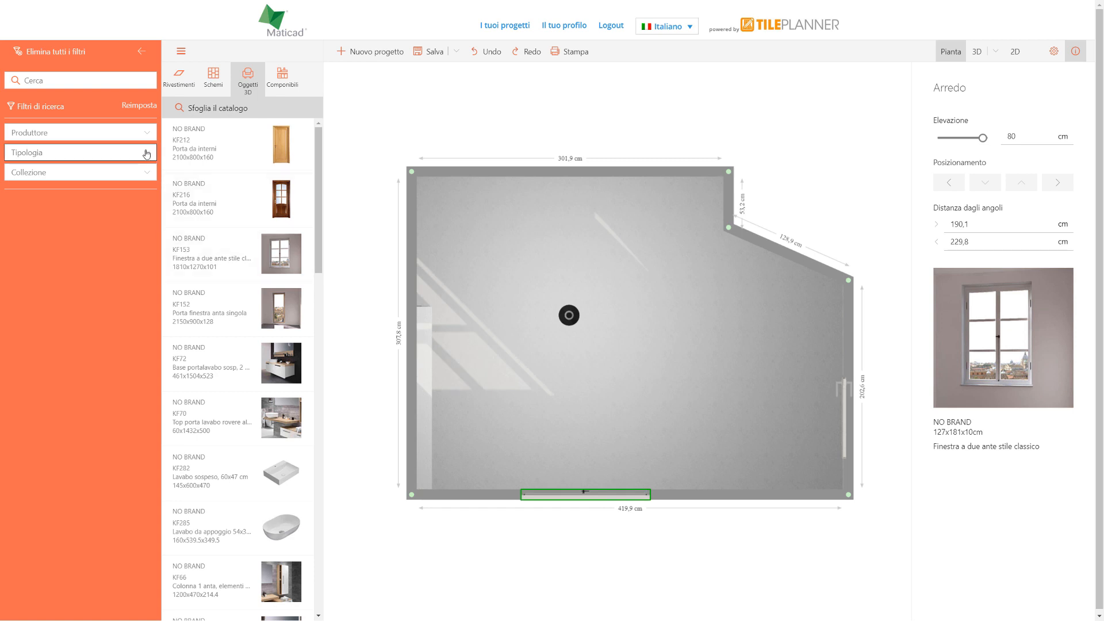
# - Filter the catalogue to bathroom furniture, raise the Mini boiserie to 140 cm elevation and show the room in 3D
pyautogui.click(79, 153)
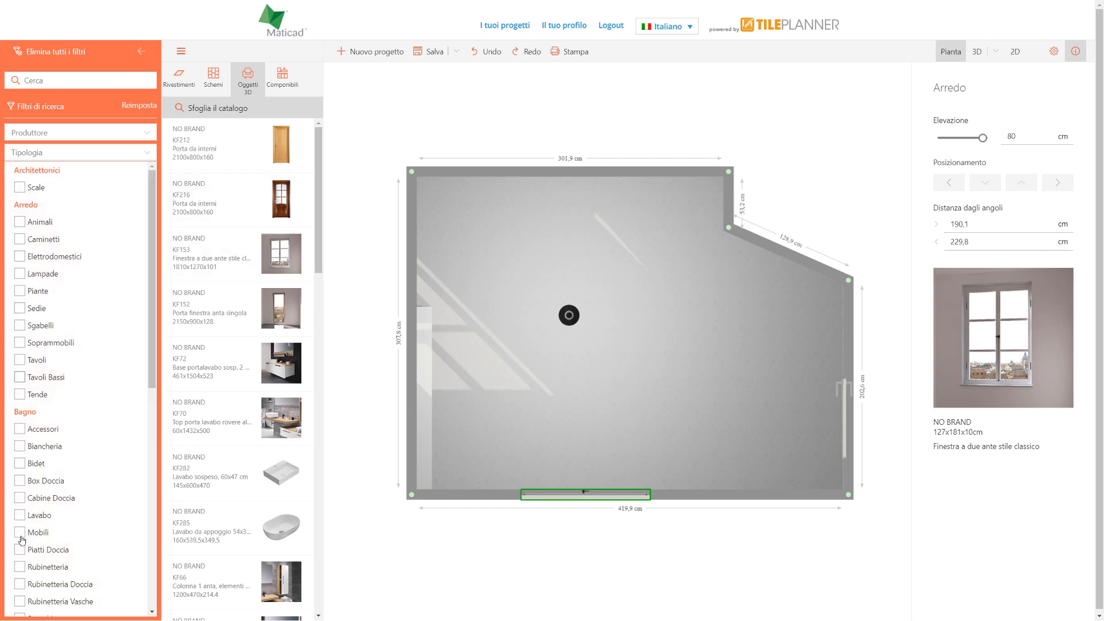
pyautogui.click(19, 535)
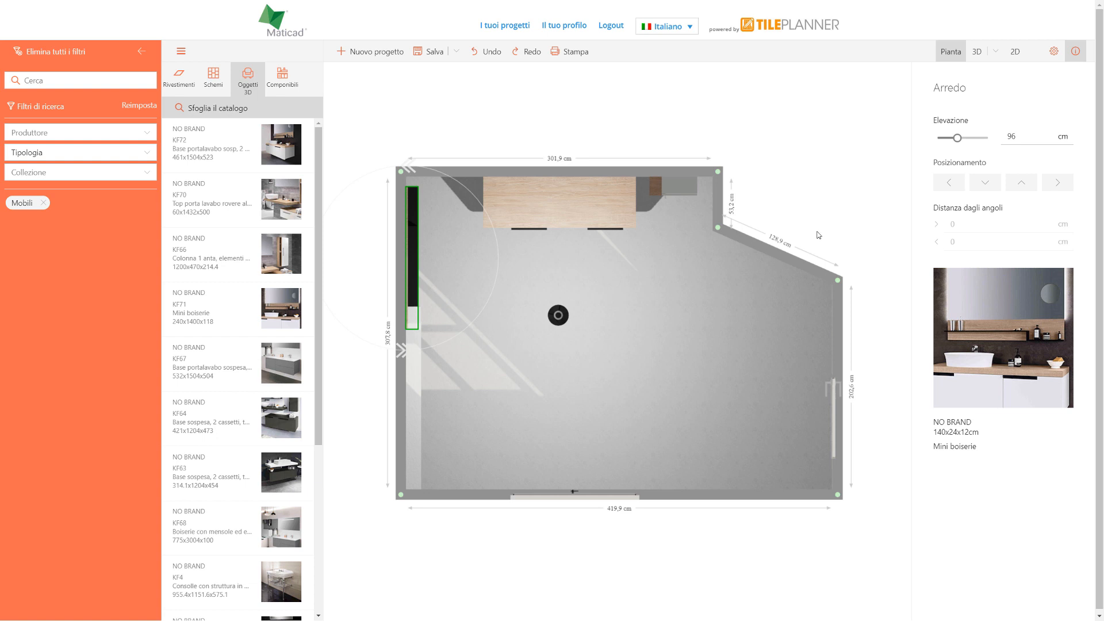
pyautogui.moveTo(958, 138); pyautogui.dragTo(966, 138)
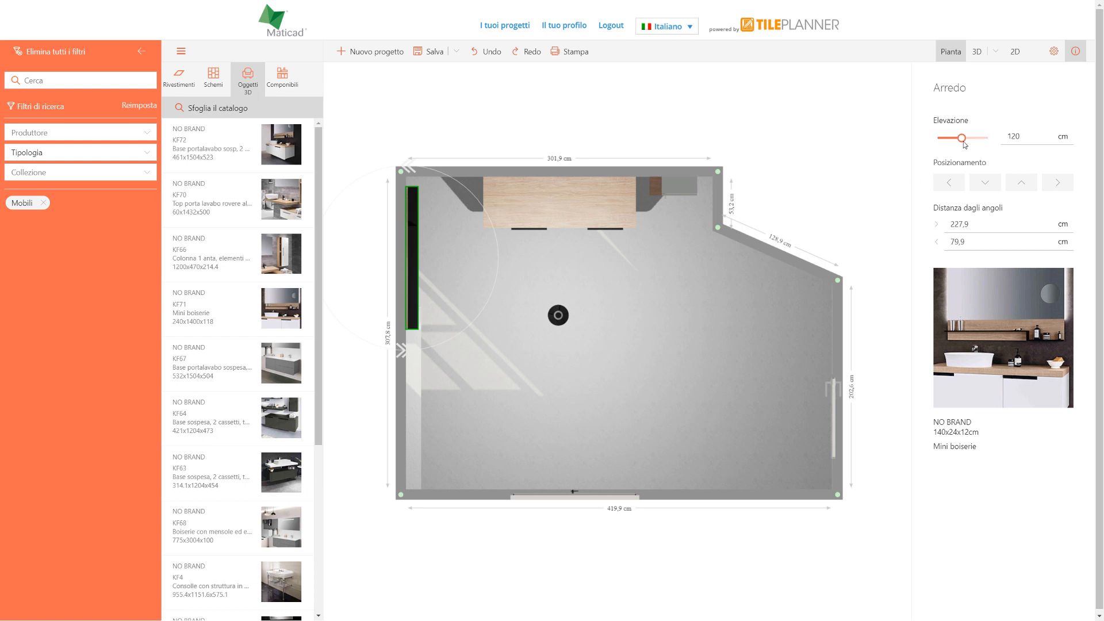
pyautogui.moveTo(962, 138); pyautogui.dragTo(971, 138)
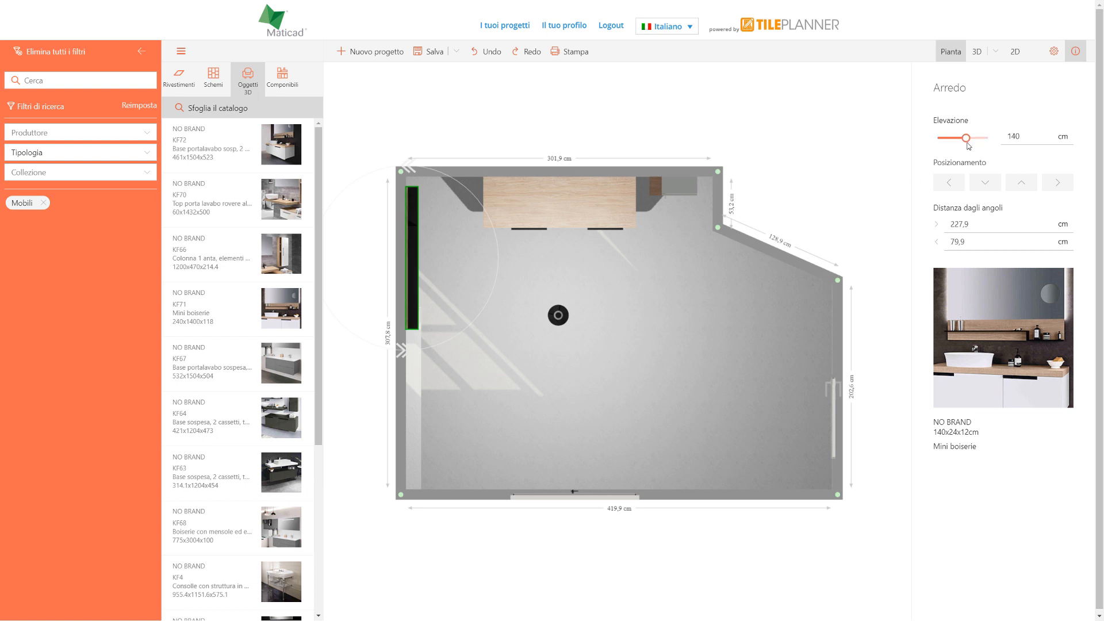
pyautogui.click(977, 50)
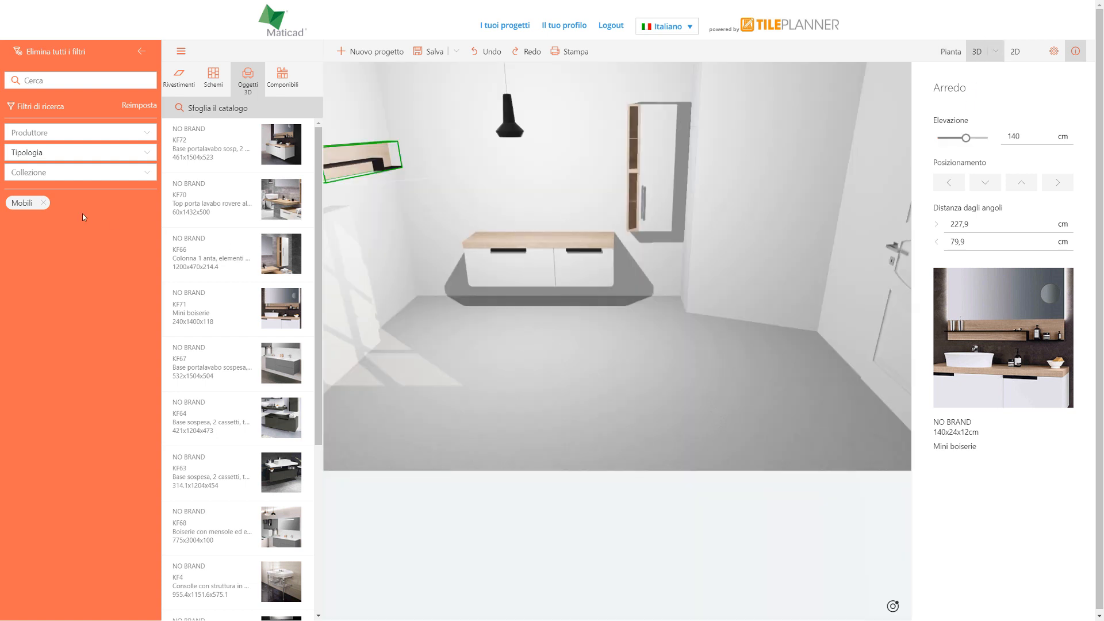
# - Clear the Mobili filter and leave the Lavabo da appoggio basin deselected on the vanity top
pyautogui.click(43, 203)
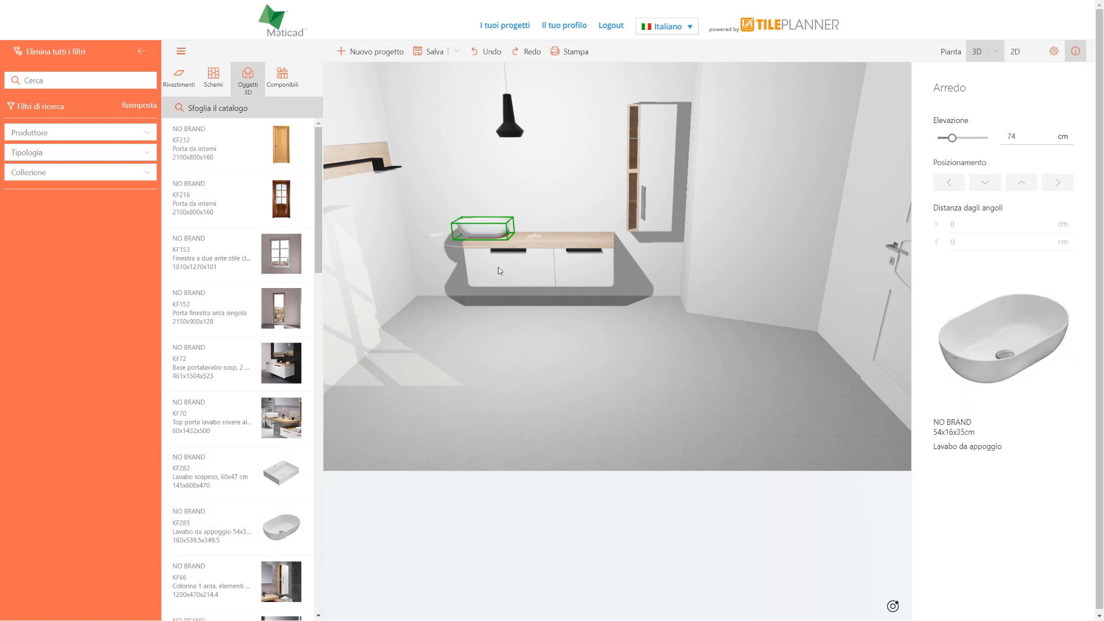
pyautogui.click(1055, 182)
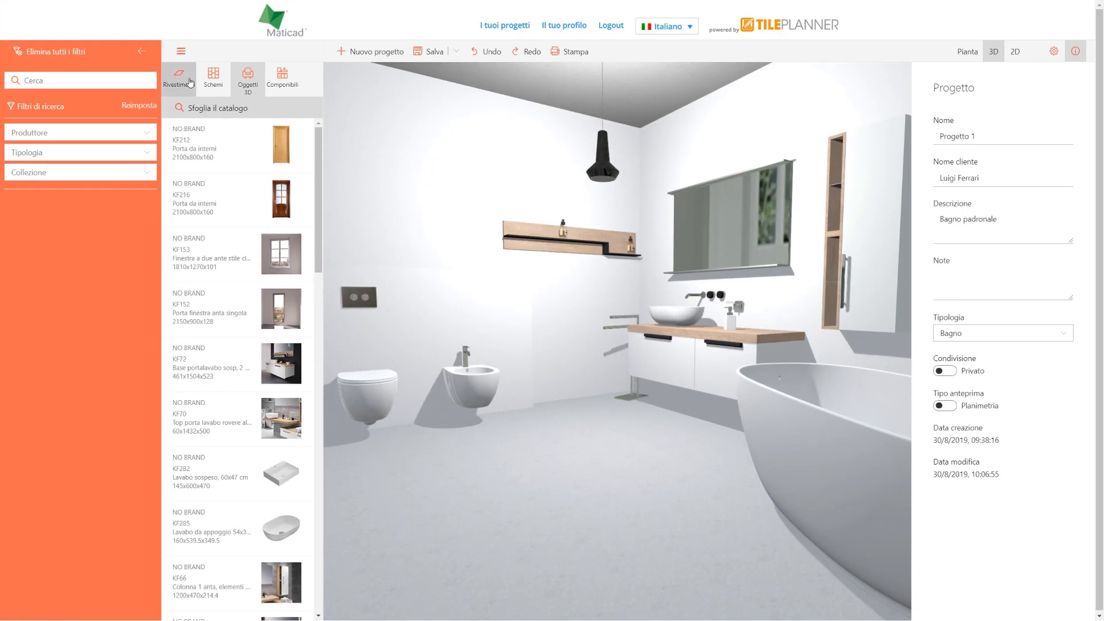
# - Browse the Rivestimenti catalogue down to the KT205 Castagno 1200×200 chestnut planks for the floor
pyautogui.click(179, 77)
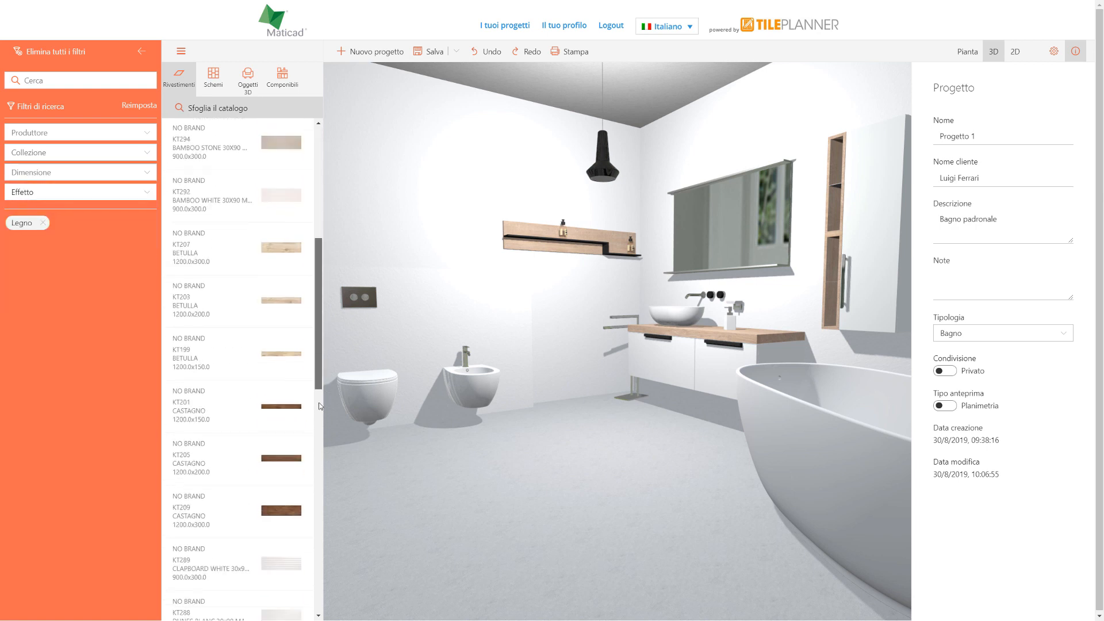
pyautogui.scroll(-3)
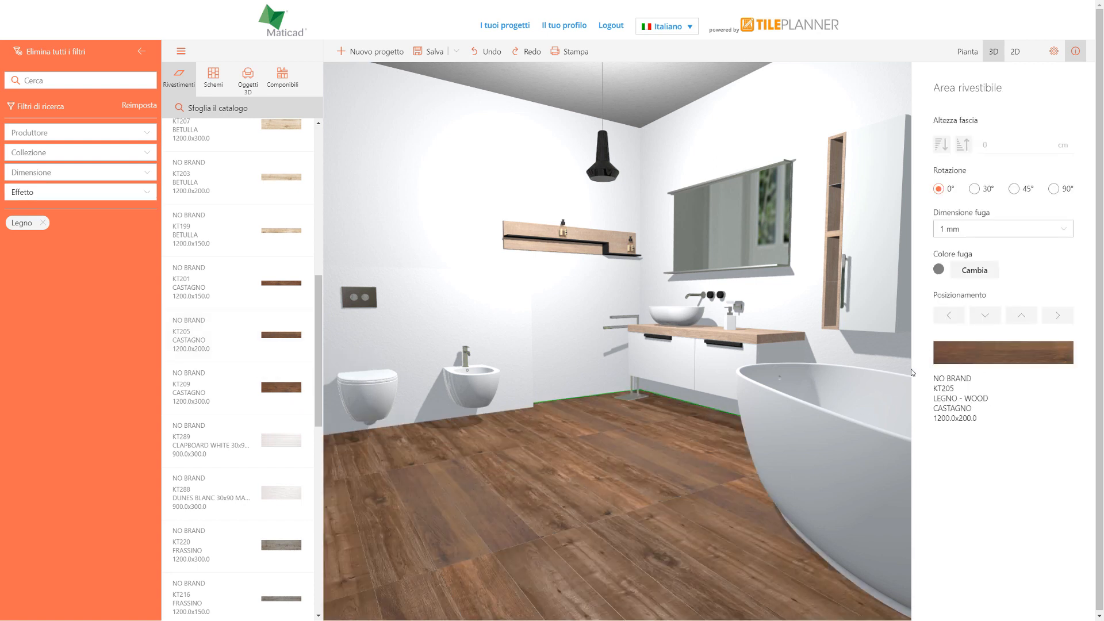
# - Rotate the floor planks through 30° and 45° to 90°, adjust the grout joint size and set a green grout colour
pyautogui.click(974, 189)
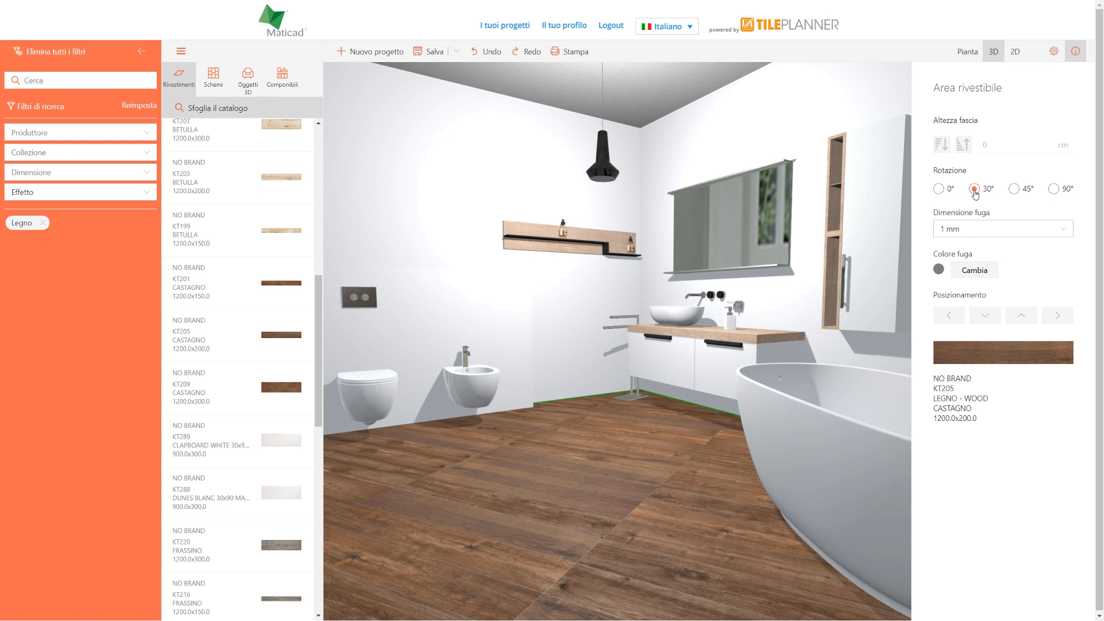
pyautogui.moveTo(1012, 189)
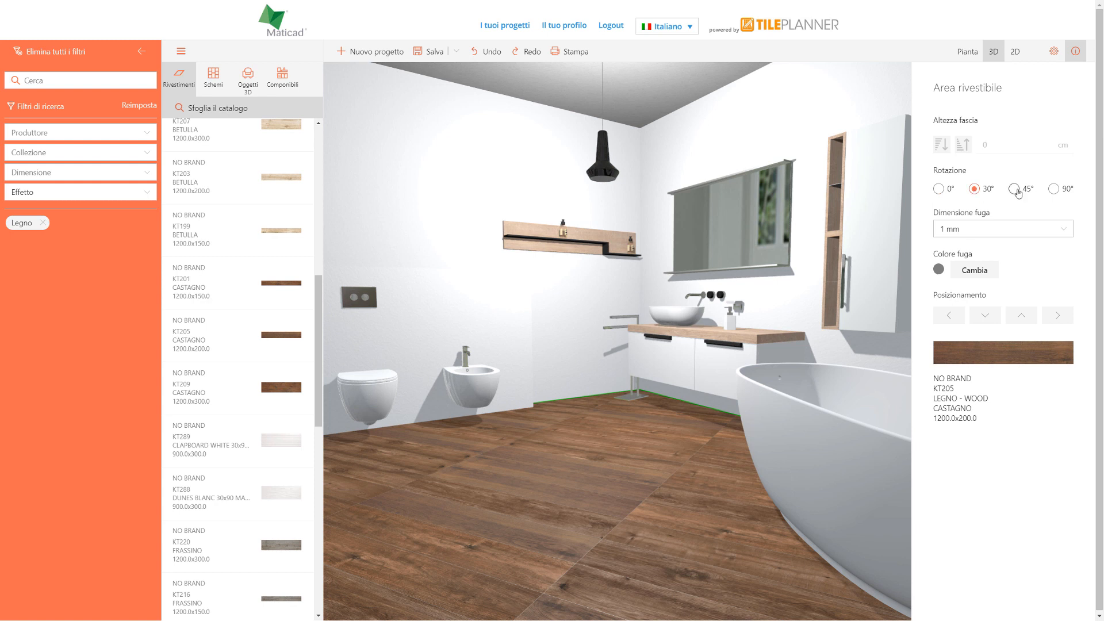
pyautogui.click(1010, 188)
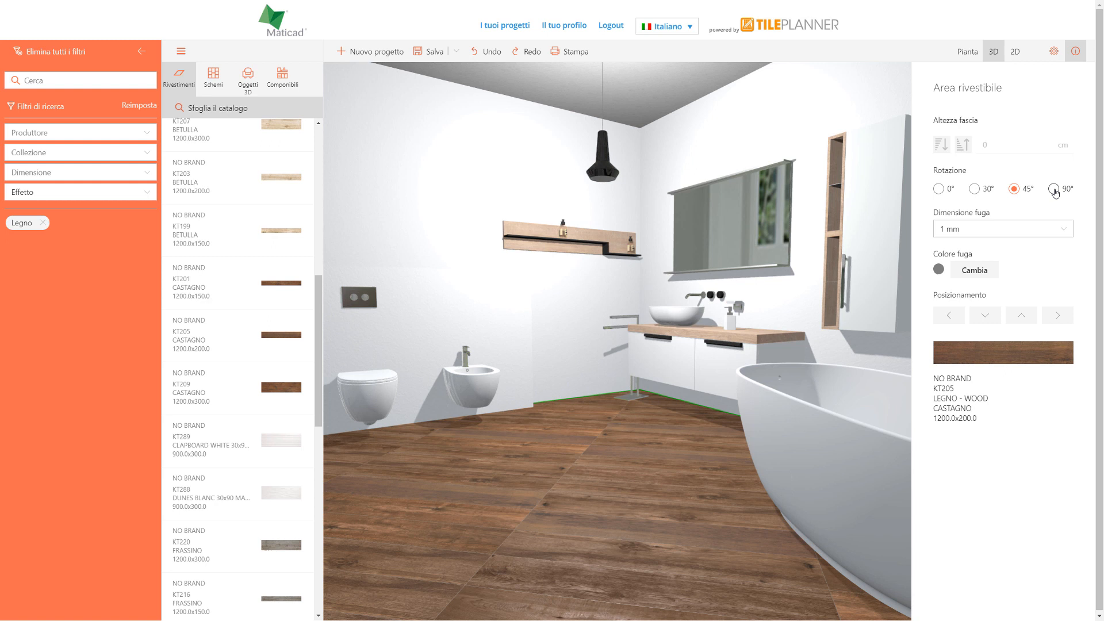
pyautogui.click(1052, 188)
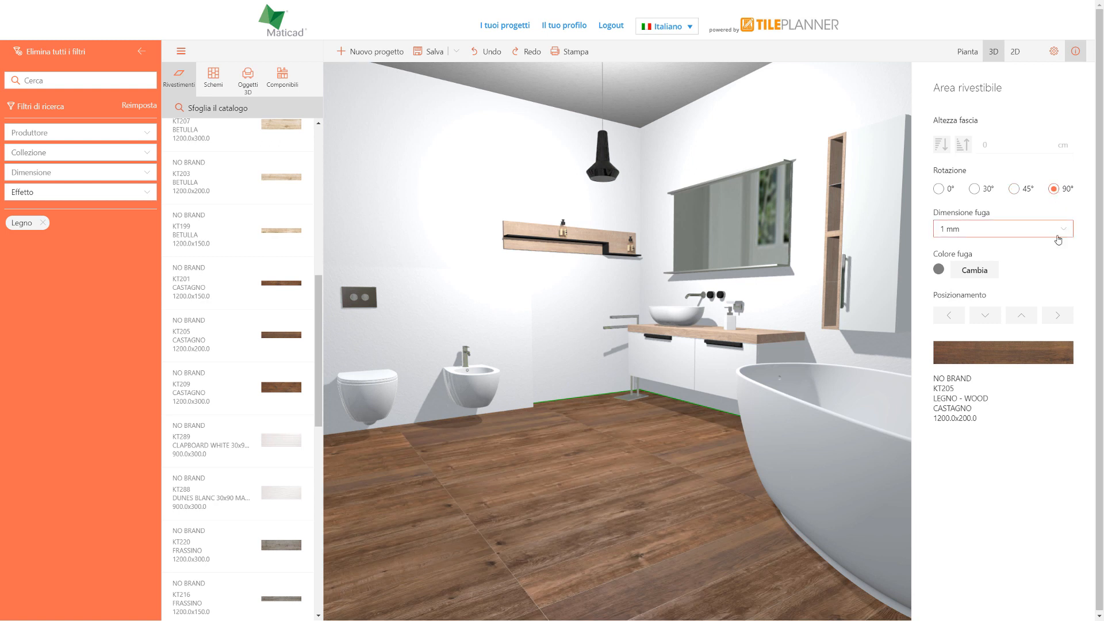
pyautogui.click(1002, 228)
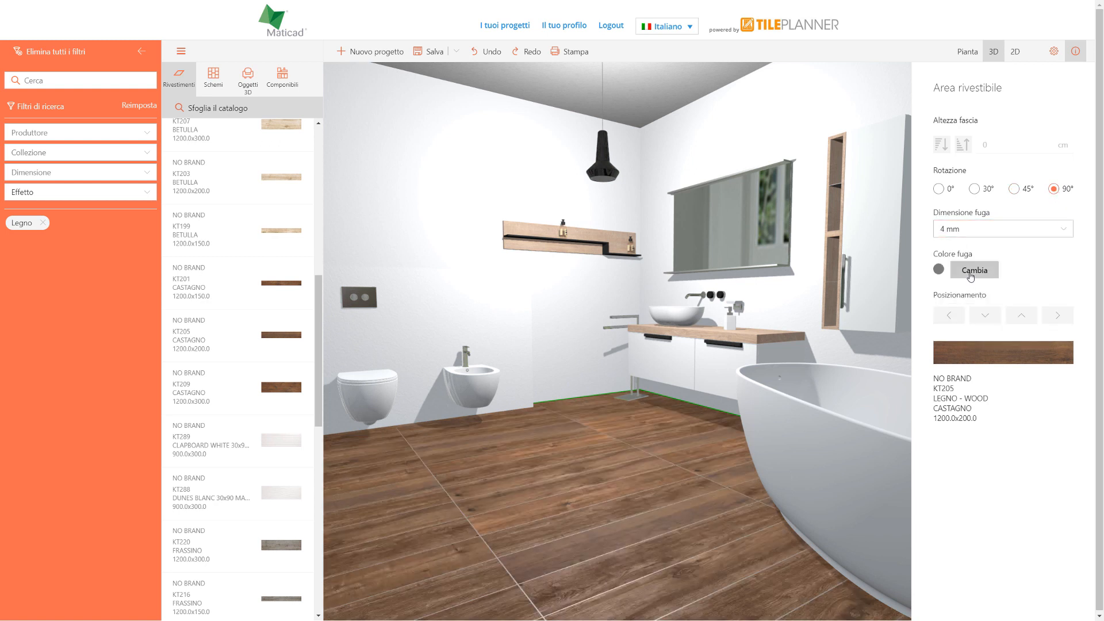
pyautogui.click(973, 269)
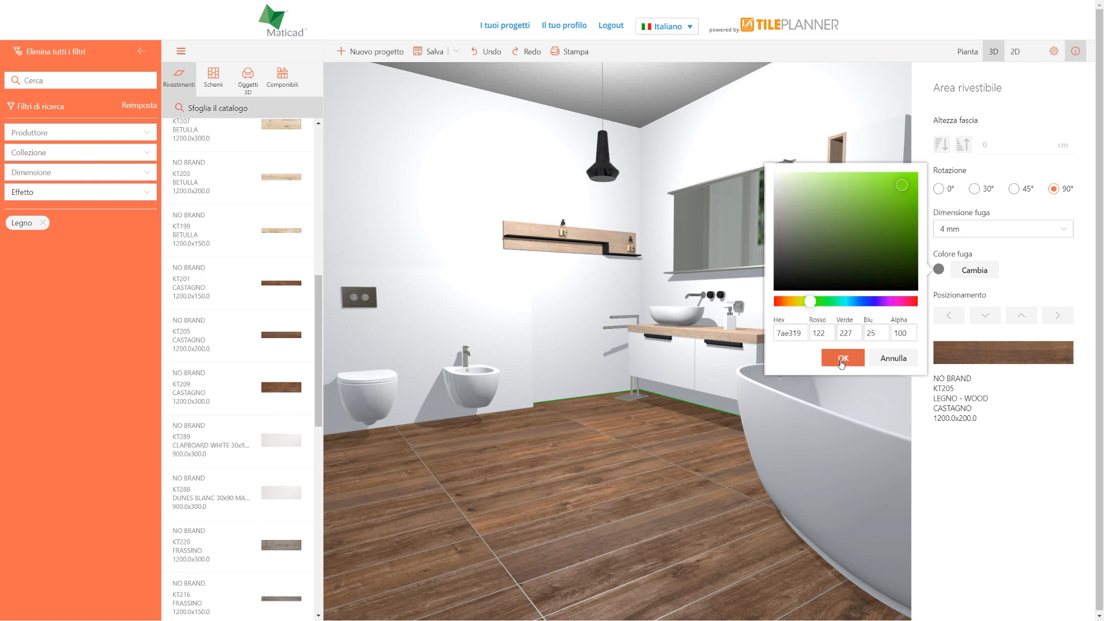
pyautogui.click(842, 358)
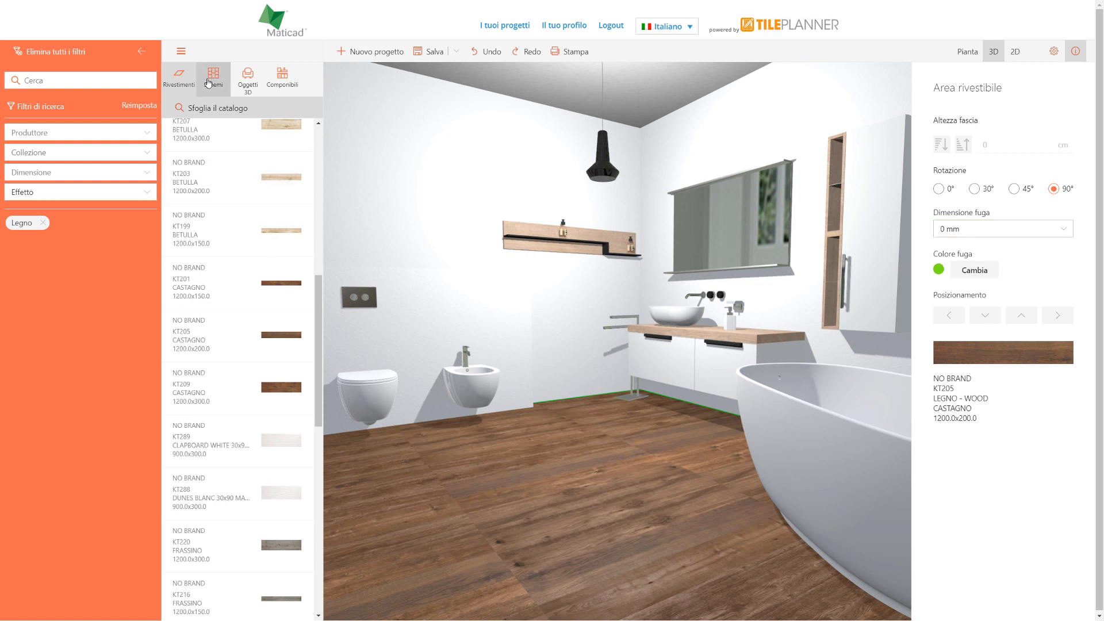
# - From the Schemi catalogue lay the floor in the Sp. di pesce 01 herringbone pattern
pyautogui.click(212, 77)
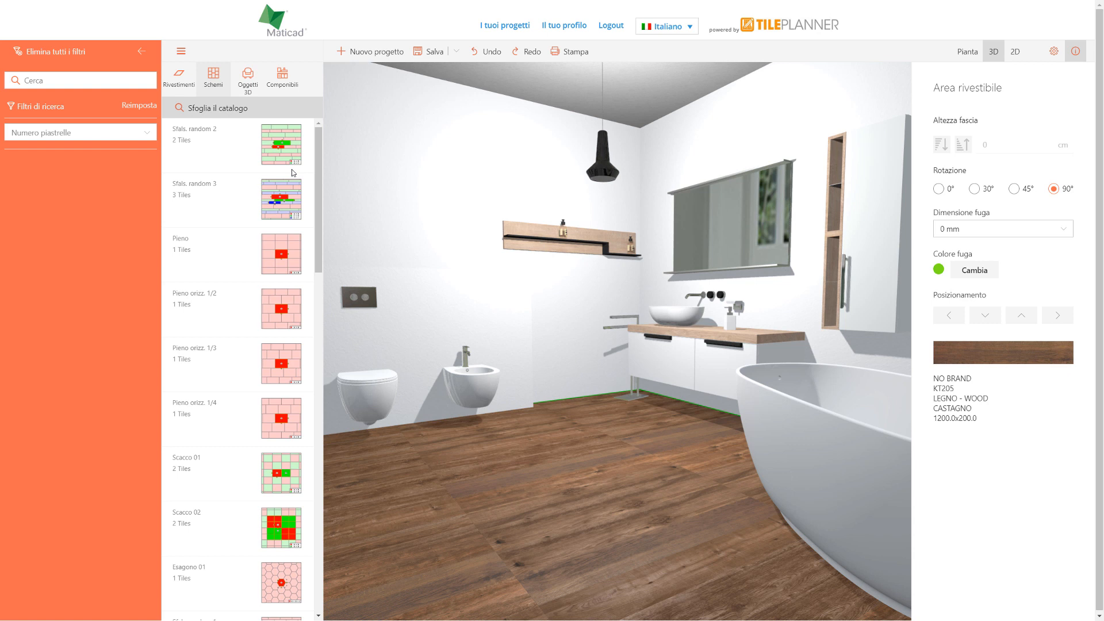
pyautogui.scroll(-3)
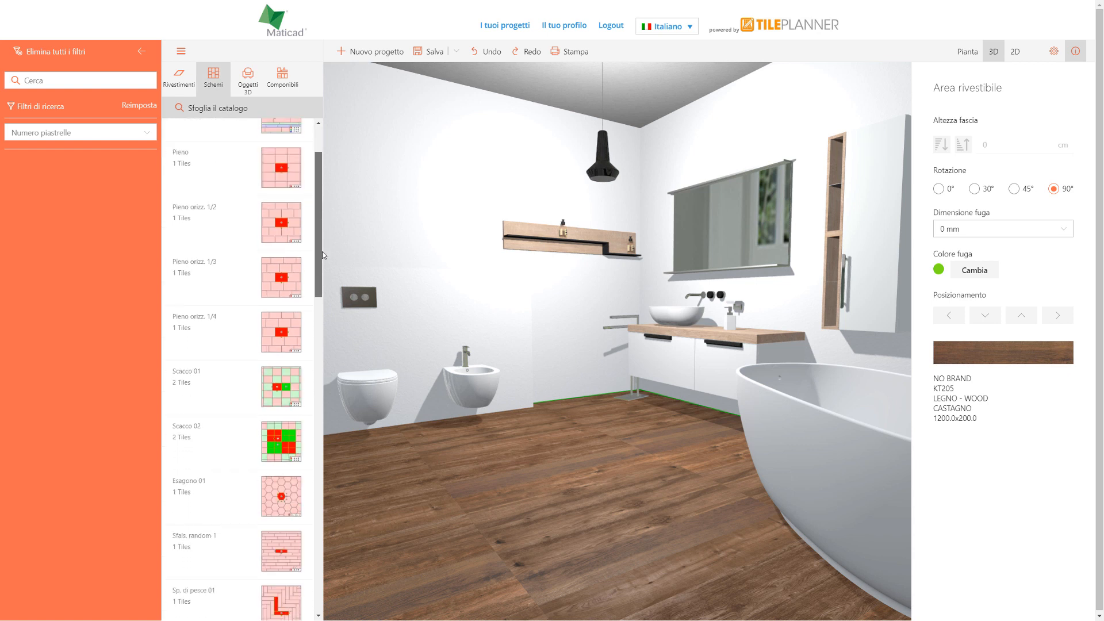
pyautogui.scroll(-3)
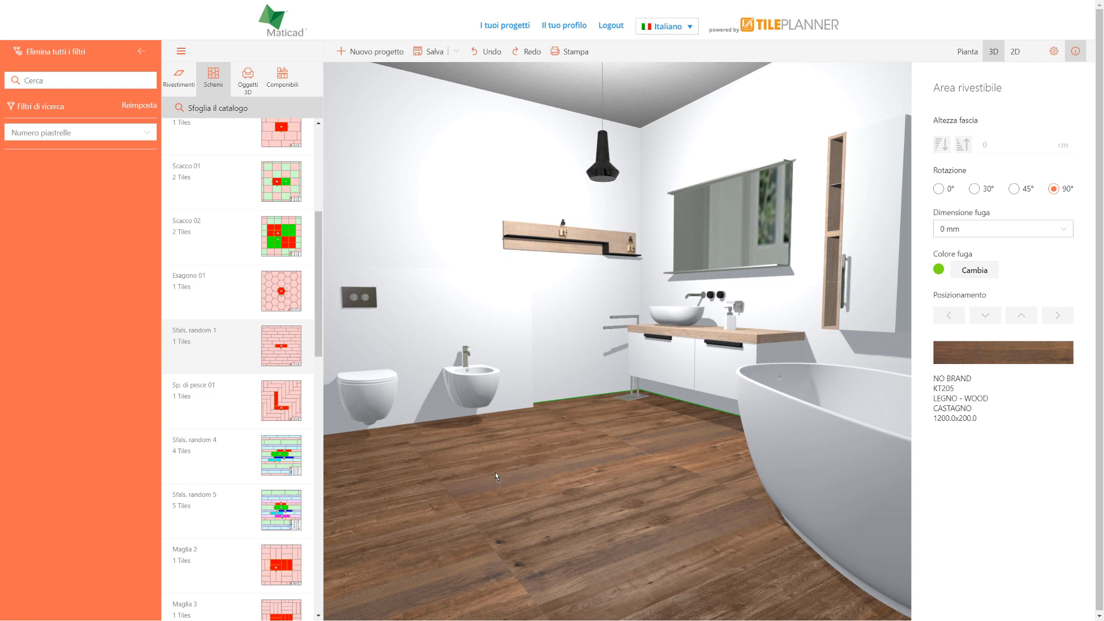
pyautogui.click(938, 188)
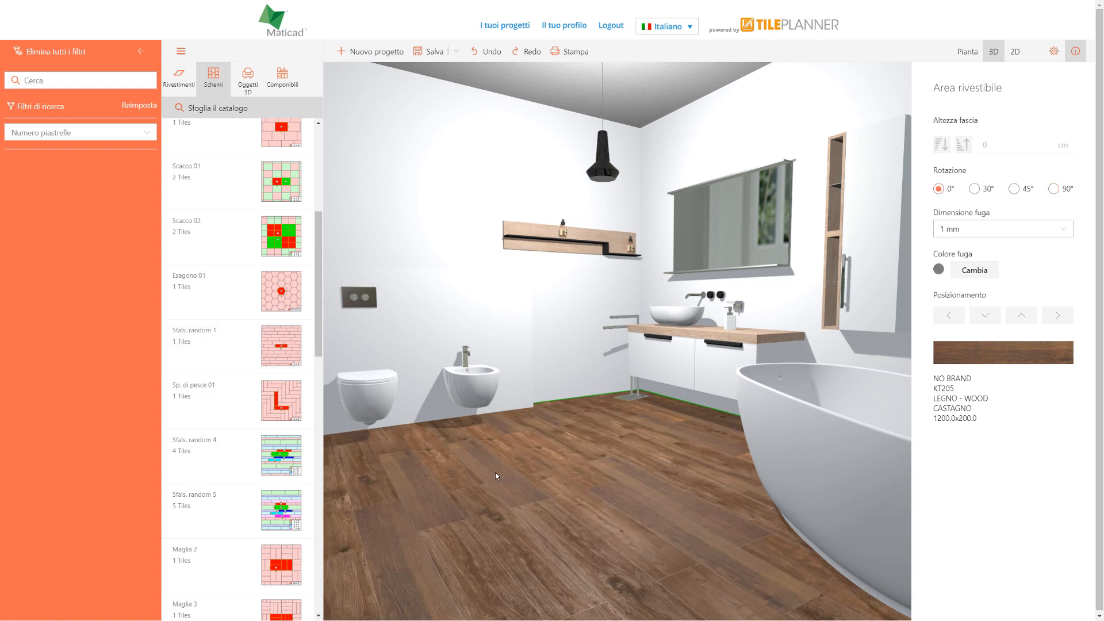
pyautogui.moveTo(281, 400); pyautogui.dragTo(337, 434)
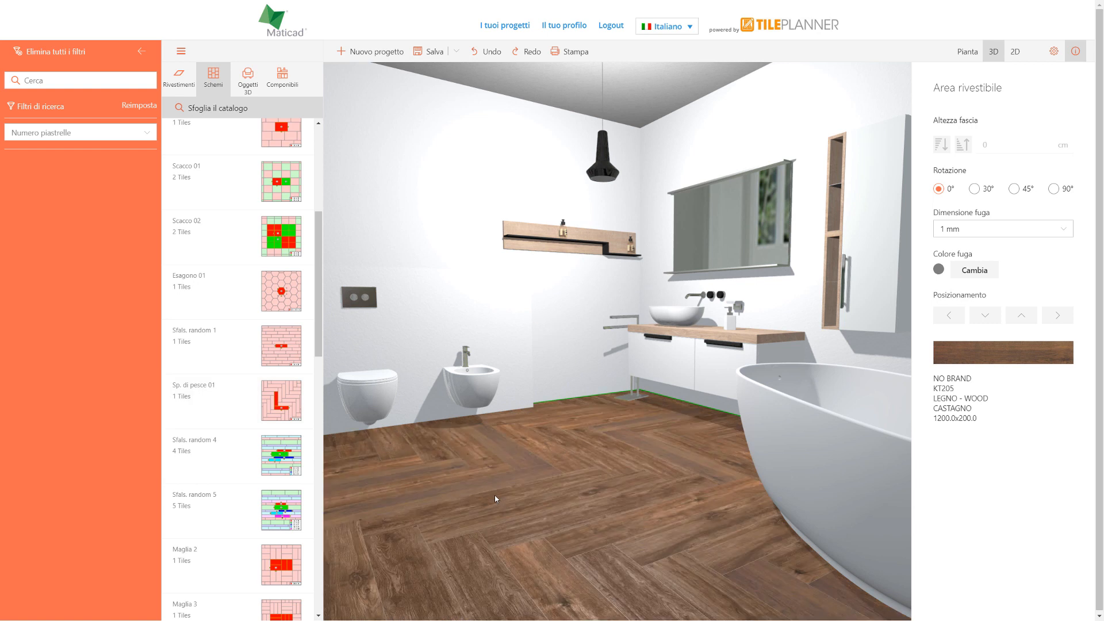
pyautogui.moveTo(965, 208)
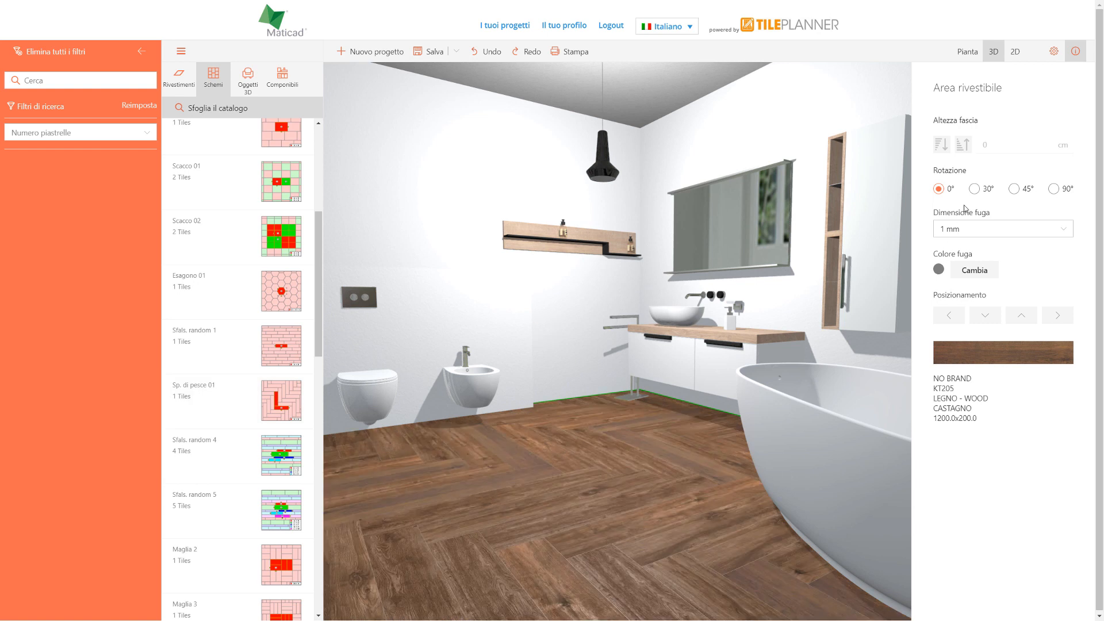
# - Rotate the herringbone floor to 30° and then 45°
pyautogui.click(974, 189)
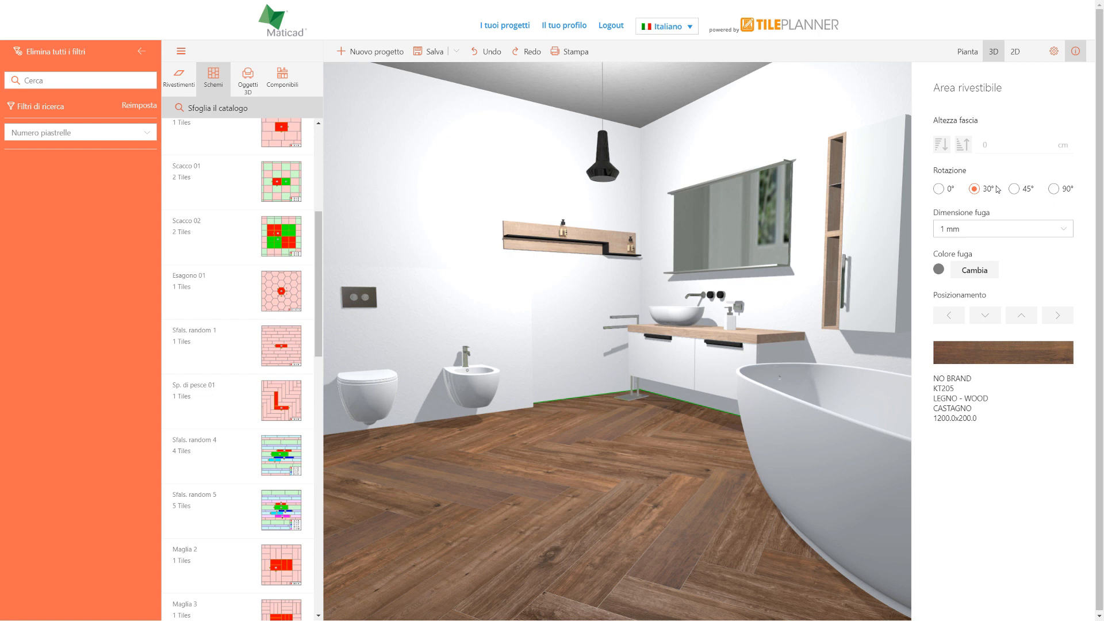
pyautogui.click(1014, 189)
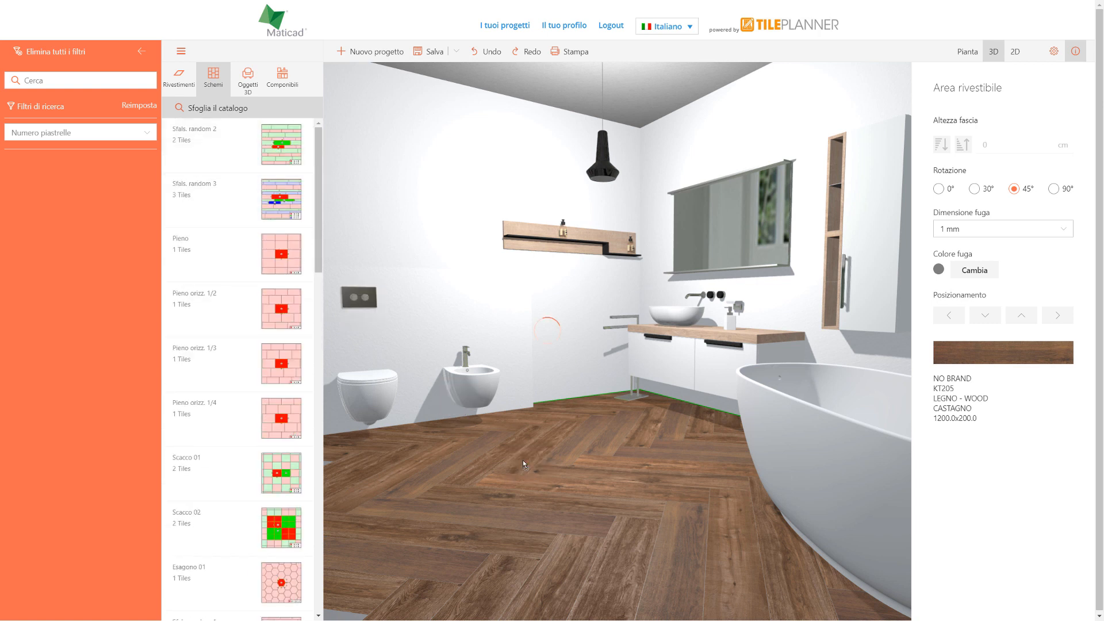
# - Apply the Sfals. random 3 layout with KT205, KT201 and KT209 planks and rotate the floor to 45°
pyautogui.click(939, 188)
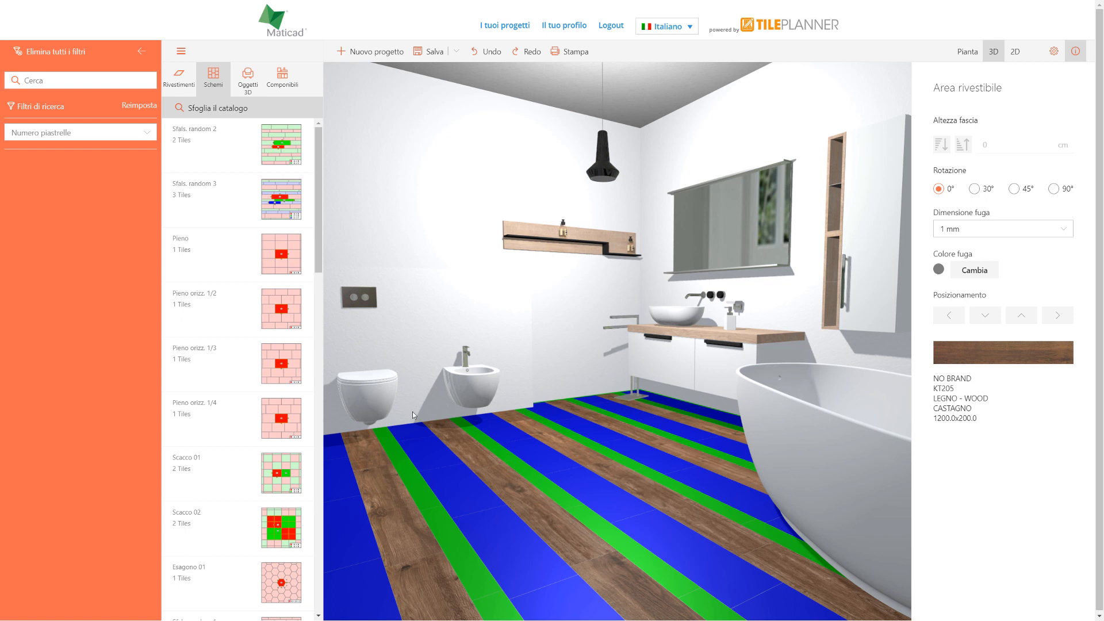
pyautogui.click(179, 76)
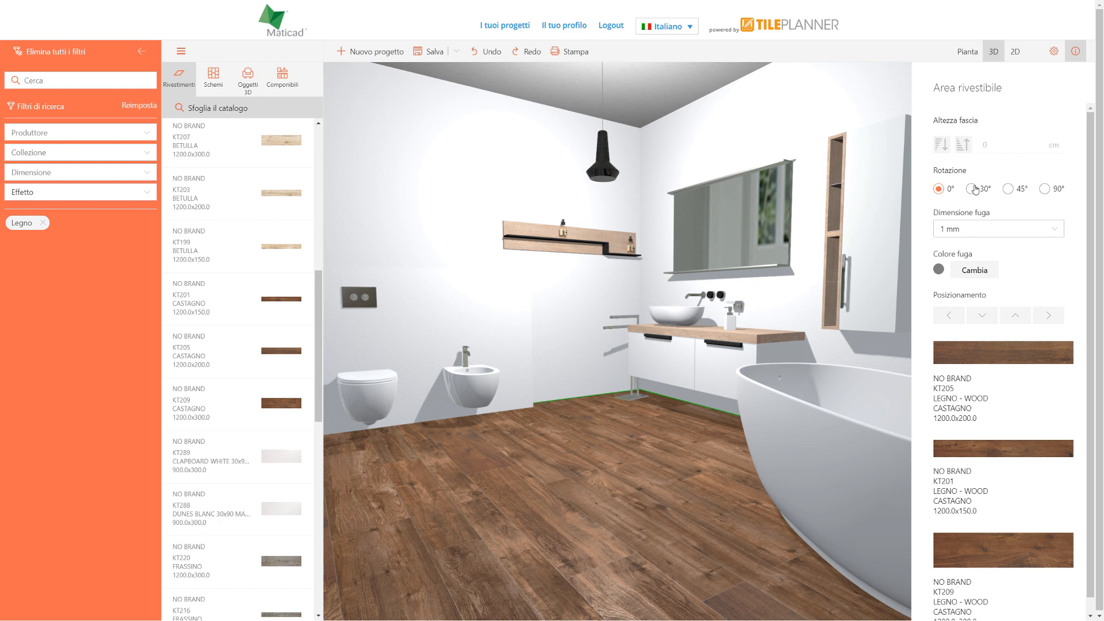
pyautogui.click(967, 189)
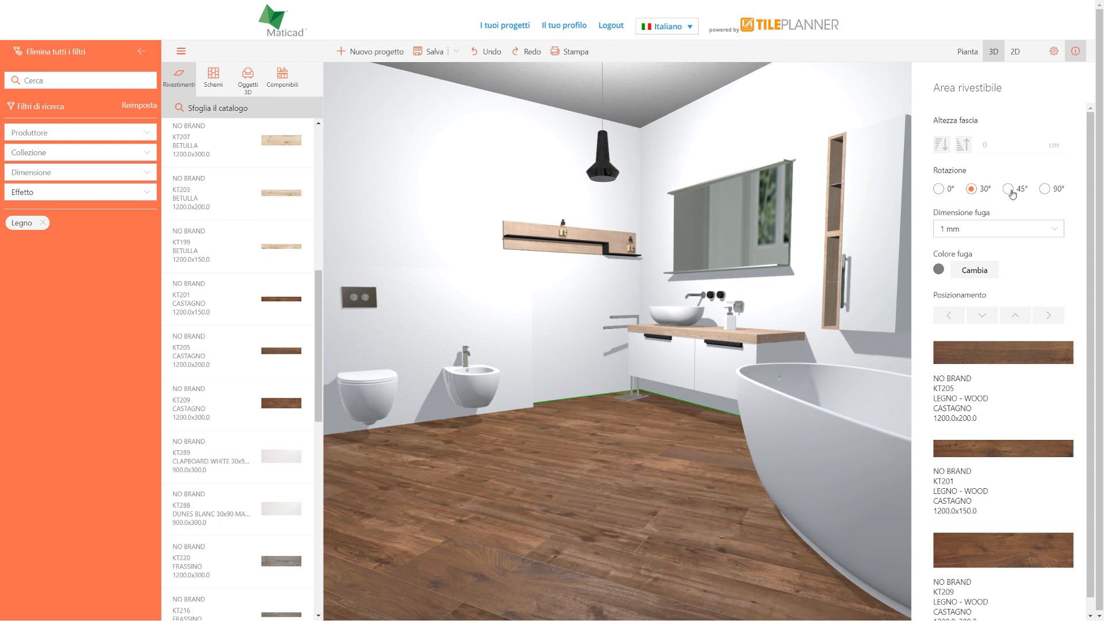
pyautogui.click(1007, 189)
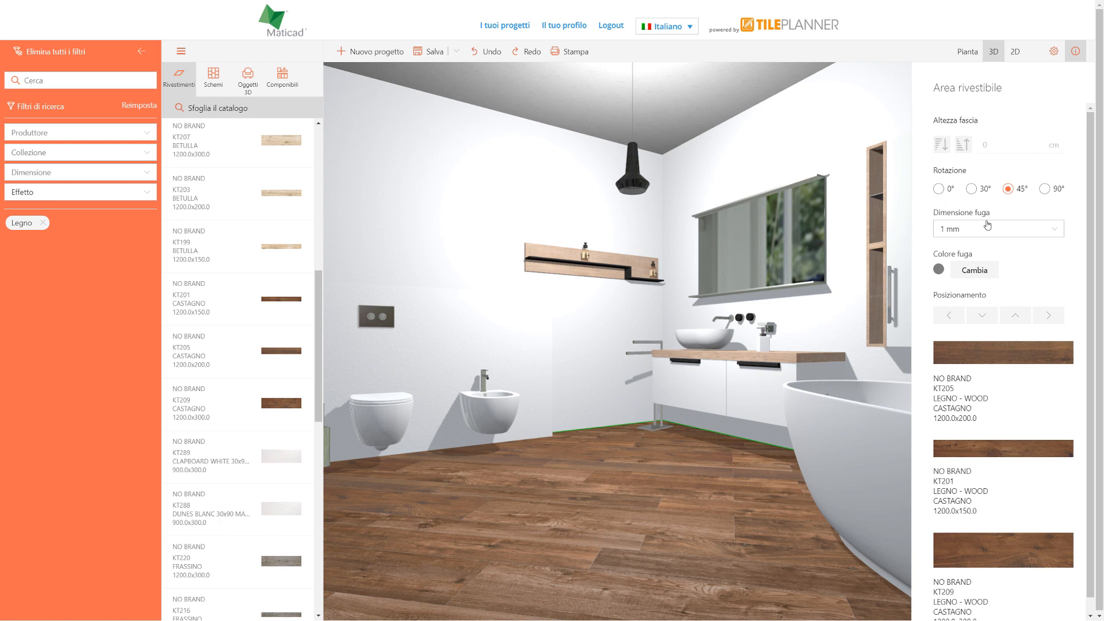
pyautogui.scroll(-3)
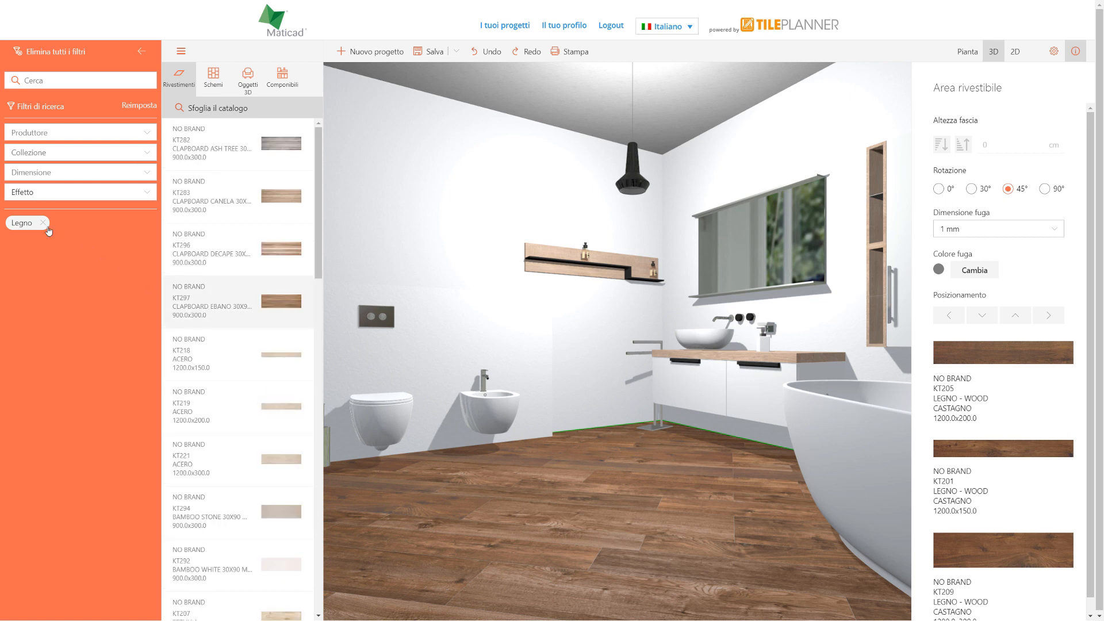
# - Clear the Legno filter and extend the DECO BLANCO 31.6X59.2 leaf tile to the wall's full 236.8 cm height
pyautogui.click(42, 224)
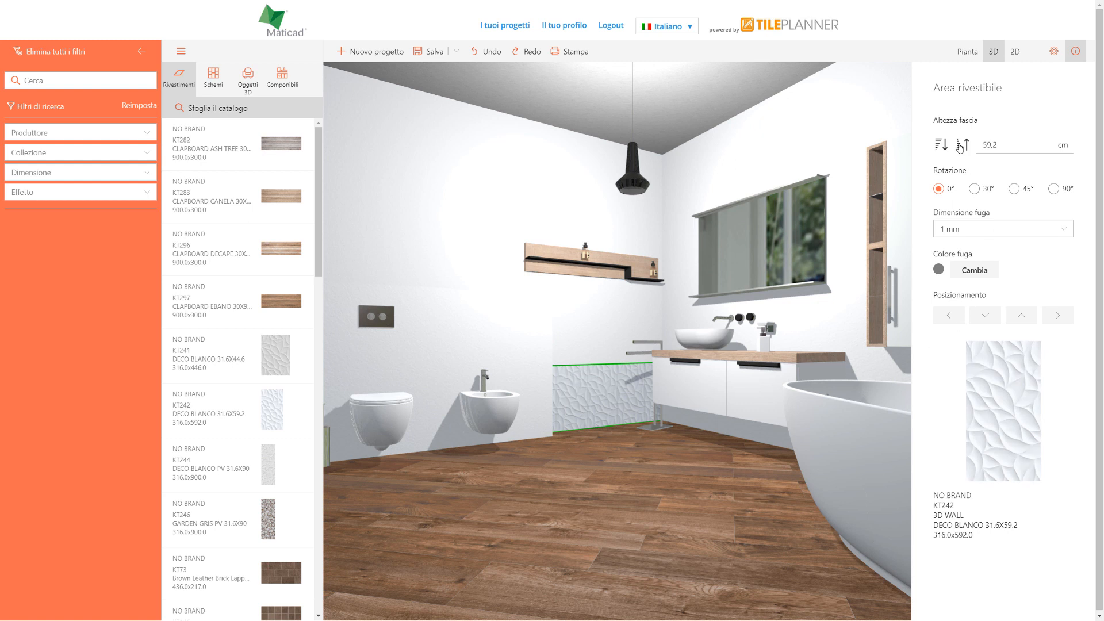
pyautogui.click(963, 145)
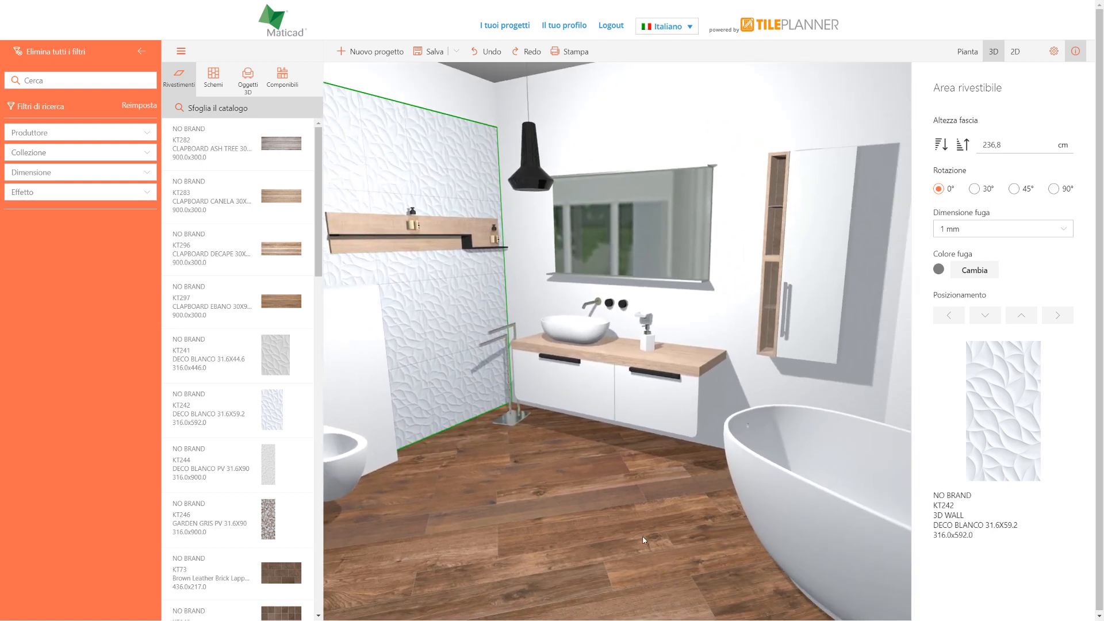
pyautogui.rightClick(429, 370)
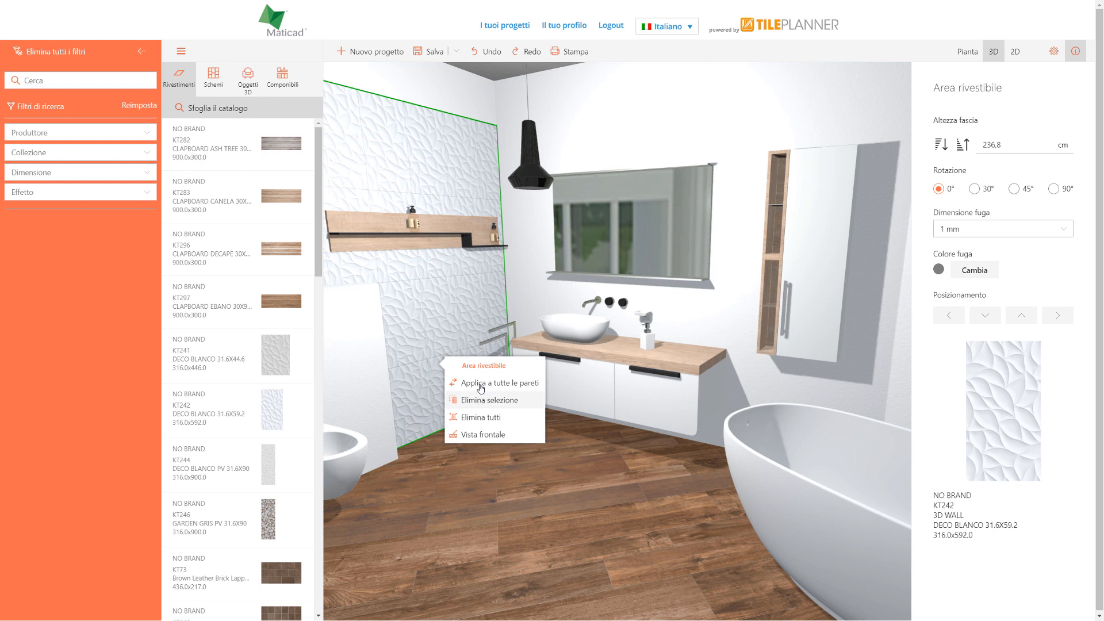
# - Apply the leaf tile to all walls, switch to Vista frontale and step through the 2D elevations to the vanity wall
pyautogui.click(498, 382)
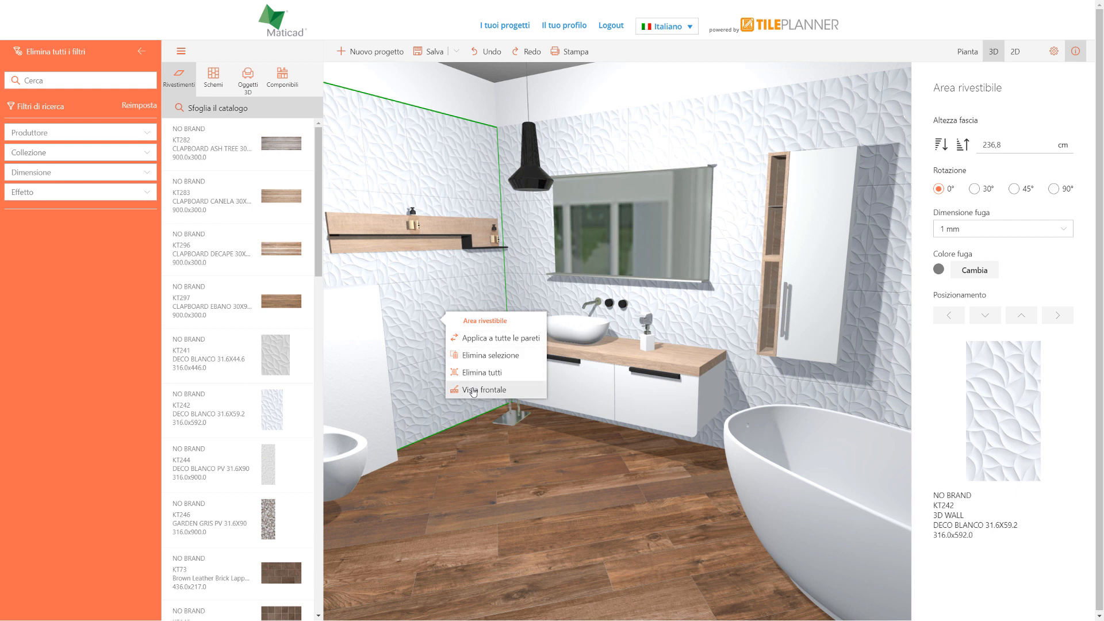
pyautogui.click(483, 390)
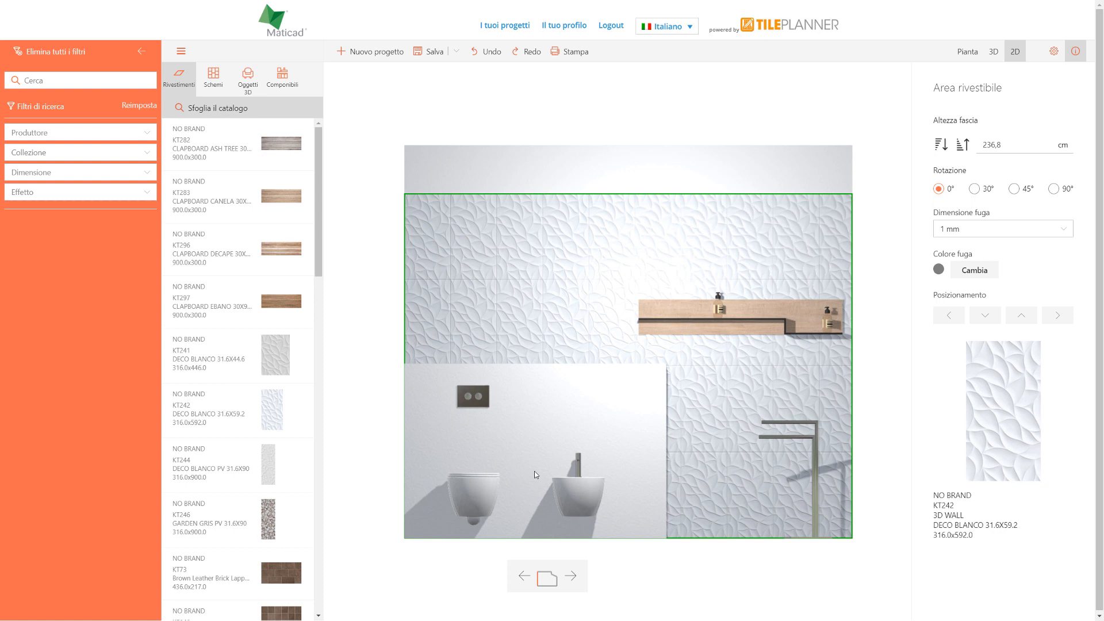
pyautogui.click(571, 577)
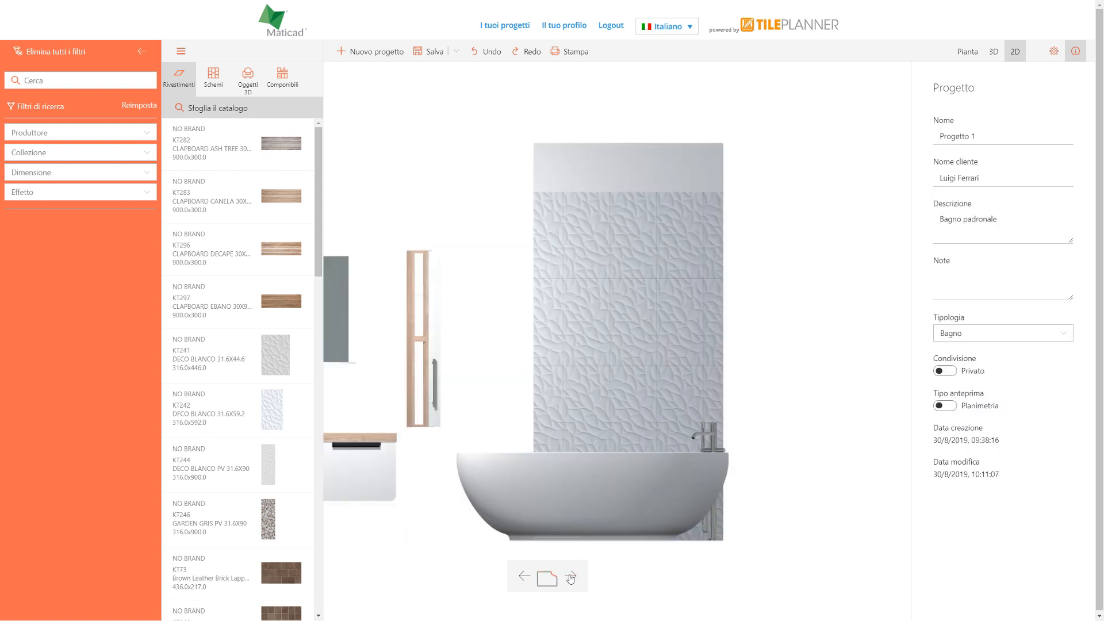
pyautogui.click(571, 576)
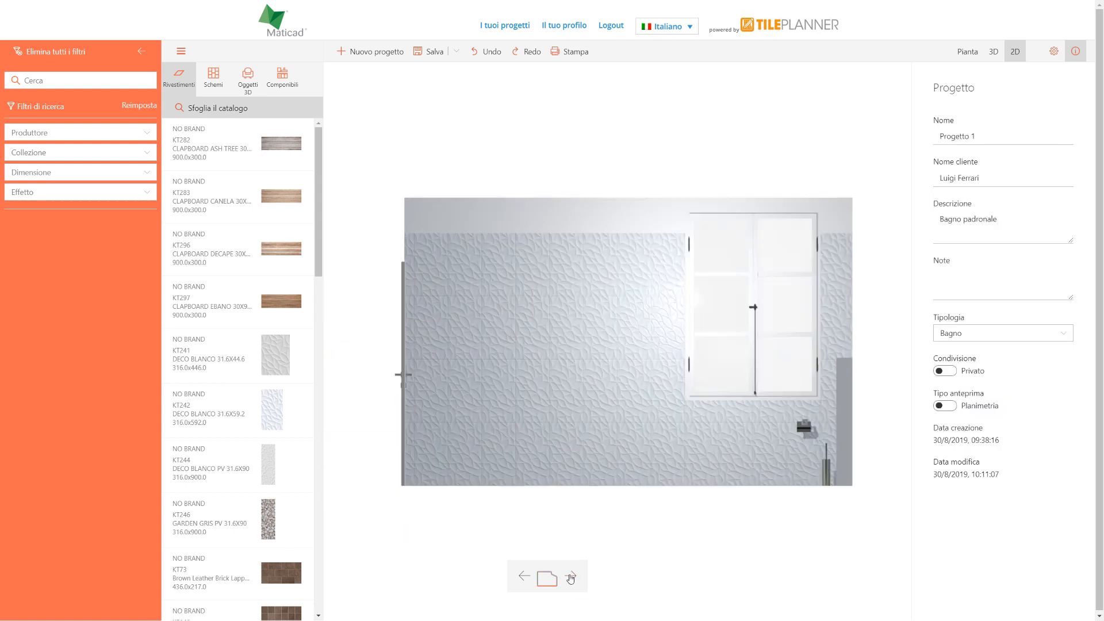
pyautogui.click(571, 576)
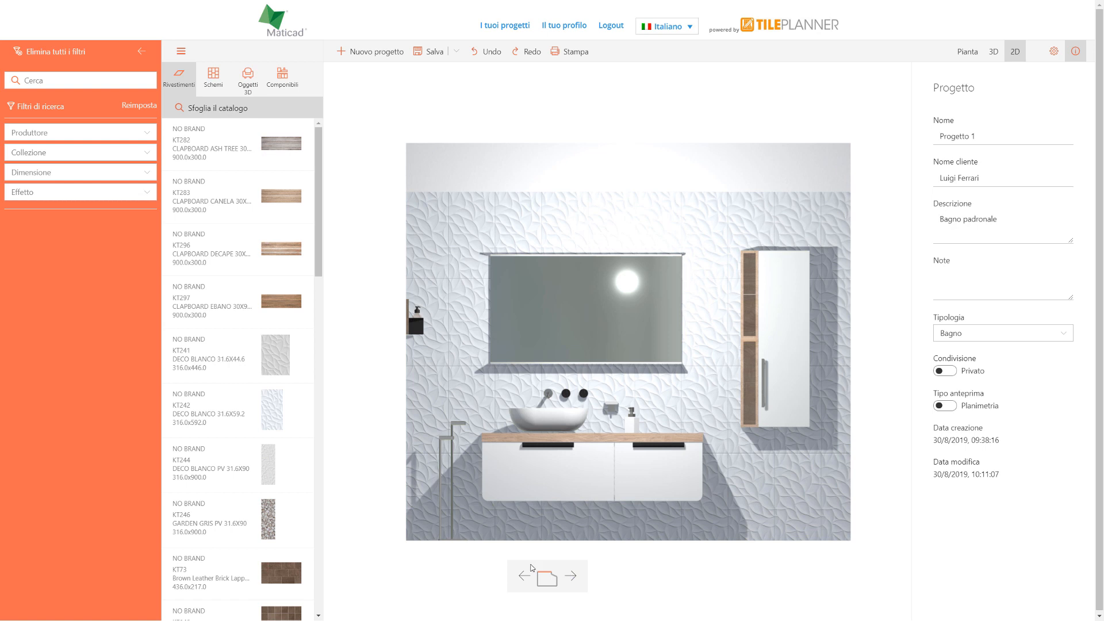
pyautogui.moveTo(439, 272)
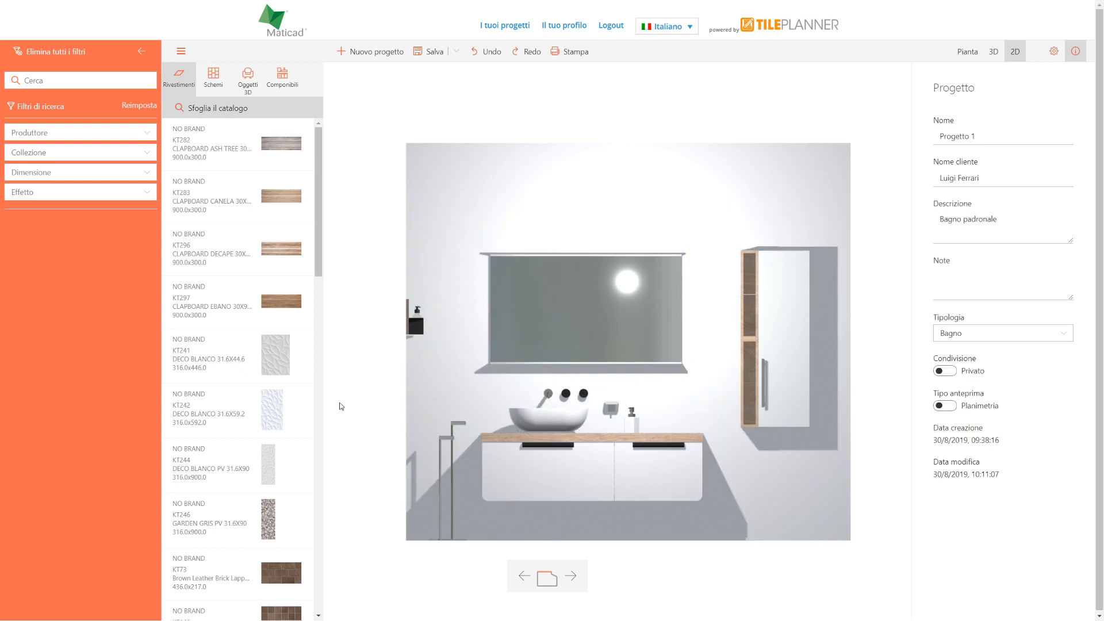
pyautogui.click(79, 192)
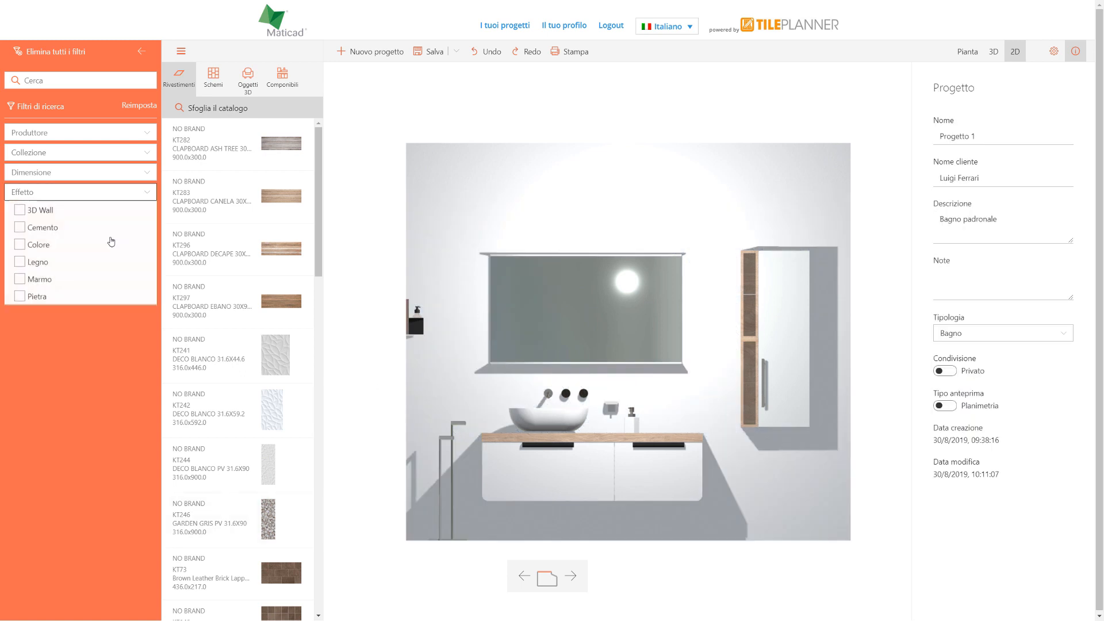
# - With the Pietra filter, lay Earth Brick 3D at 116 cm band height, add an Earth Mosaico stripe and another Earth Brick 3D band
pyautogui.click(35, 296)
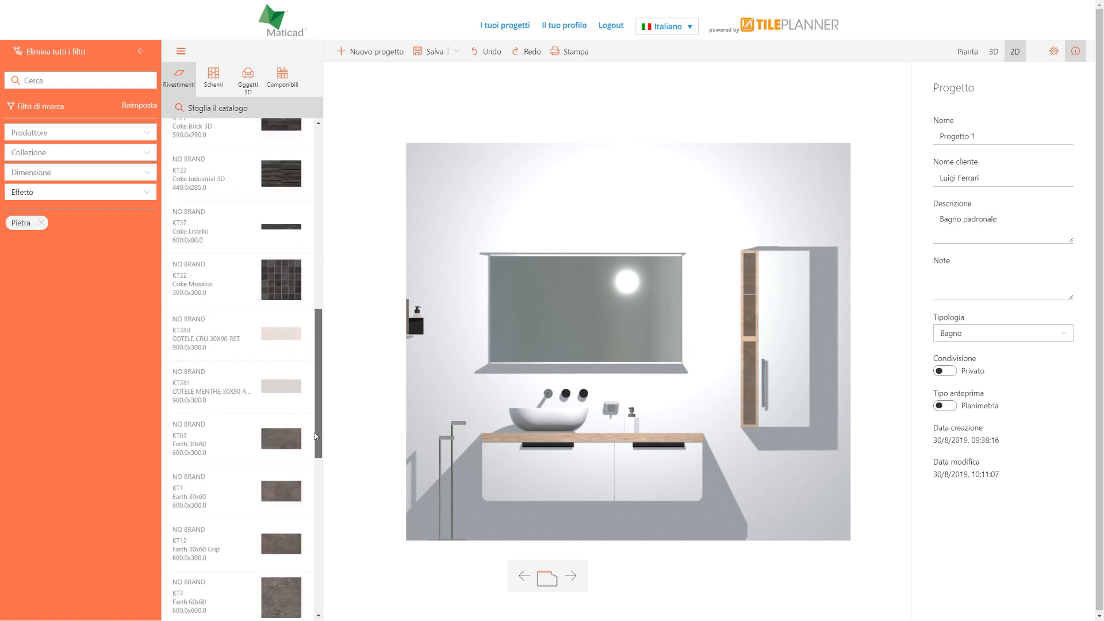
pyautogui.scroll(-3)
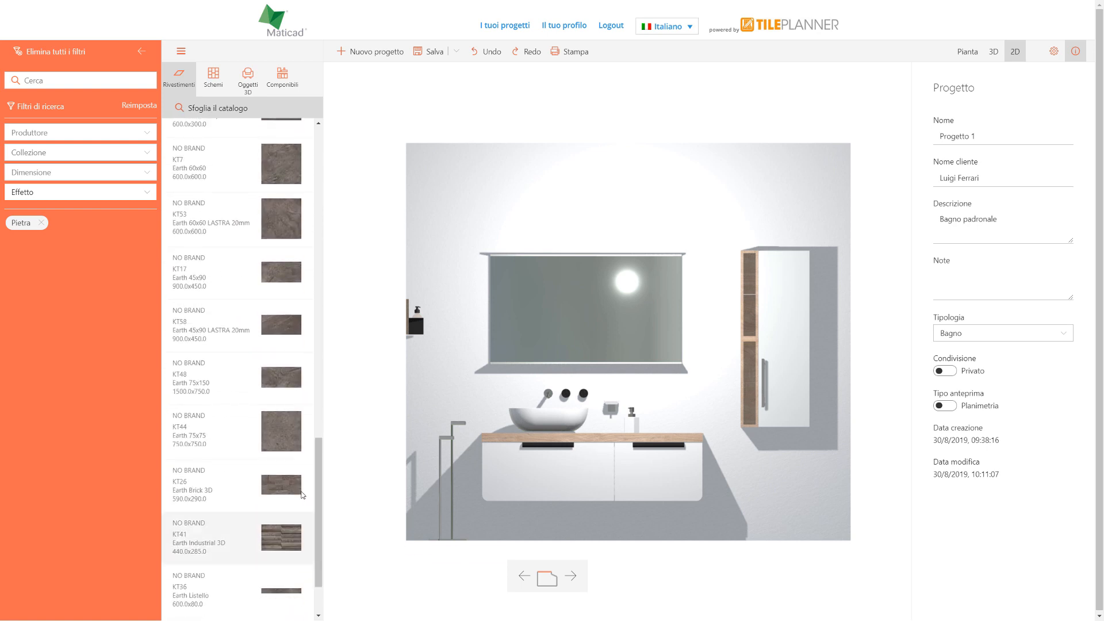
pyautogui.click(280, 484)
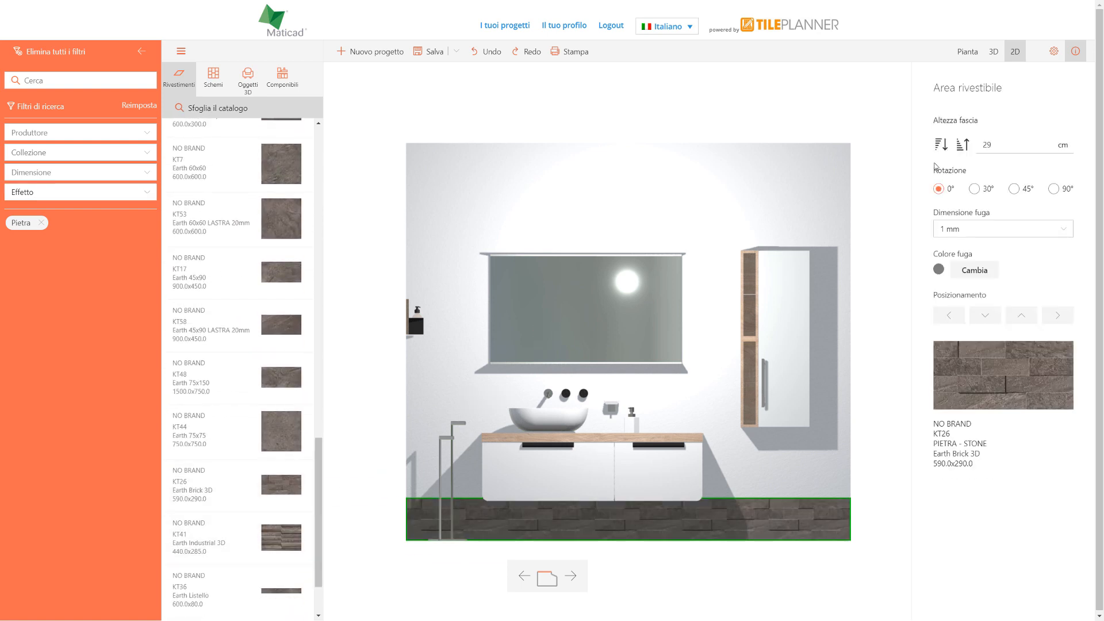
pyautogui.write('116')
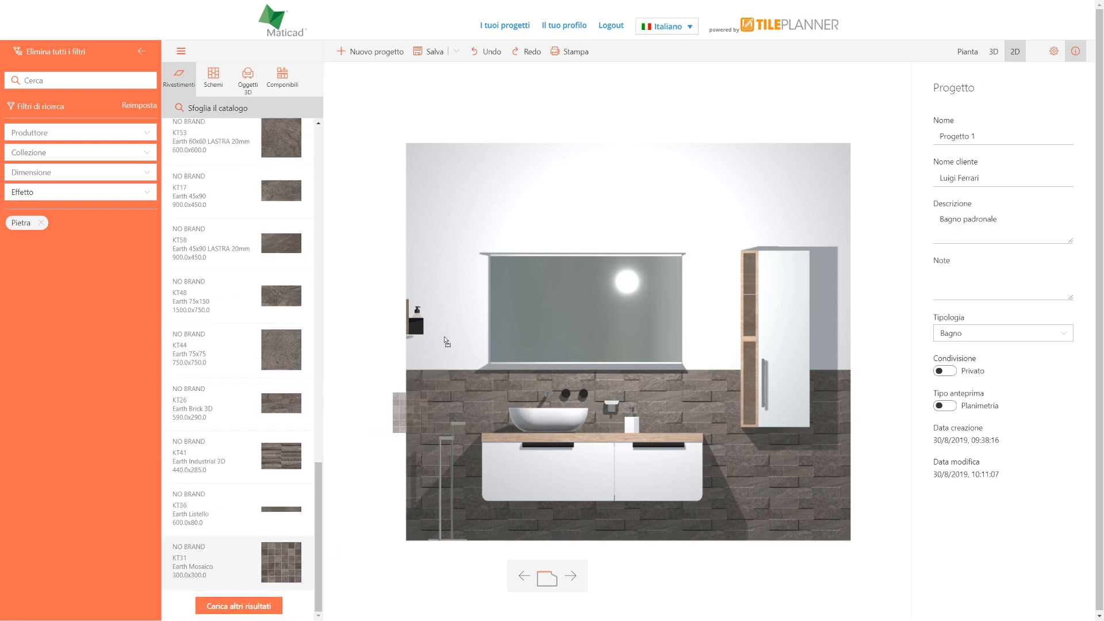
pyautogui.click(237, 562)
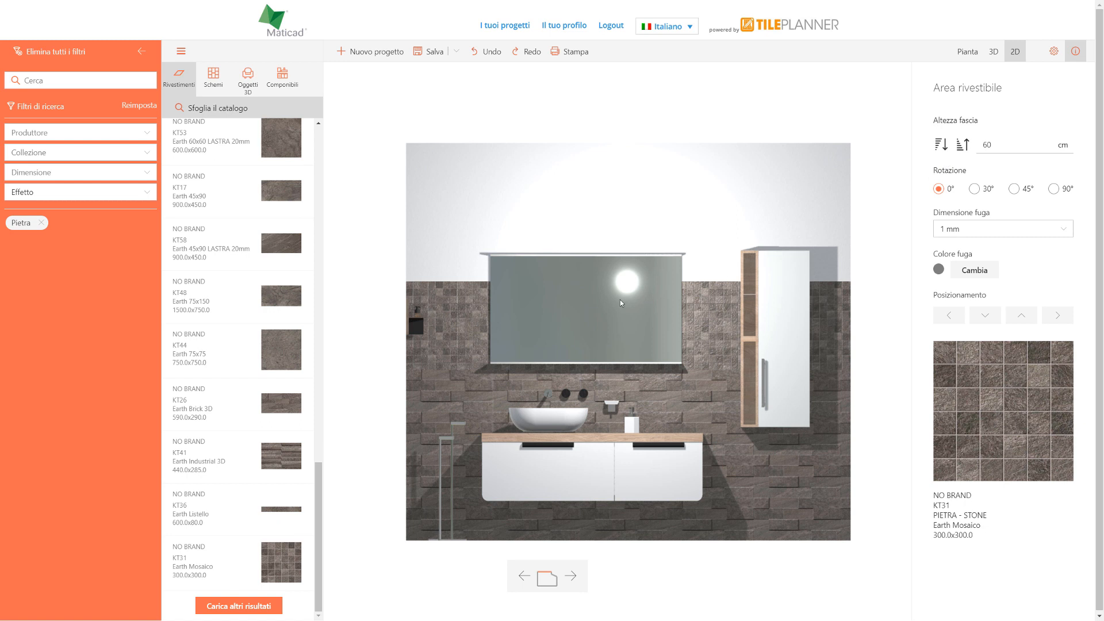
pyautogui.click(188, 403)
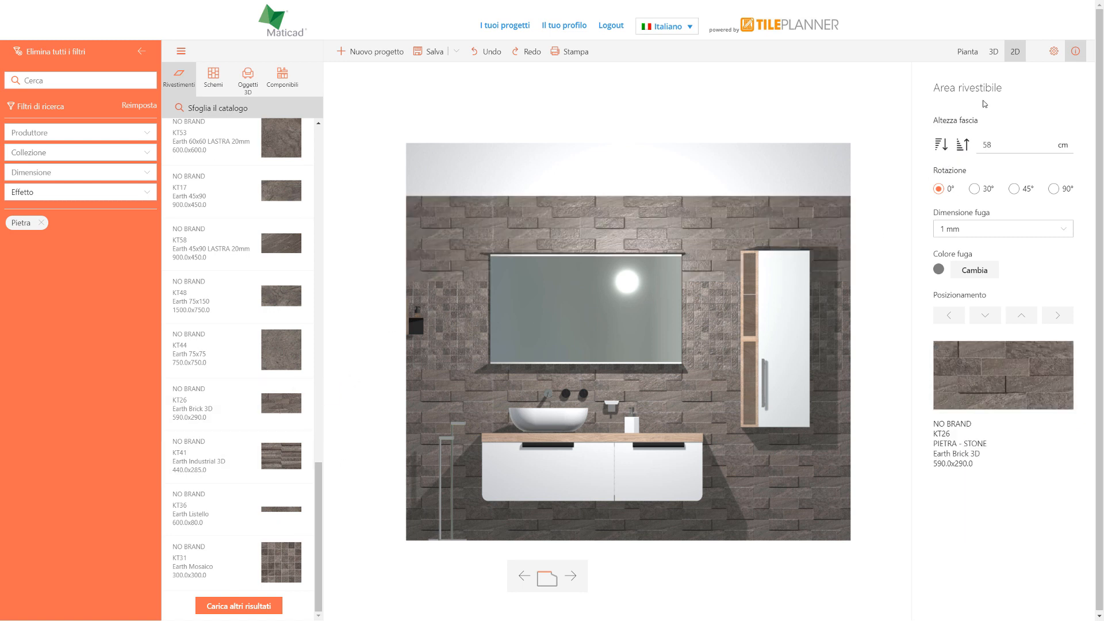
# - Cover the wall beside the vanity in Brown Leather Mosaico to full 270 cm height and return to the Pianta floor plan
pyautogui.click(993, 50)
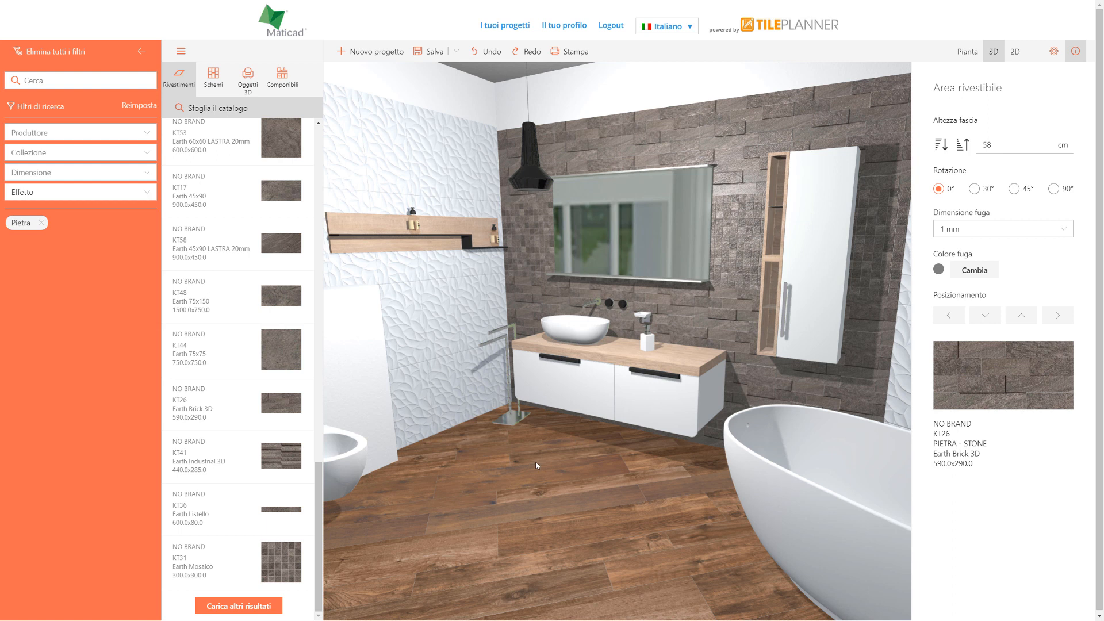
pyautogui.click(967, 50)
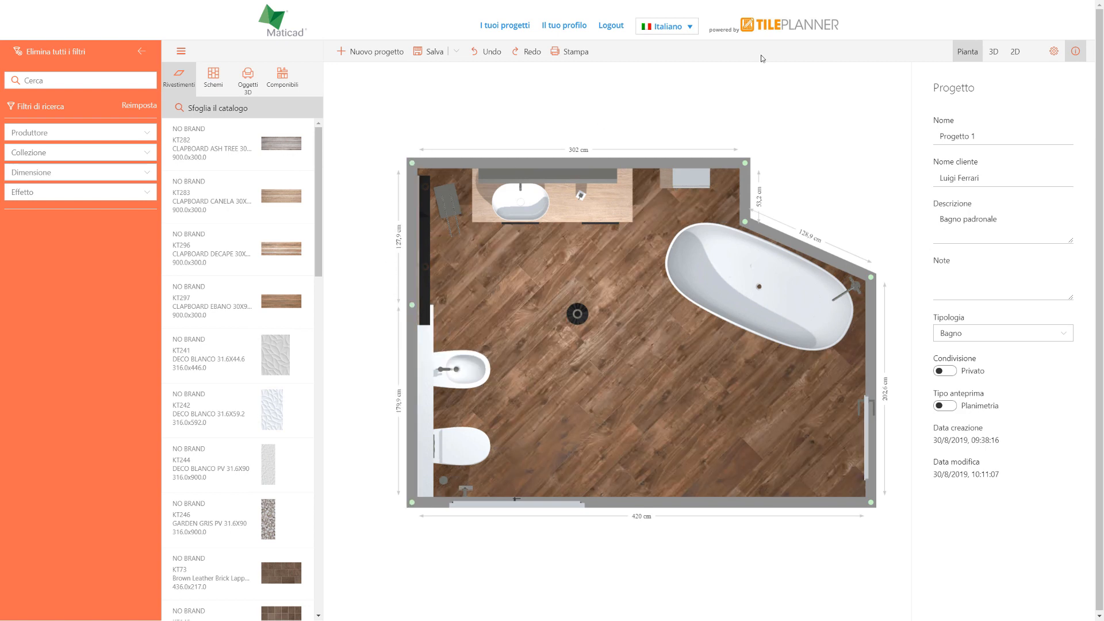
pyautogui.click(993, 50)
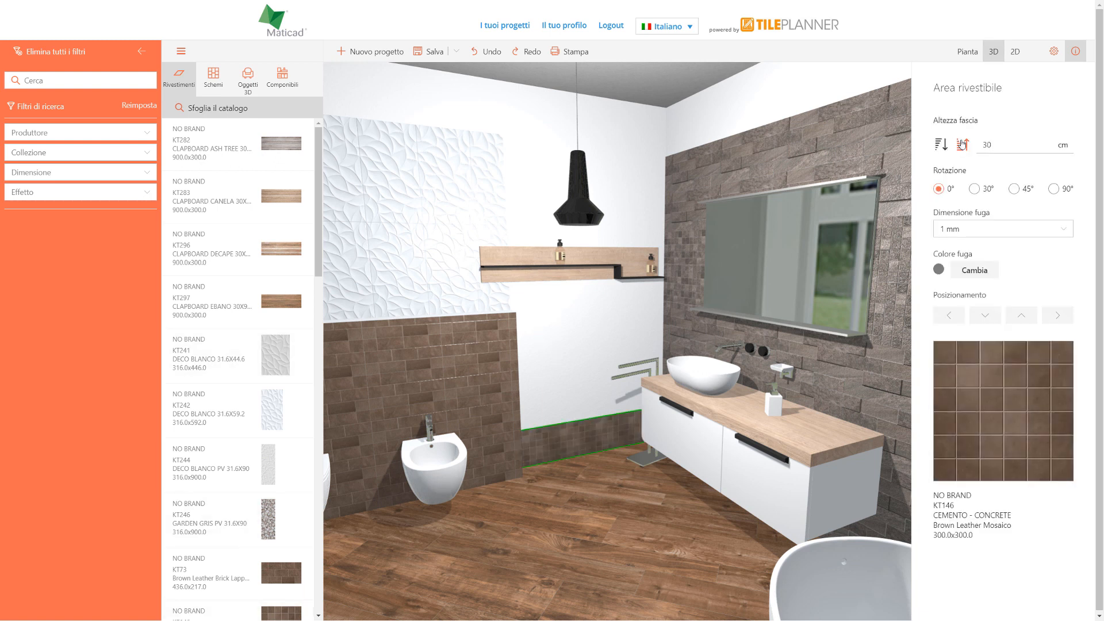
pyautogui.click(963, 145)
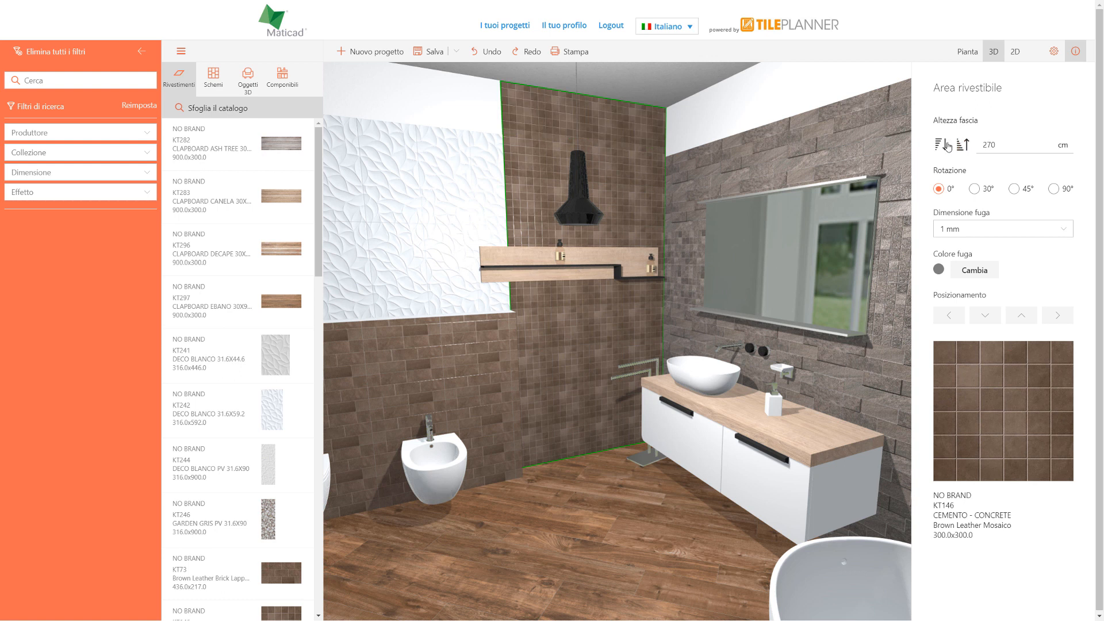
pyautogui.click(968, 51)
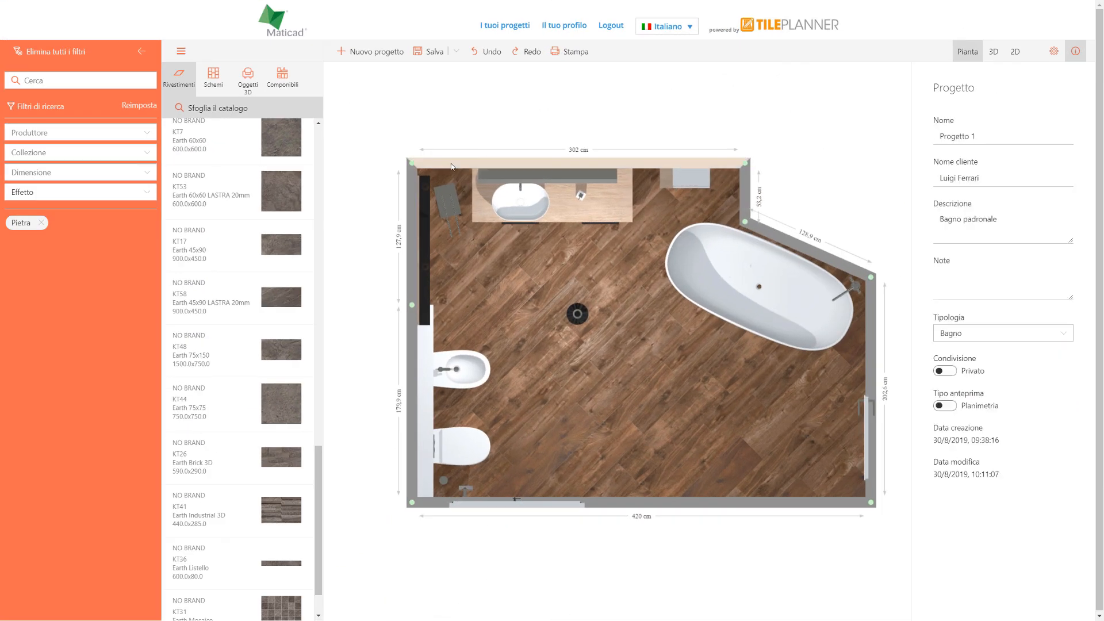
pyautogui.rightClick(479, 165)
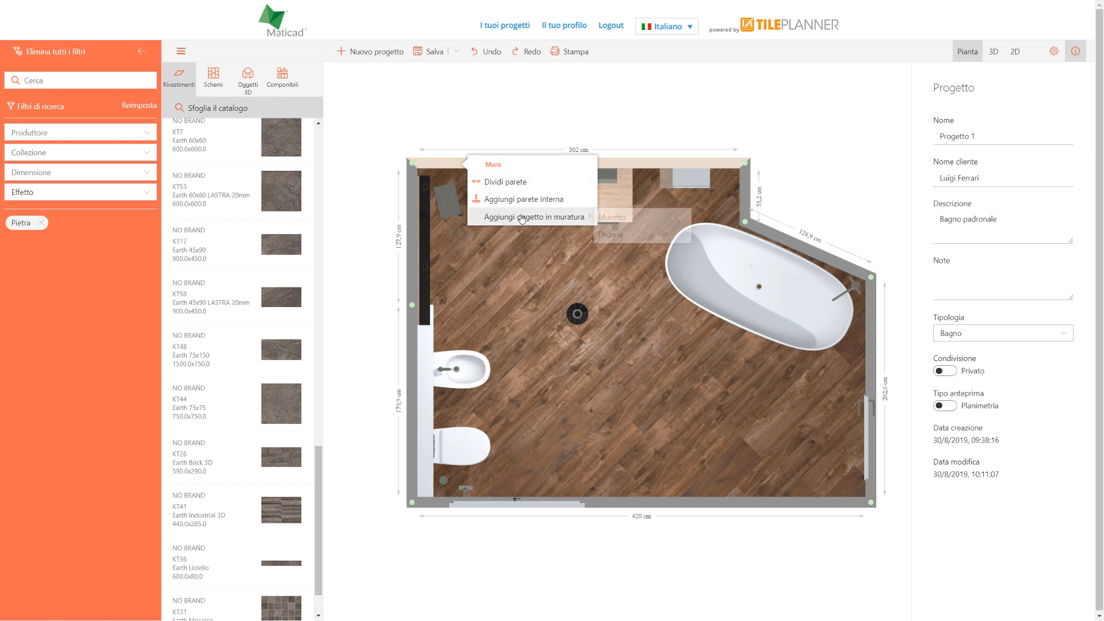